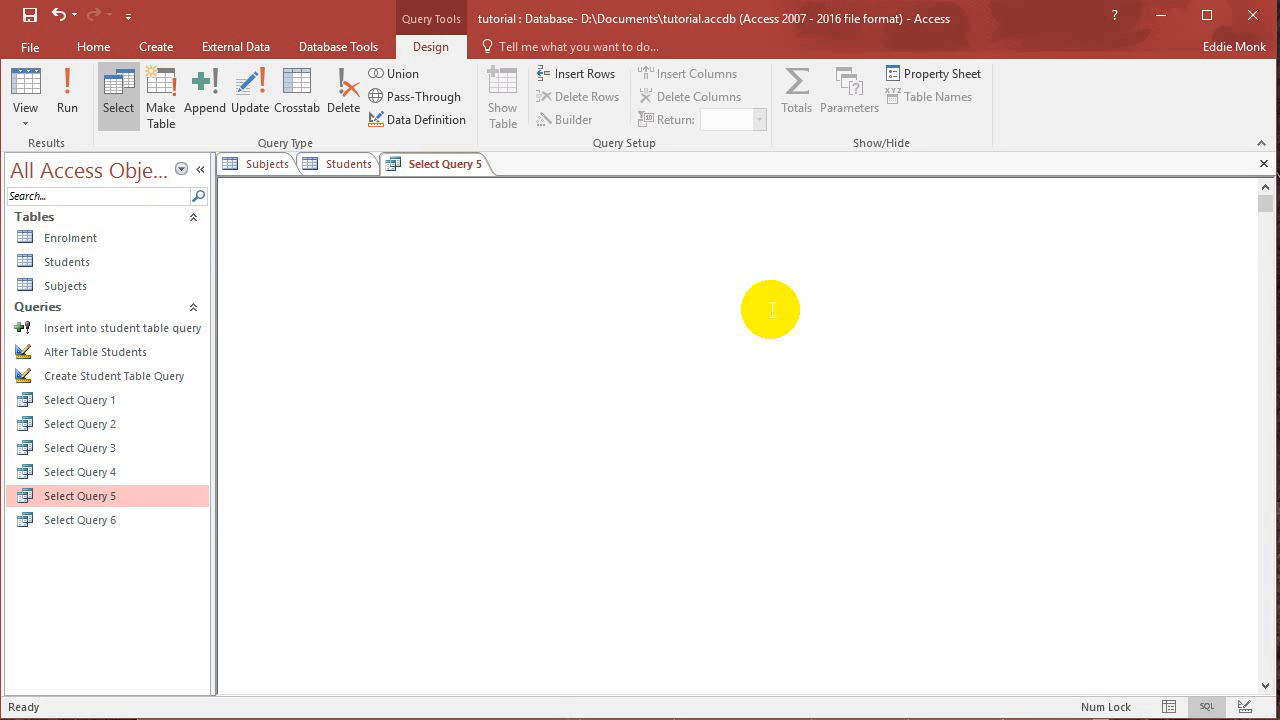
mouse_move(765, 317)
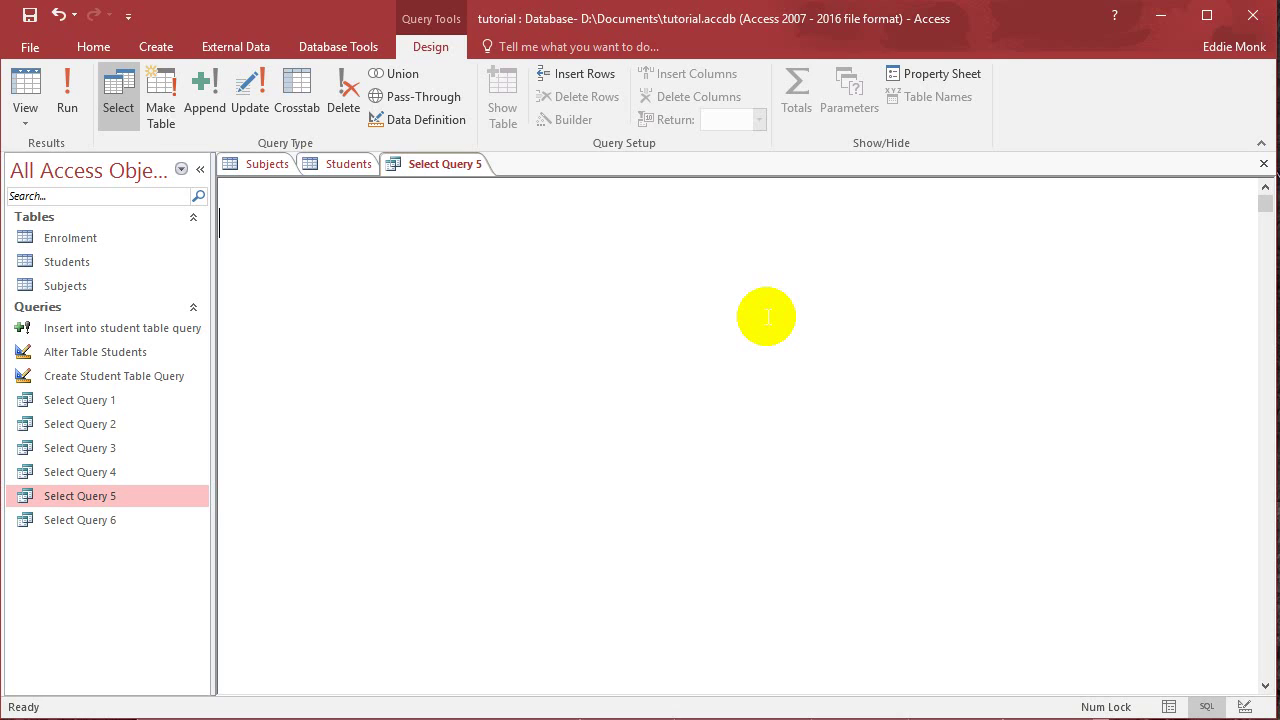
mouse_move(768, 313)
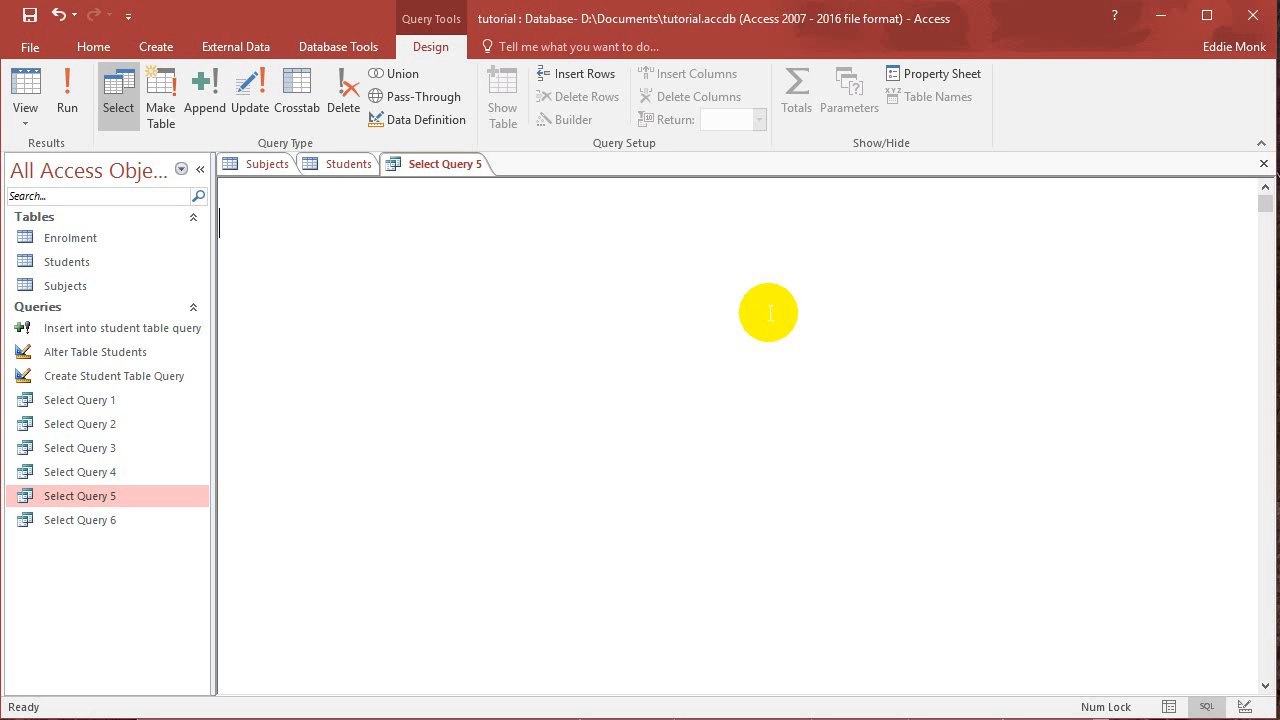
mouse_move(760, 305)
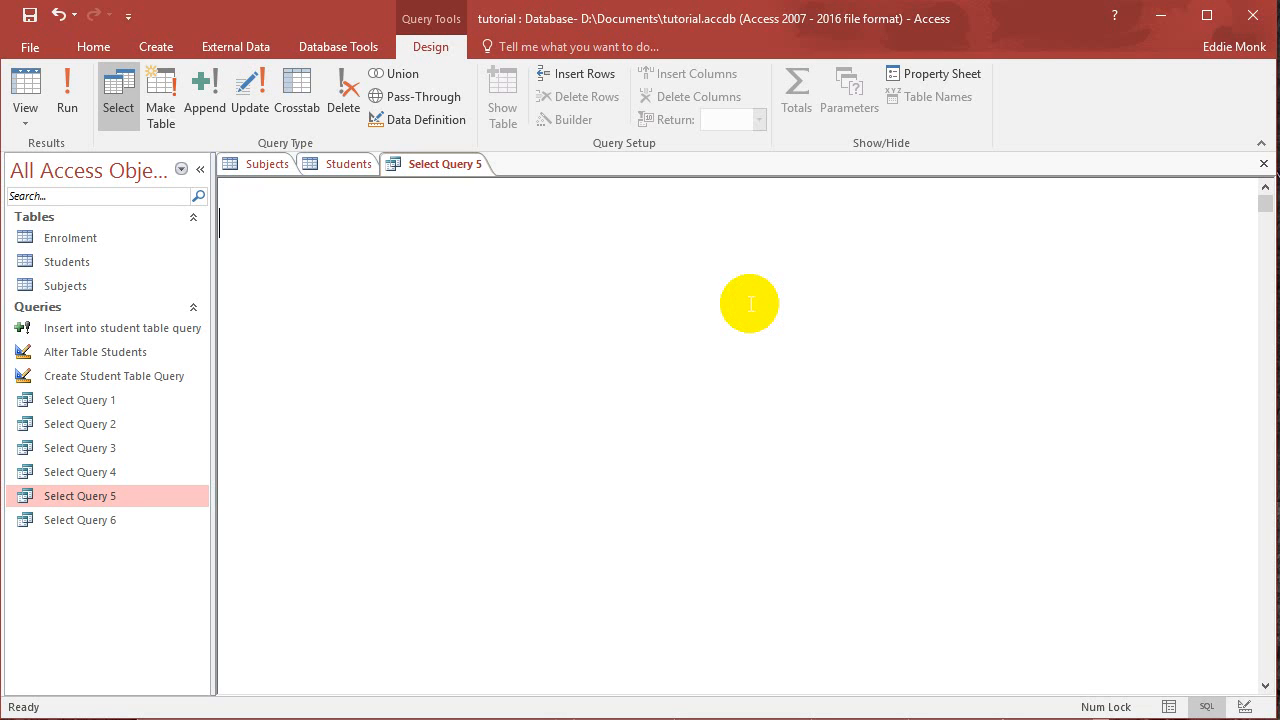
mouse_move(607, 281)
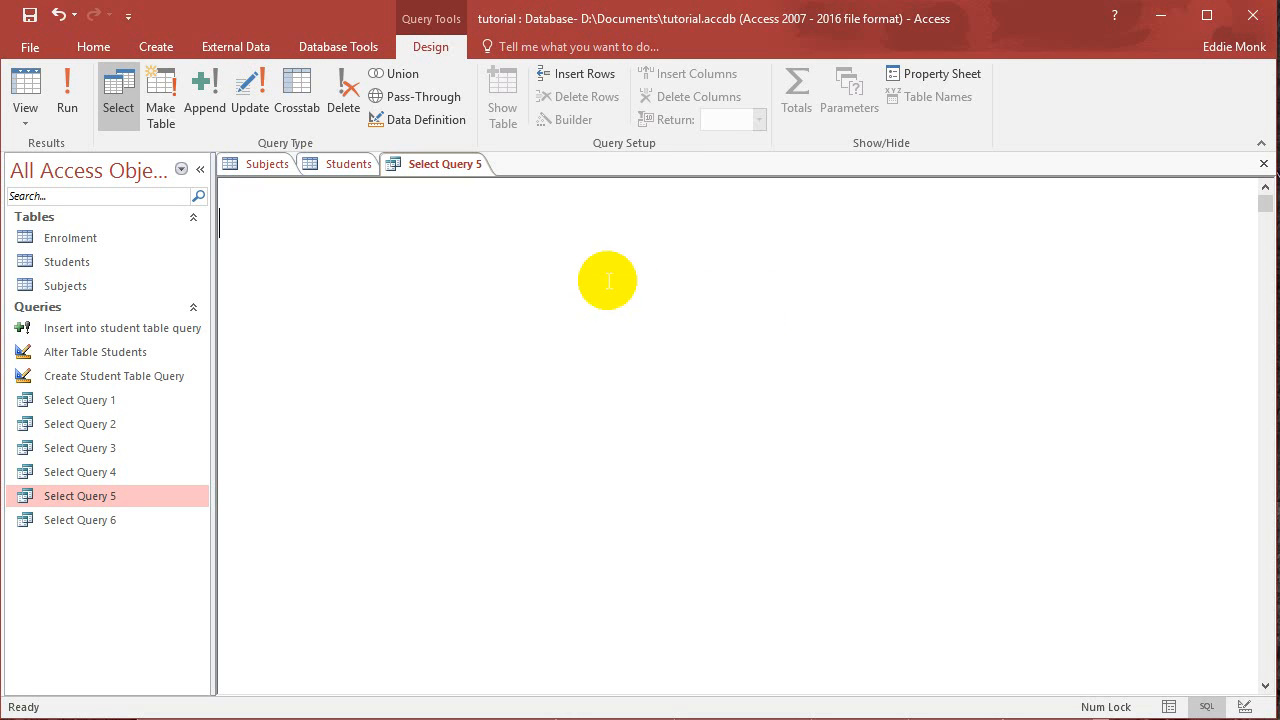
Run SQL selecting LastName, FirstName and BirthDate from Students, listing all ten students
click(348, 163)
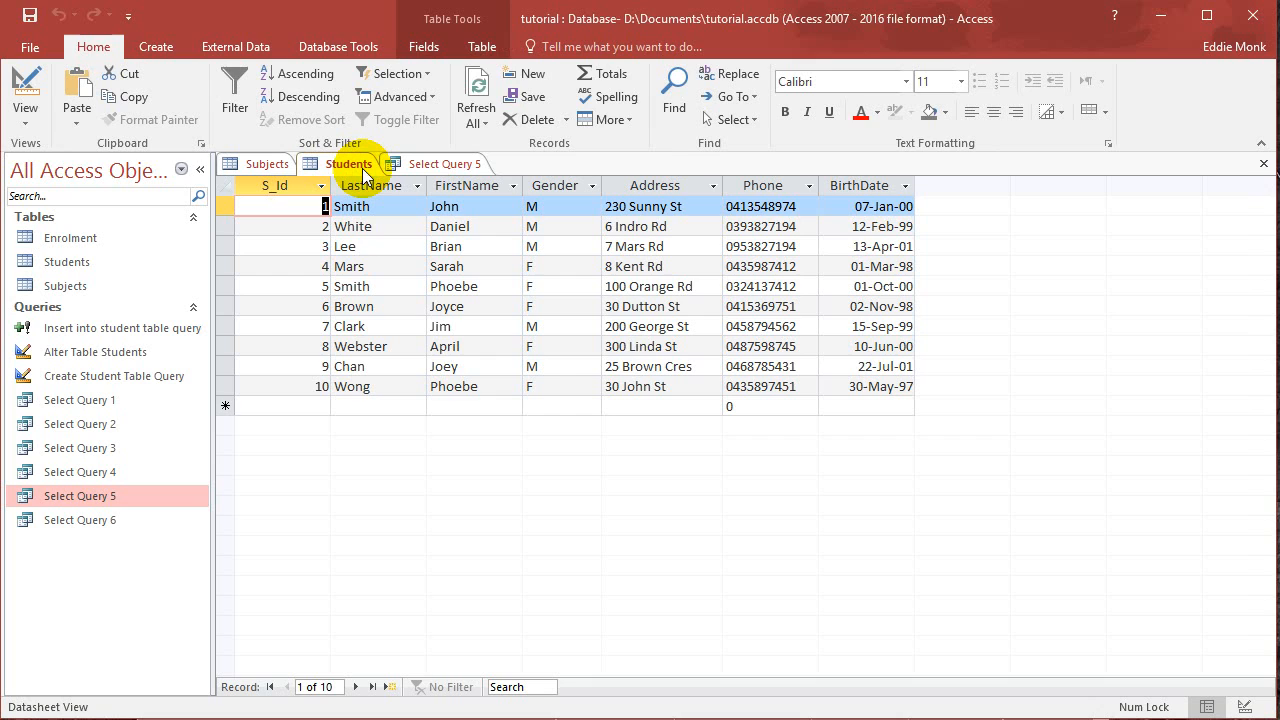
mouse_move(935, 232)
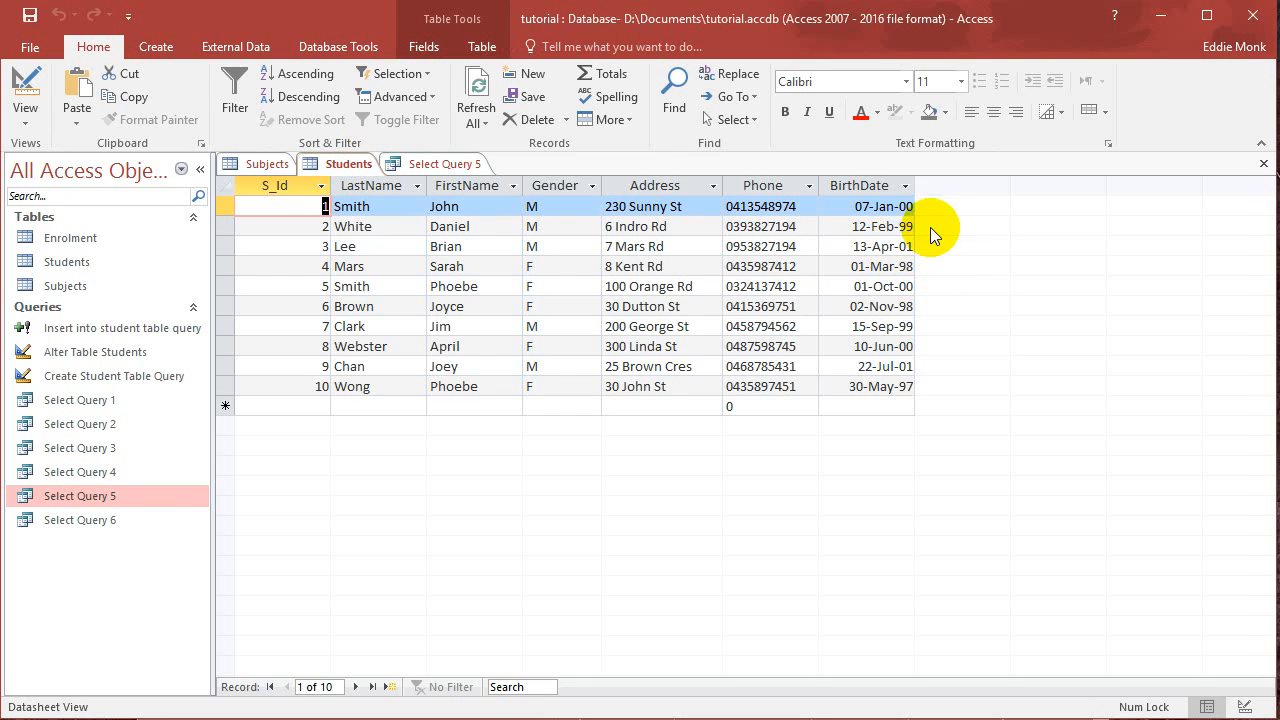
mouse_move(868, 413)
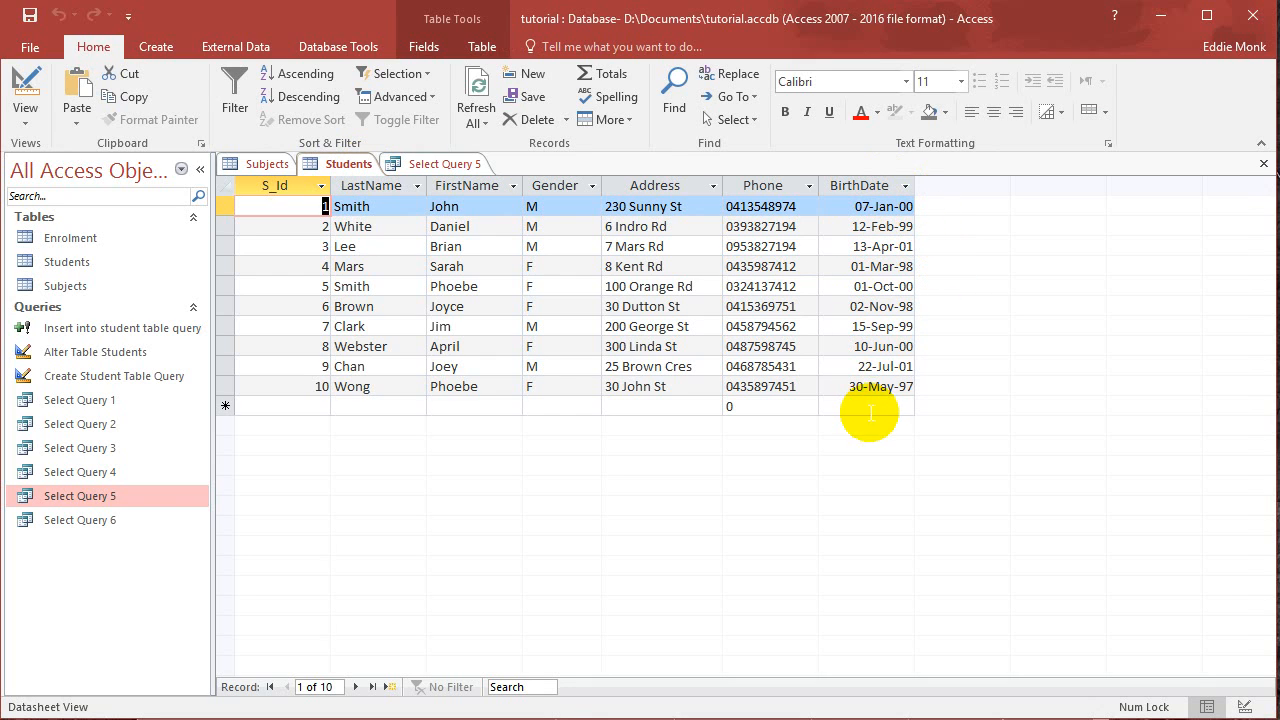
mouse_move(875, 420)
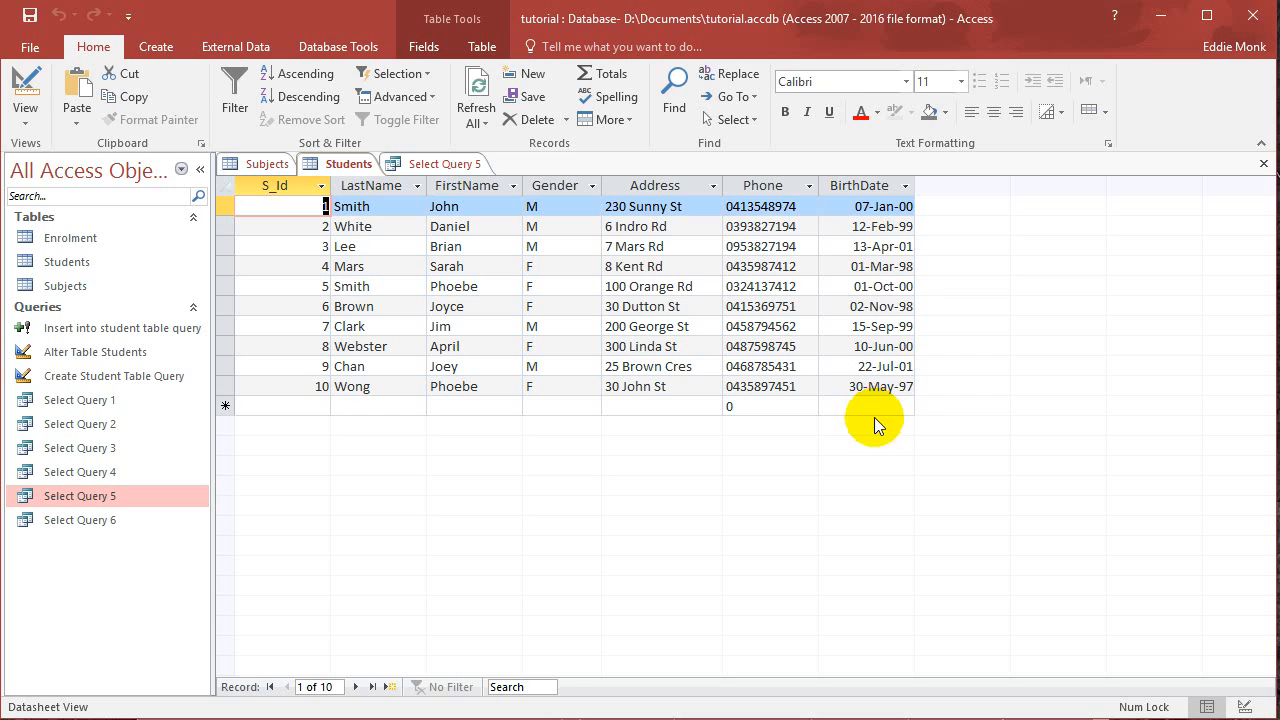
mouse_move(920, 465)
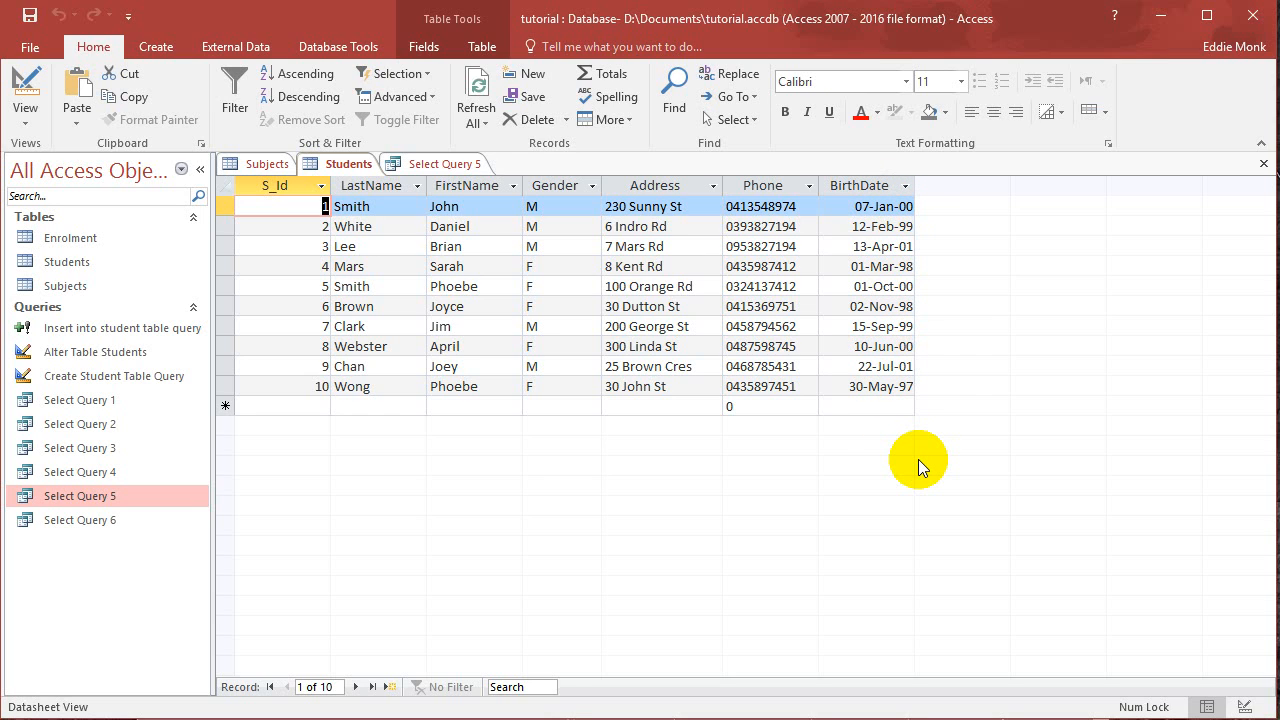
mouse_move(910, 447)
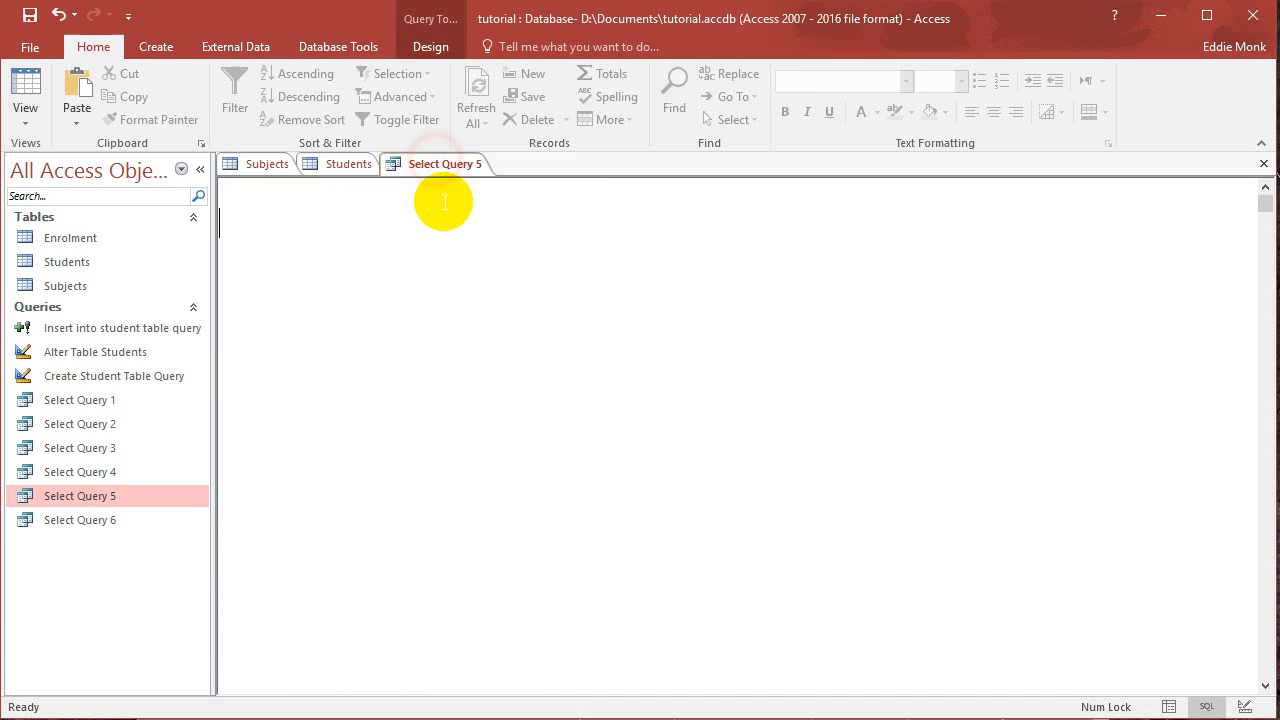
text(S)
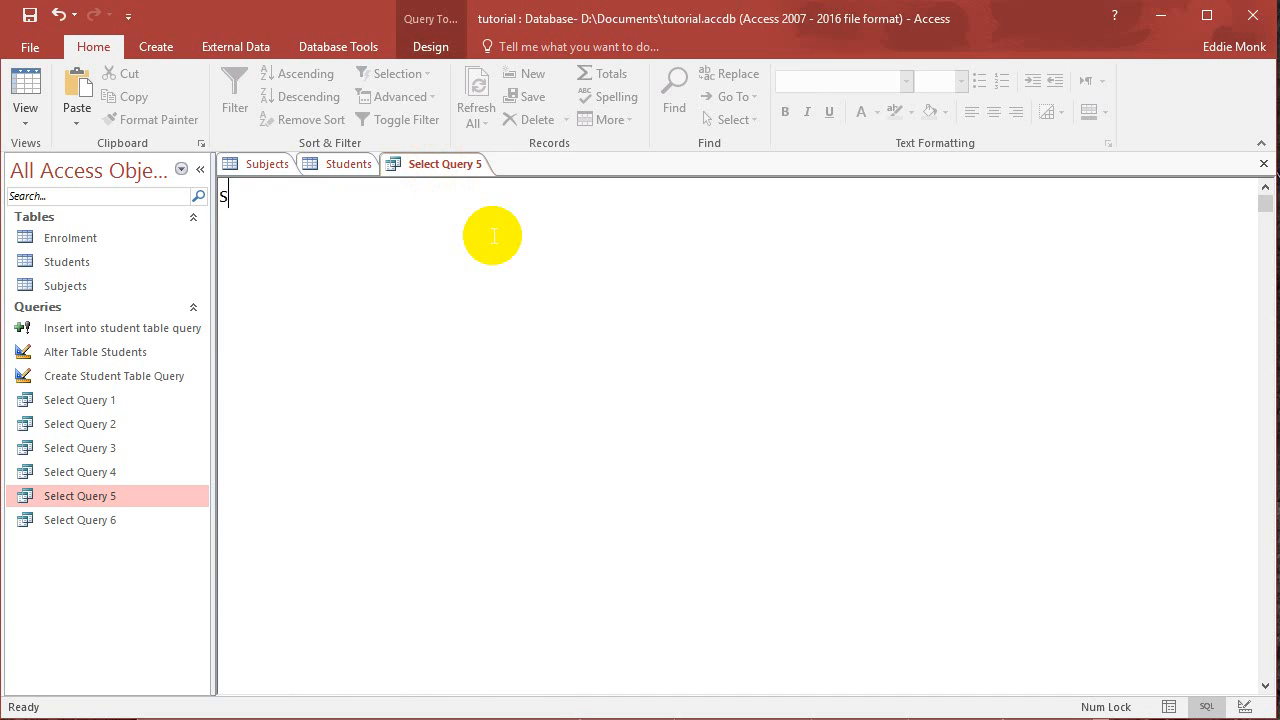
text(elect Last)
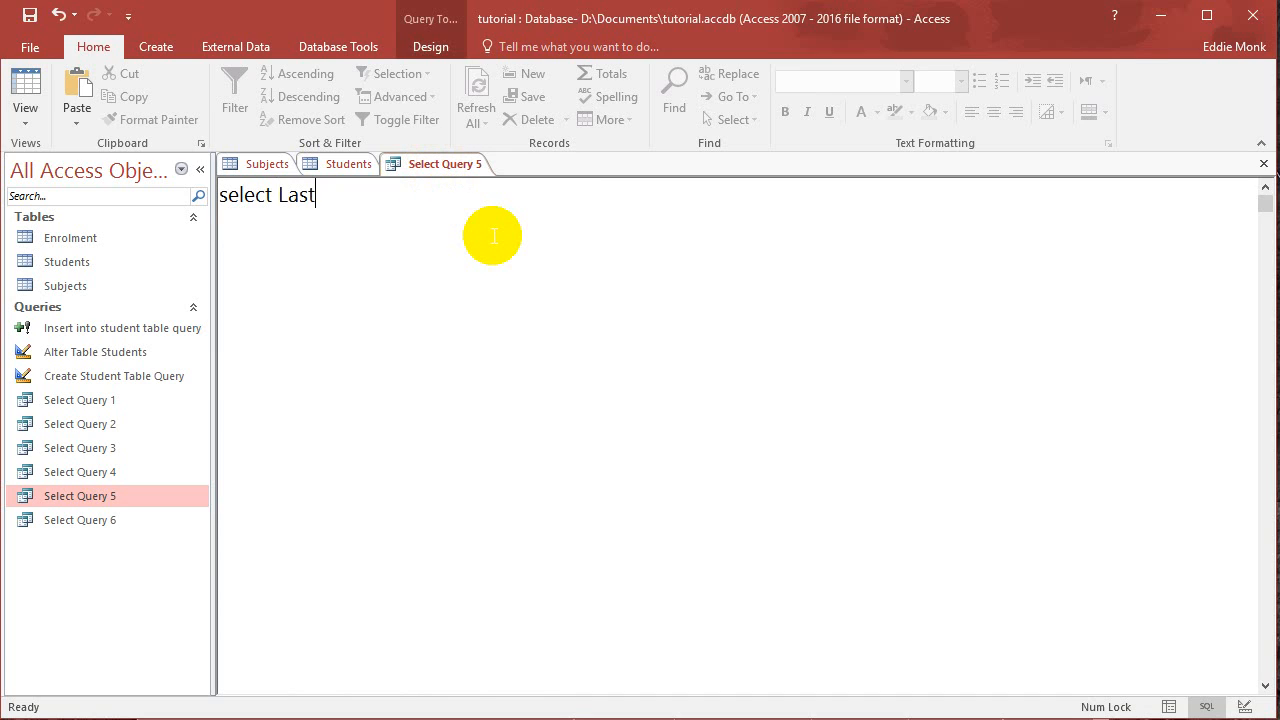
text(Name, firstN)
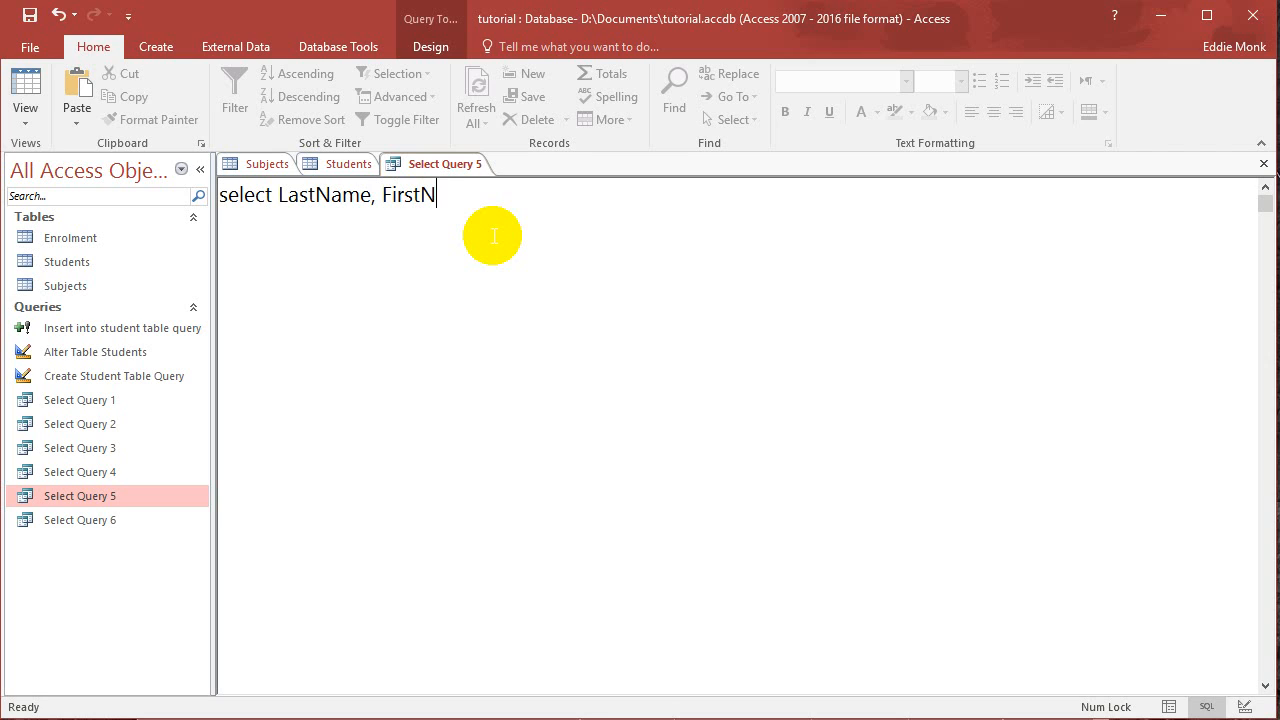
text(ame, BirthDate)
text(from Students)
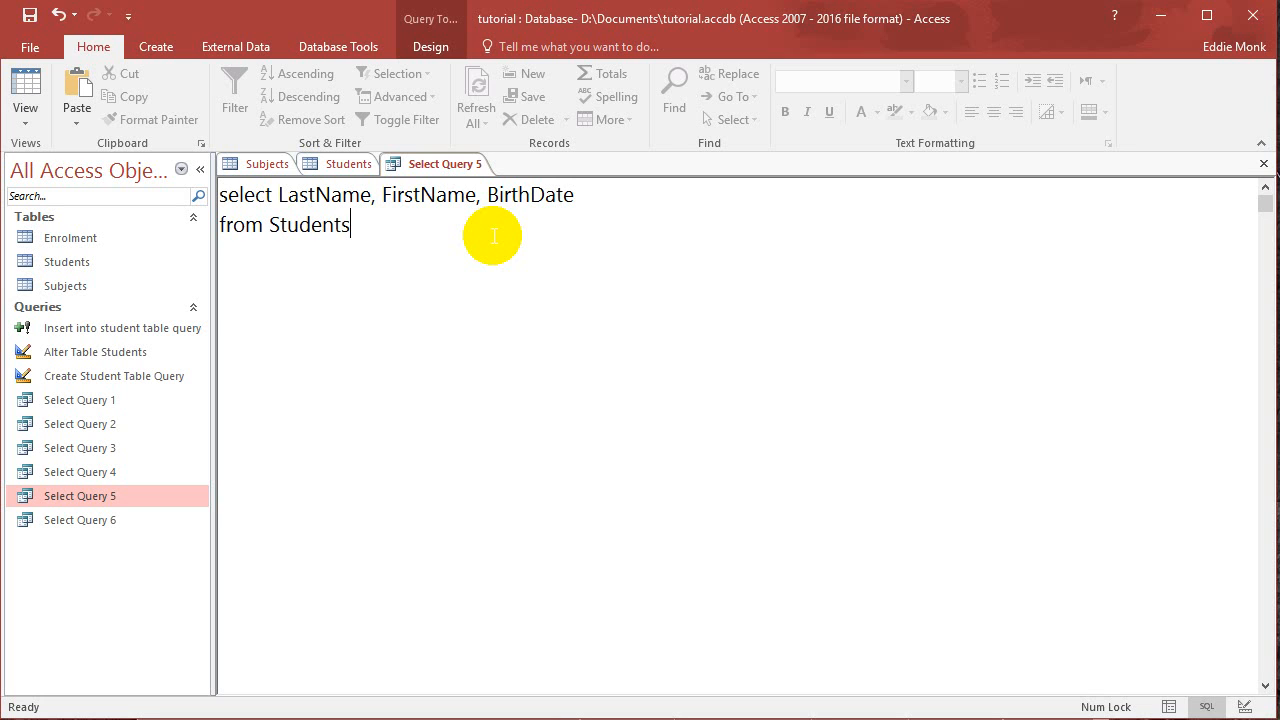
click(67, 90)
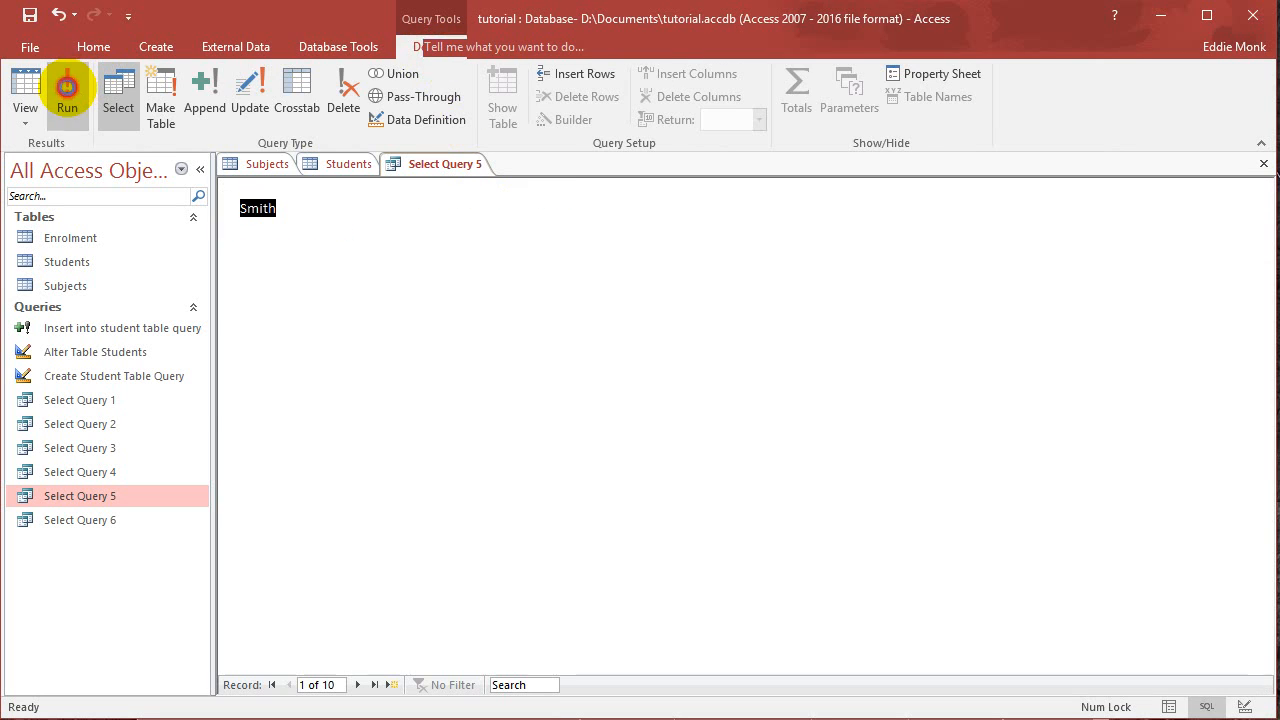
click(67, 90)
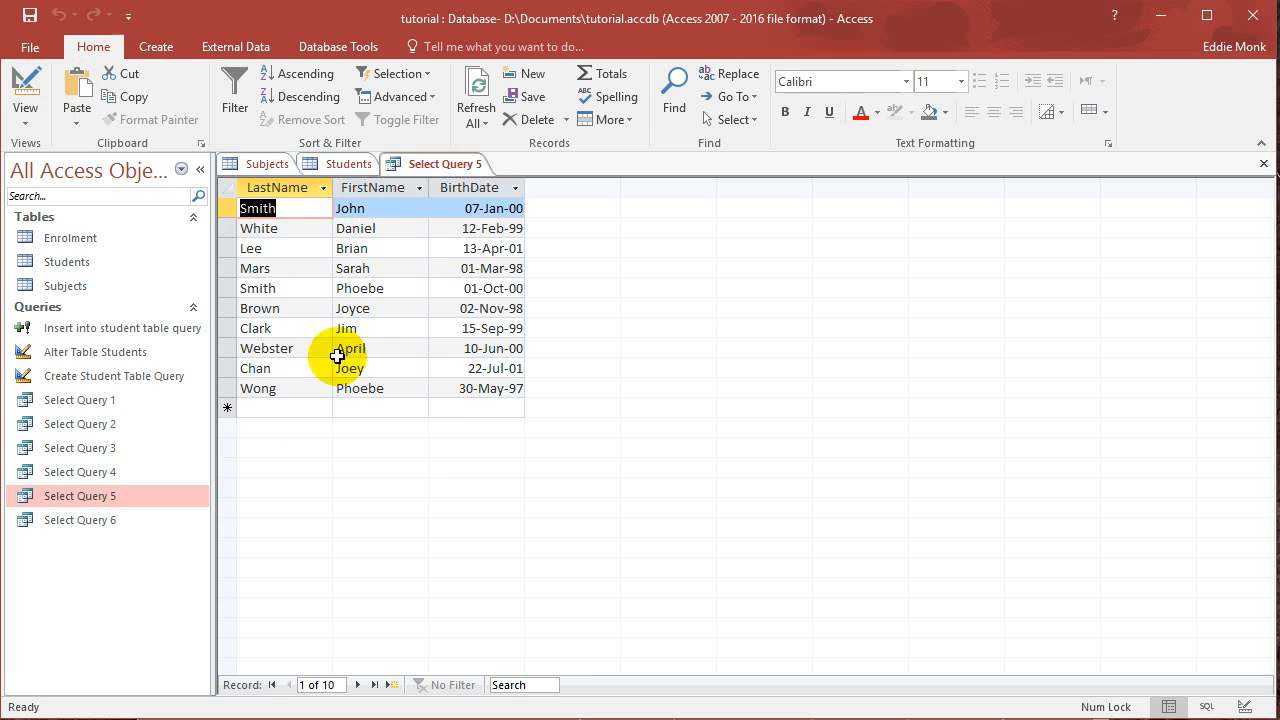
mouse_move(525, 443)
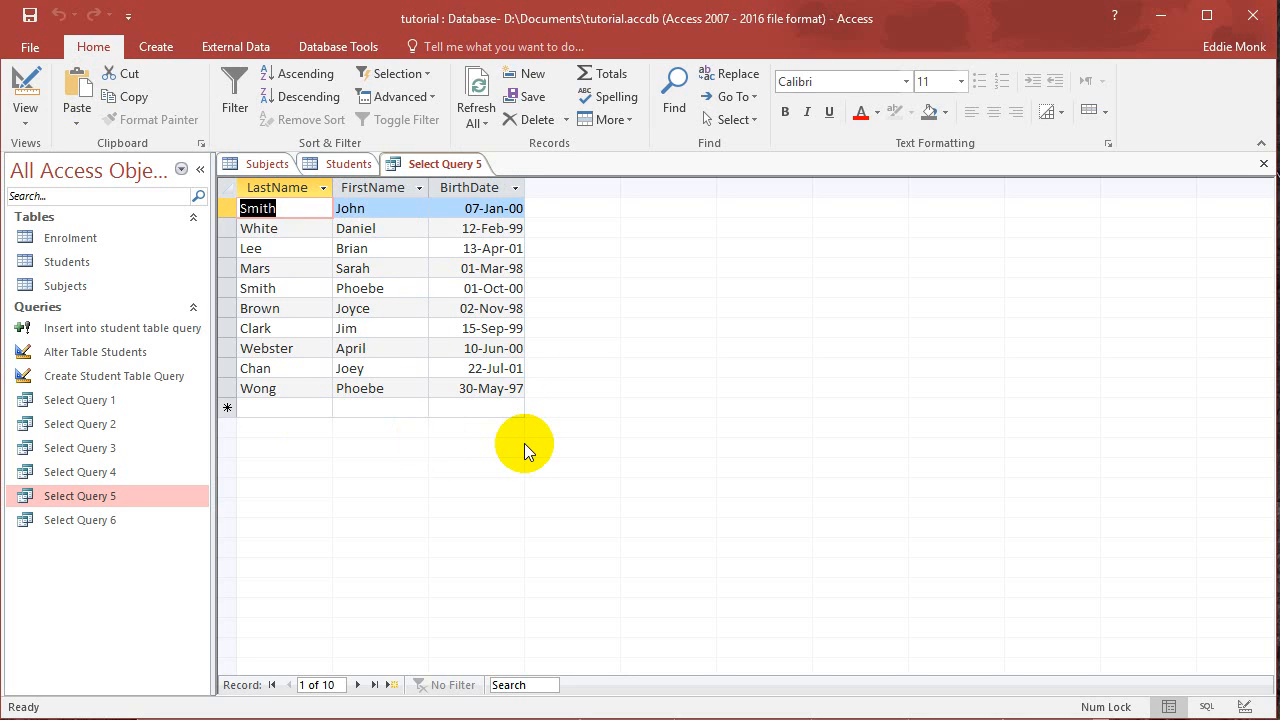
mouse_move(1027, 637)
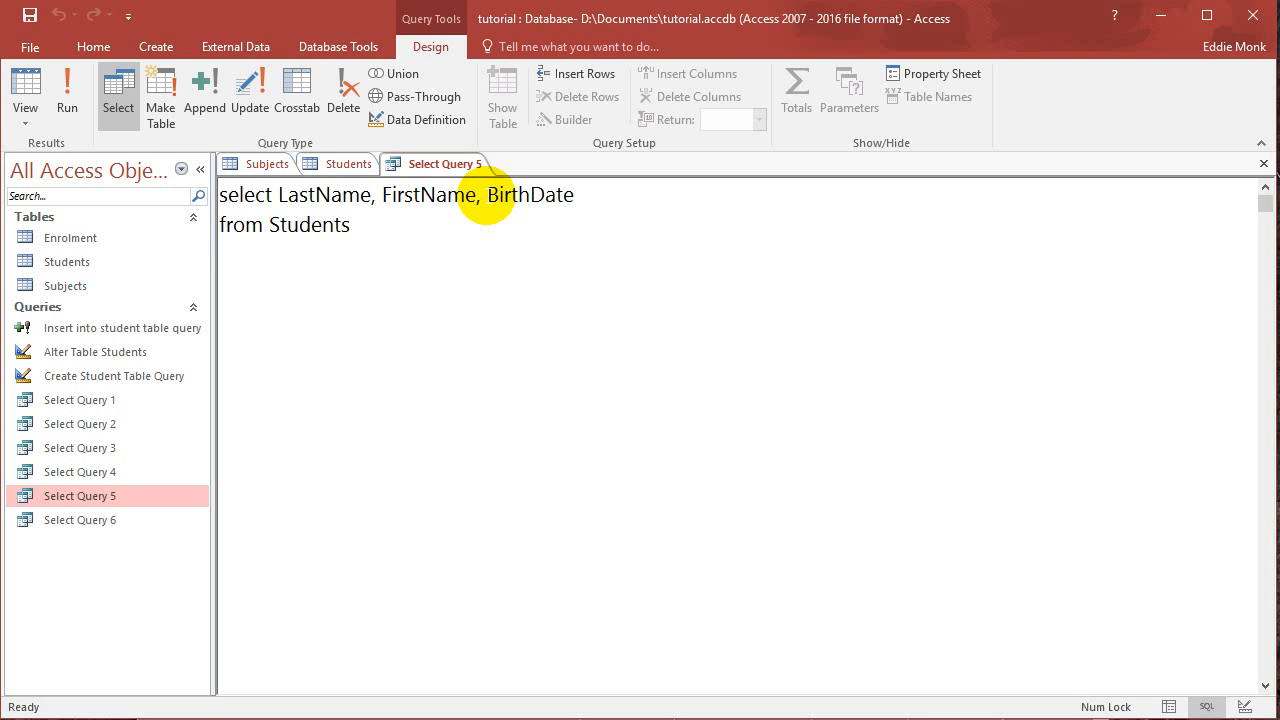
mouse_move(523, 239)
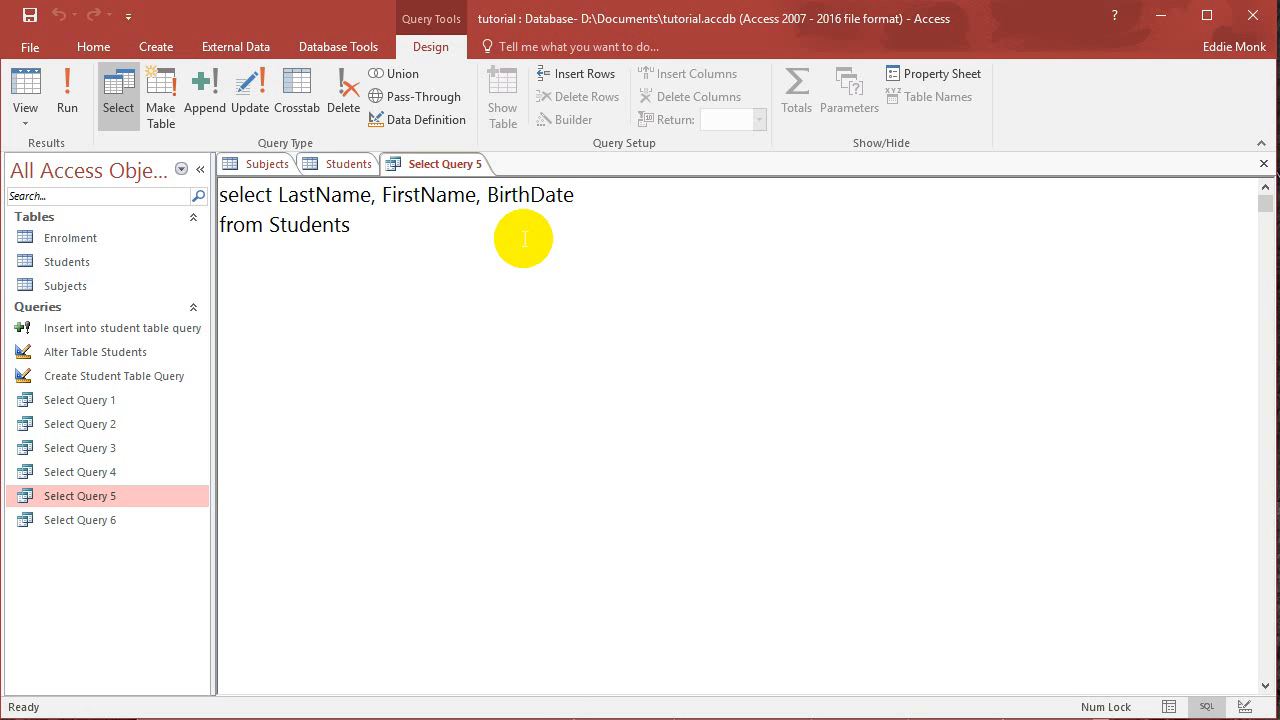
Replace BirthDate in the SELECT list with the expression DATE()-BirthDate
text(Date())
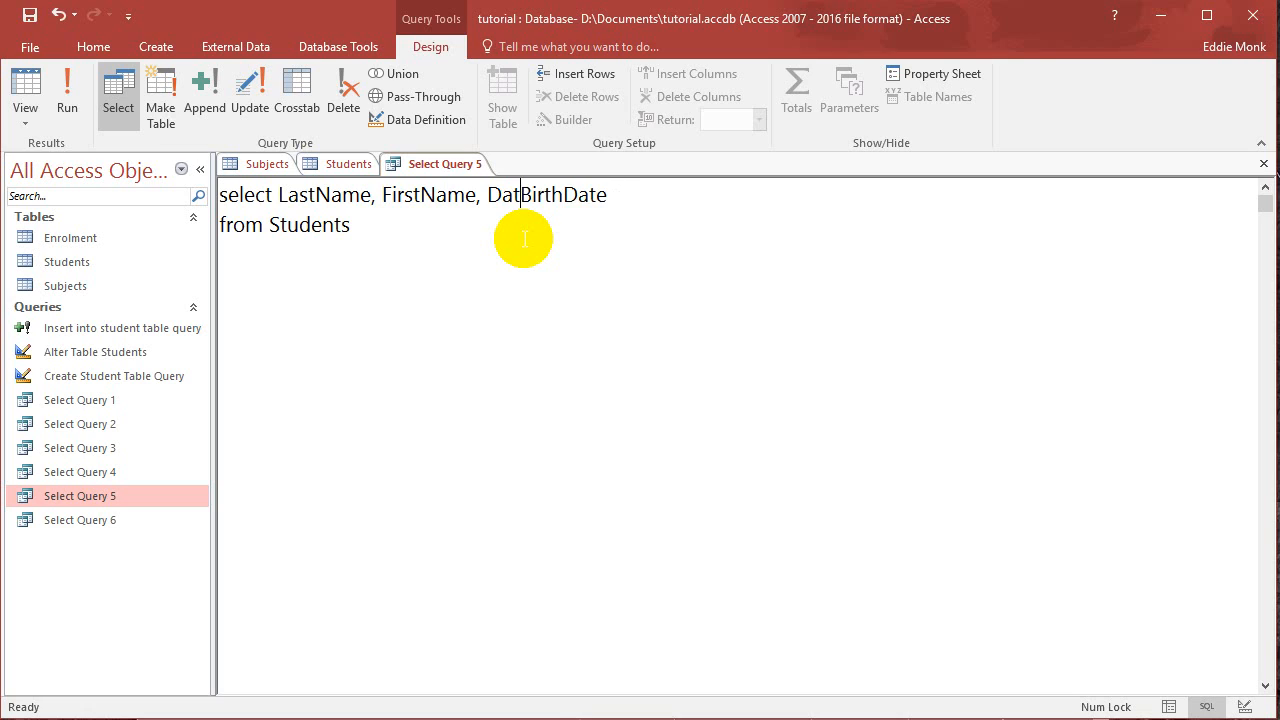
text(DATE())
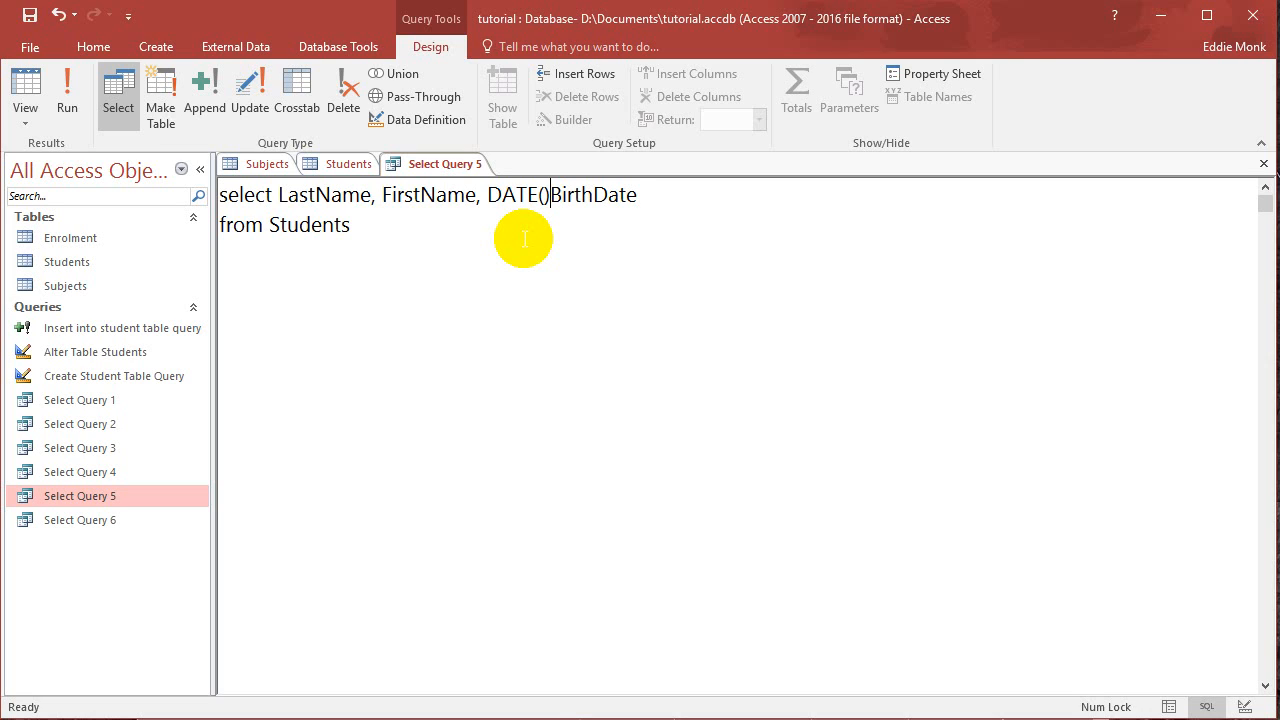
text(-)
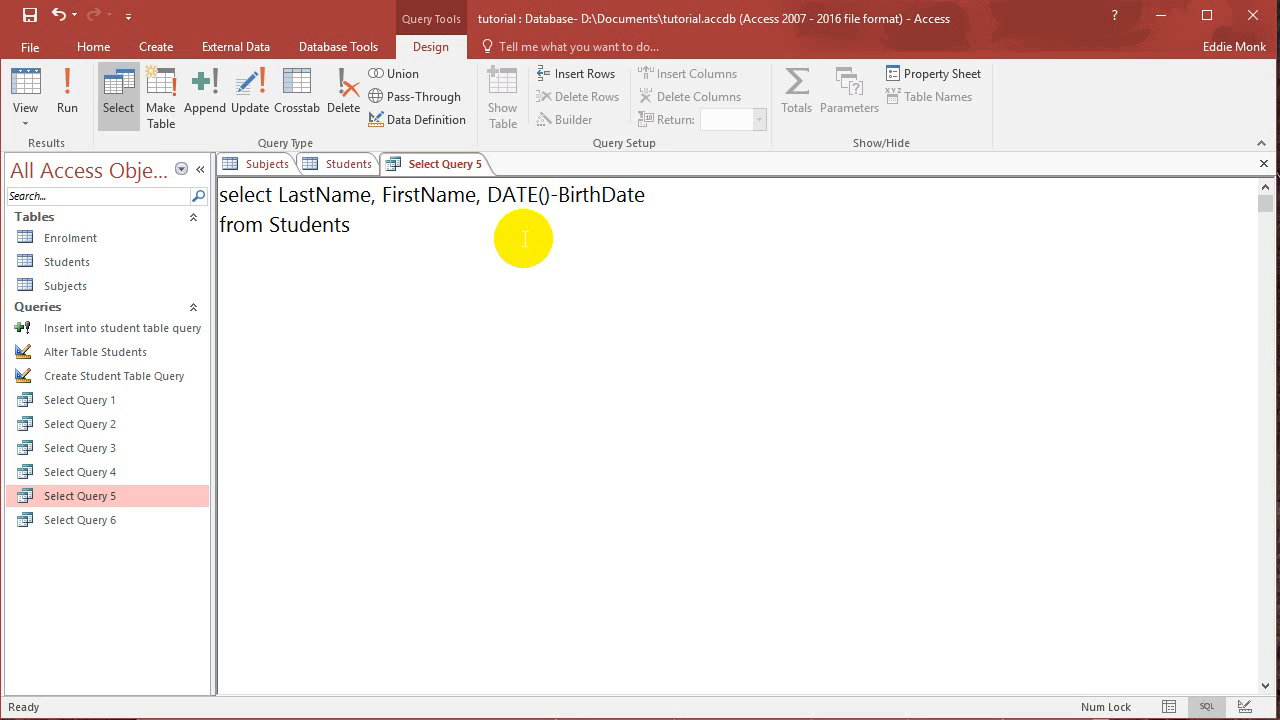
click(558, 194)
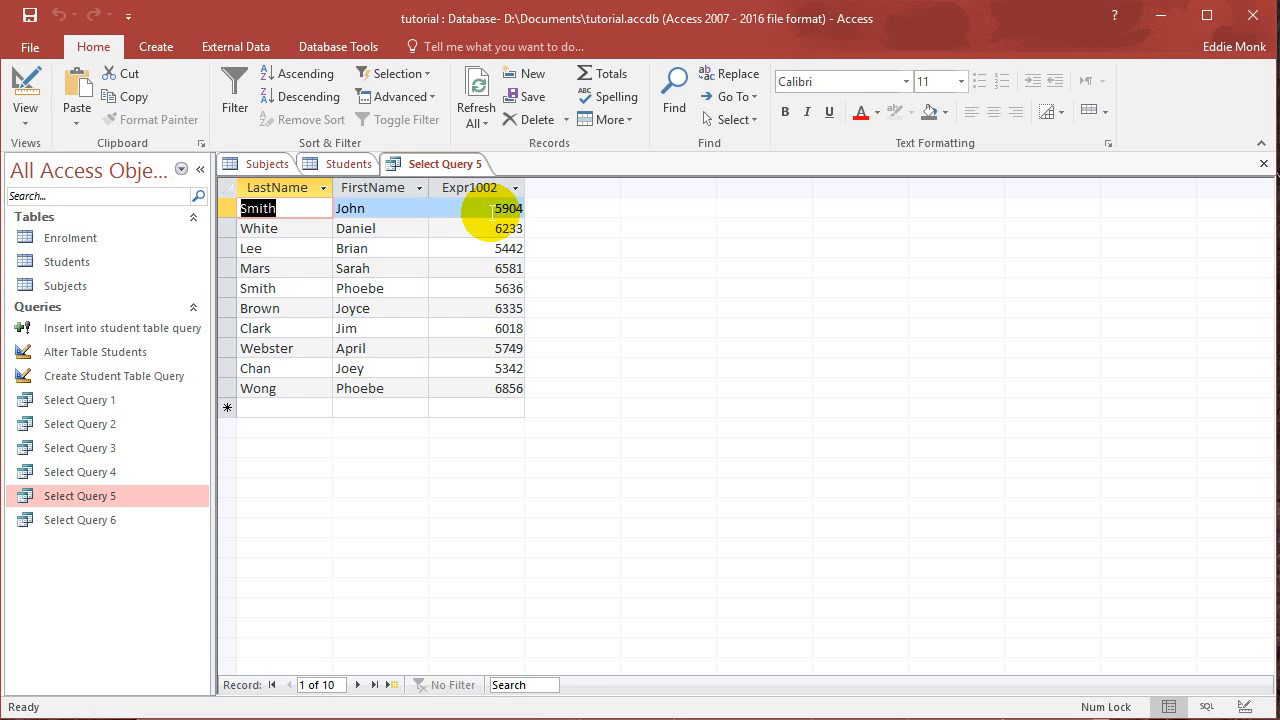
mouse_move(548, 418)
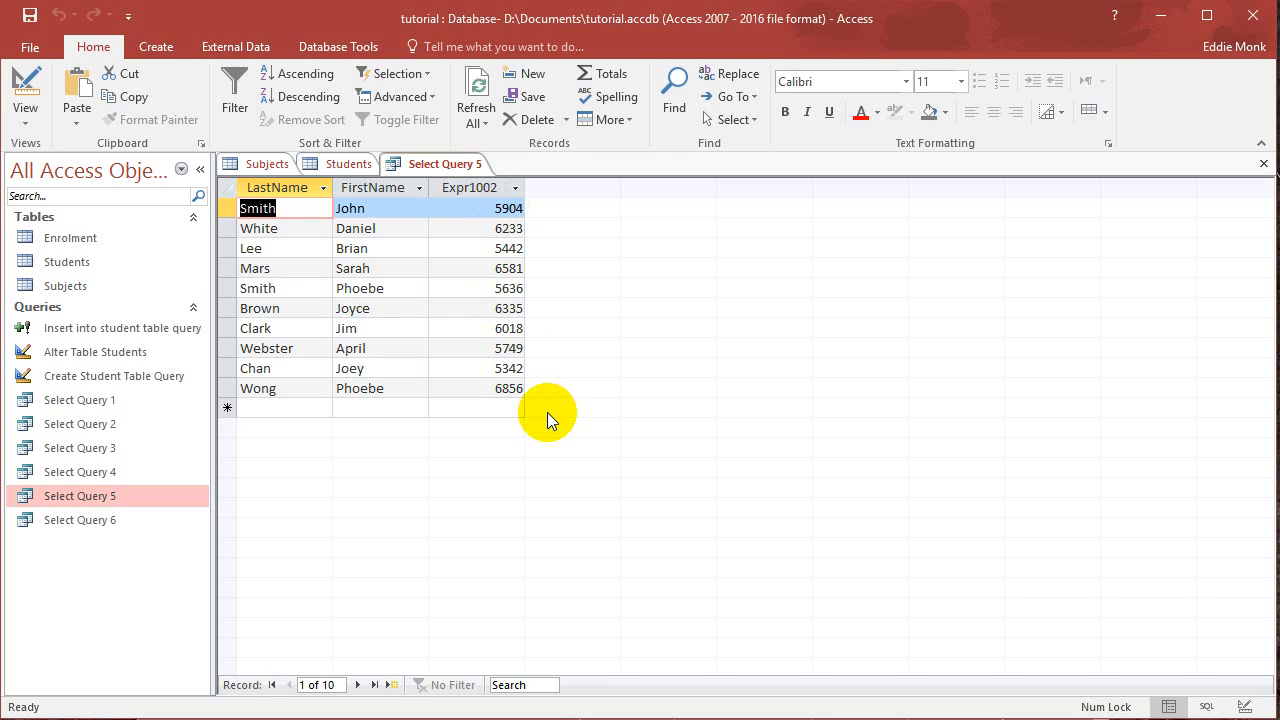
mouse_move(1185, 695)
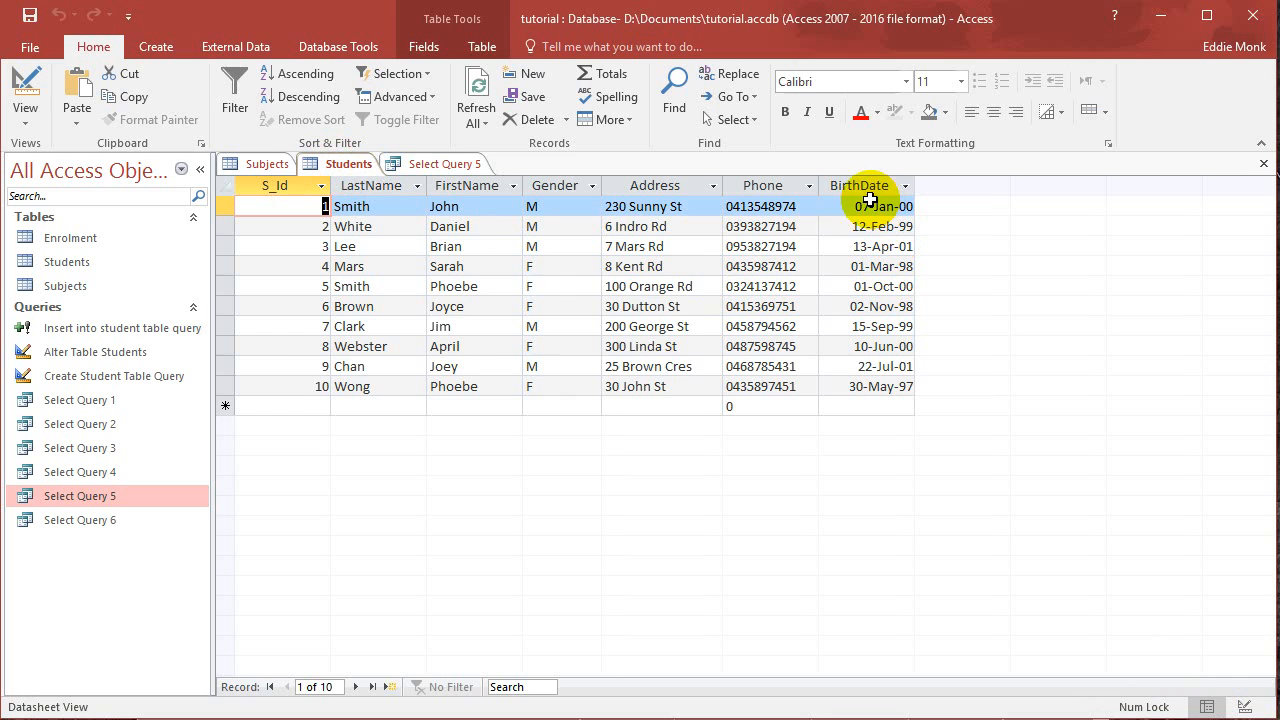
Return to Select Query 5's results and select Smith's Expr1002 days value
click(440, 163)
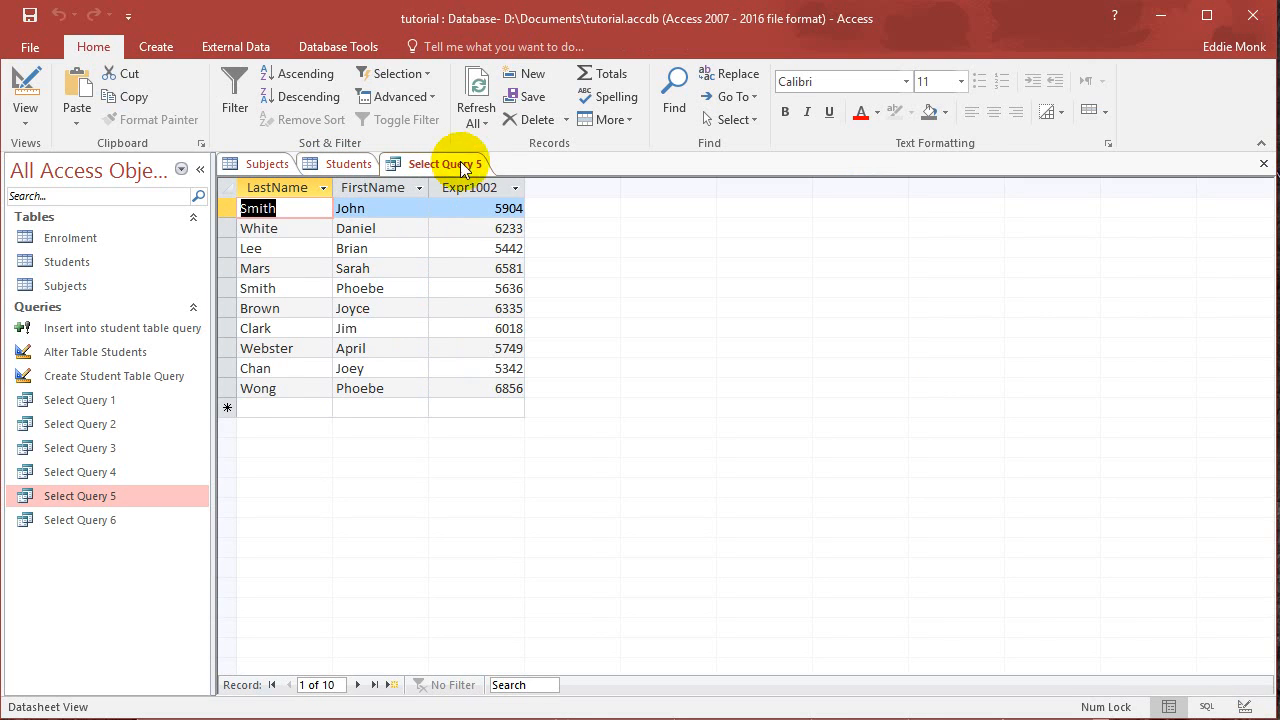
click(489, 208)
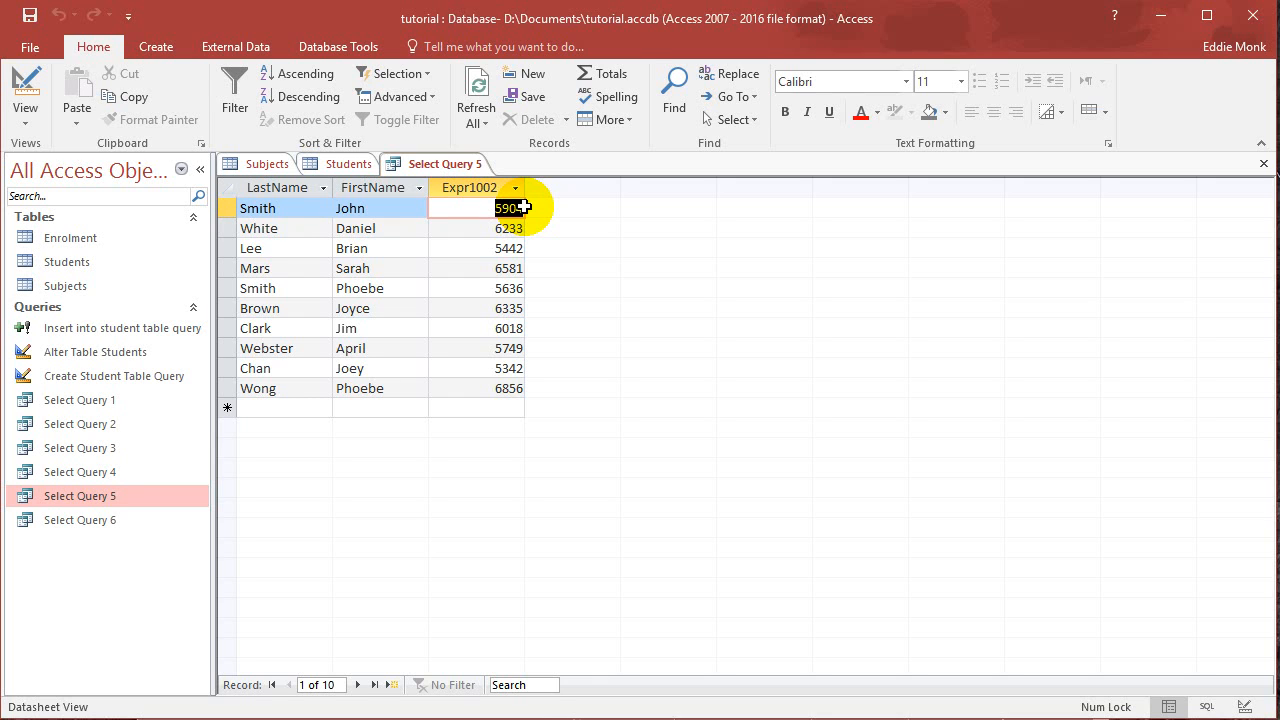
mouse_move(77, 107)
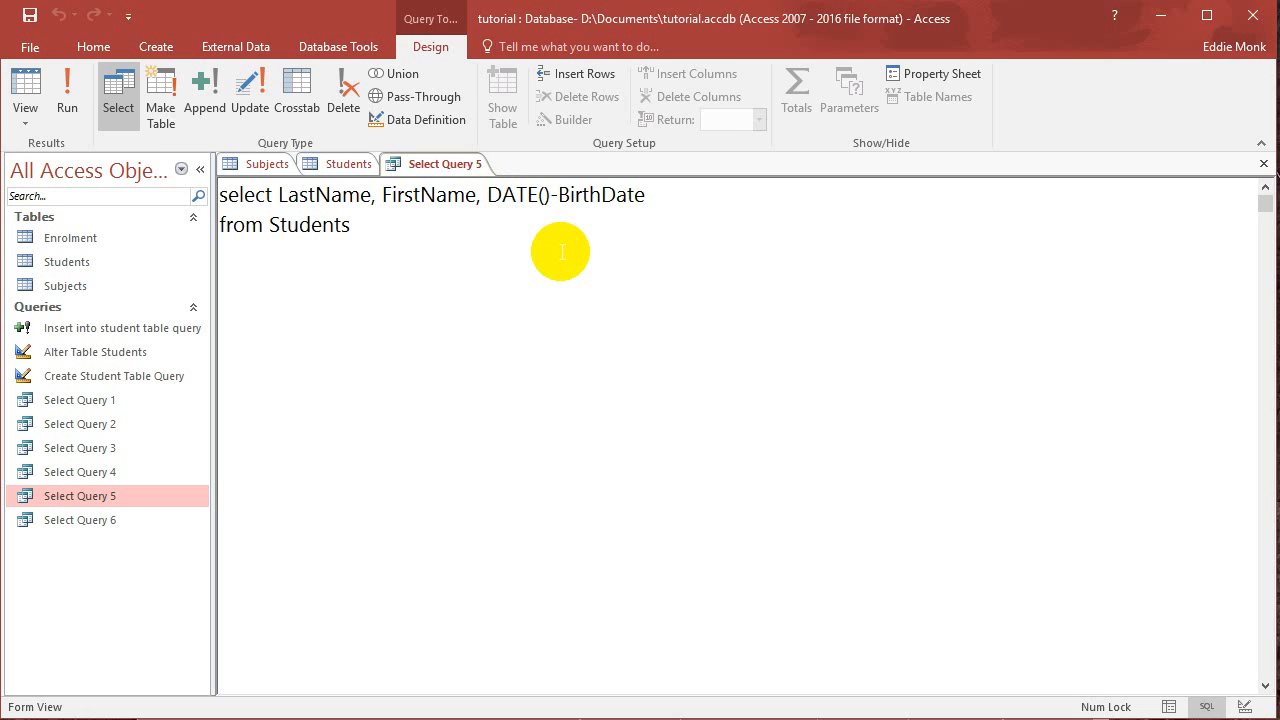
Change the expression to (DATE()-BirthDate)/365 and run the query
text(()
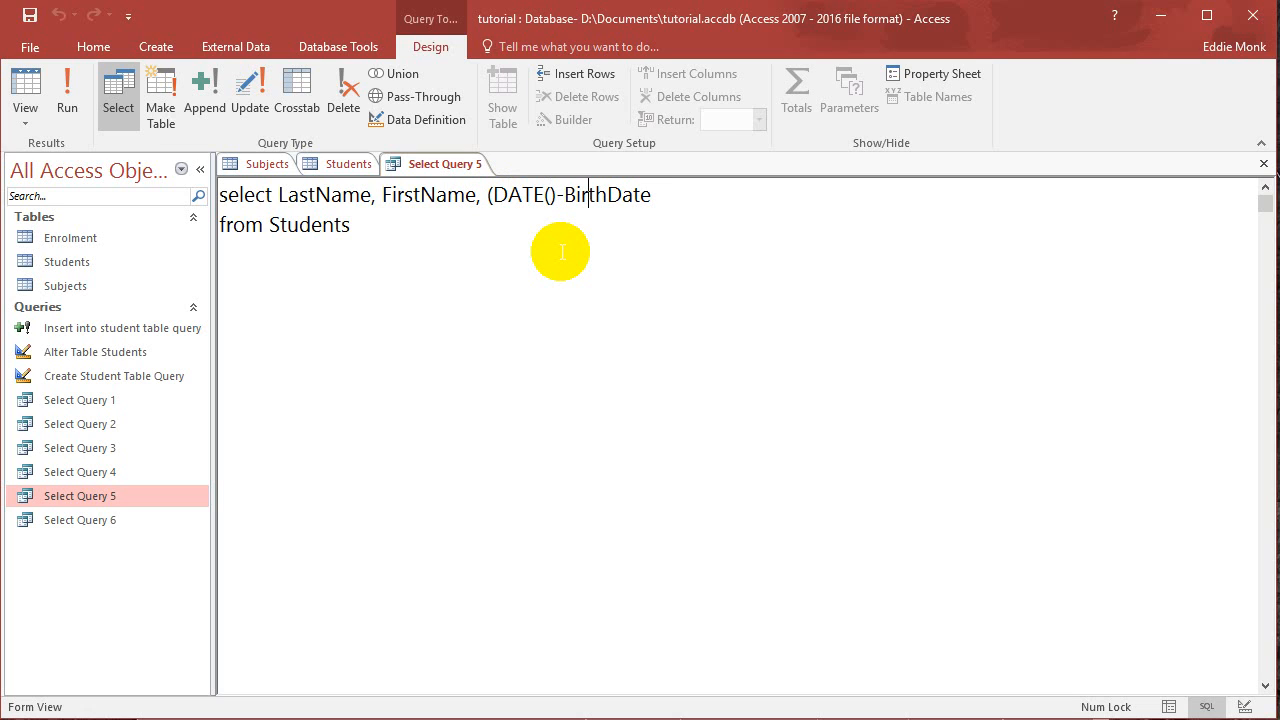
text())
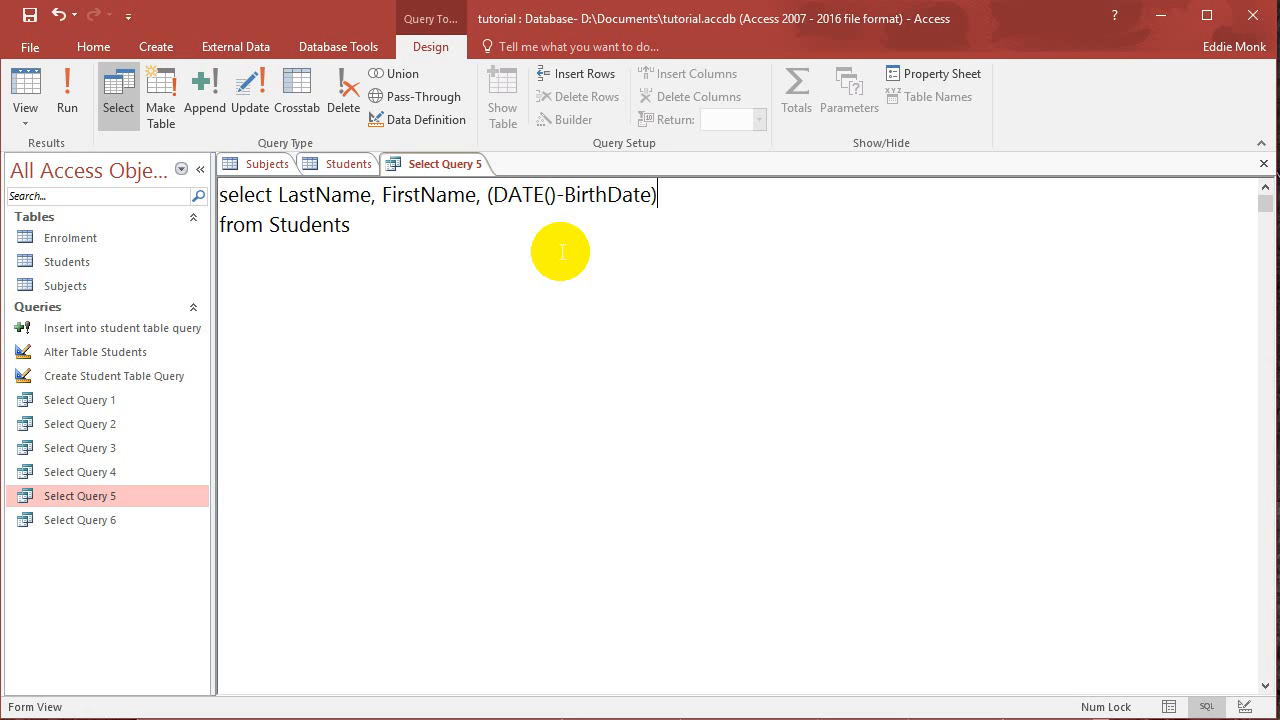
text(/3)
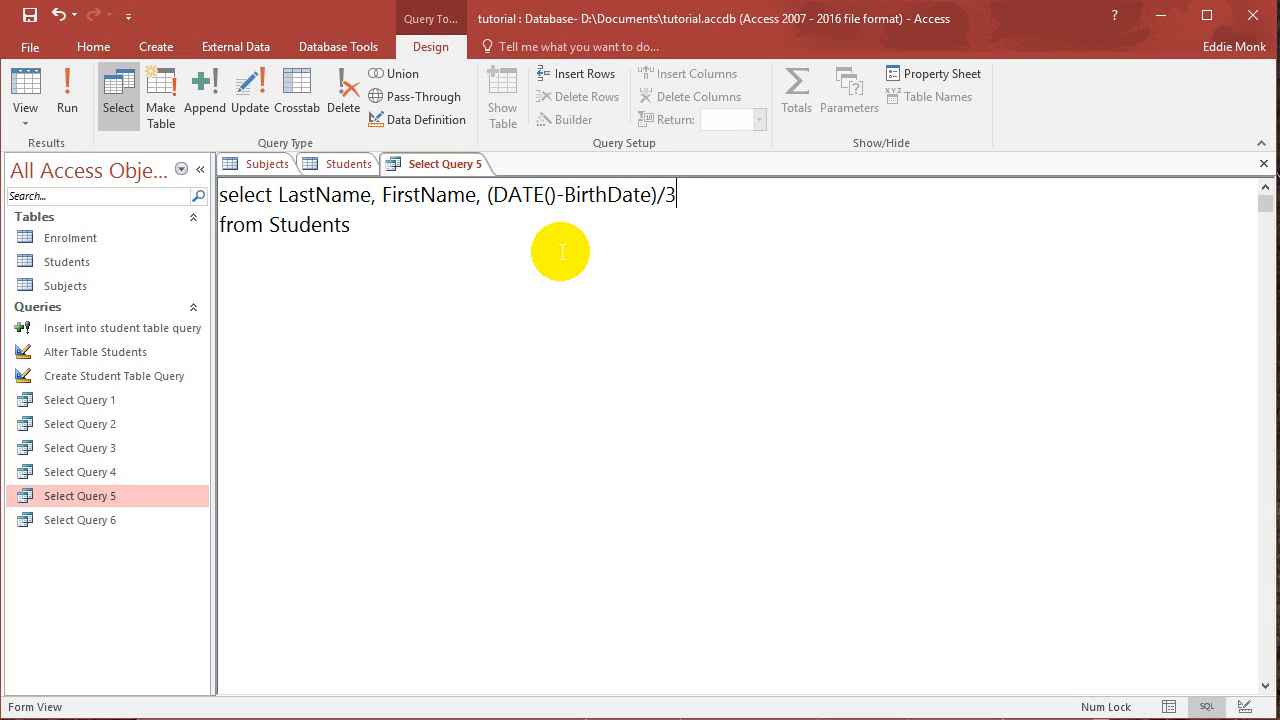
text(65)
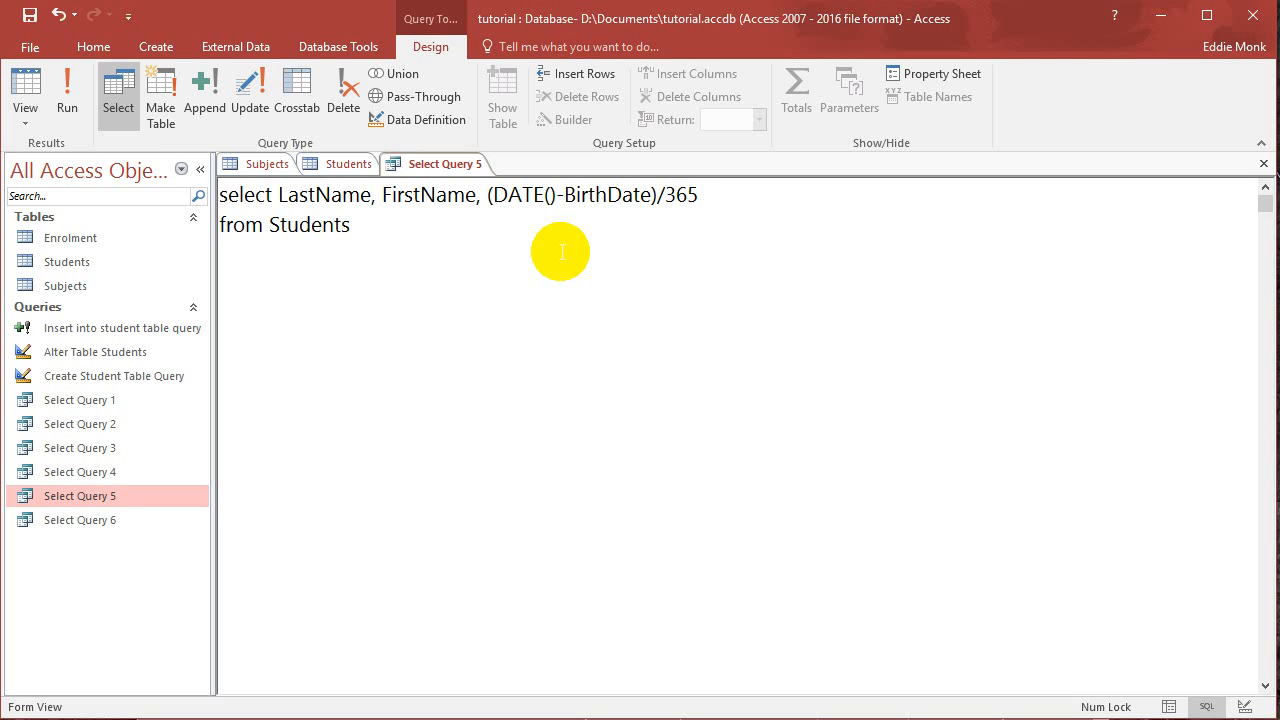
click(698, 194)
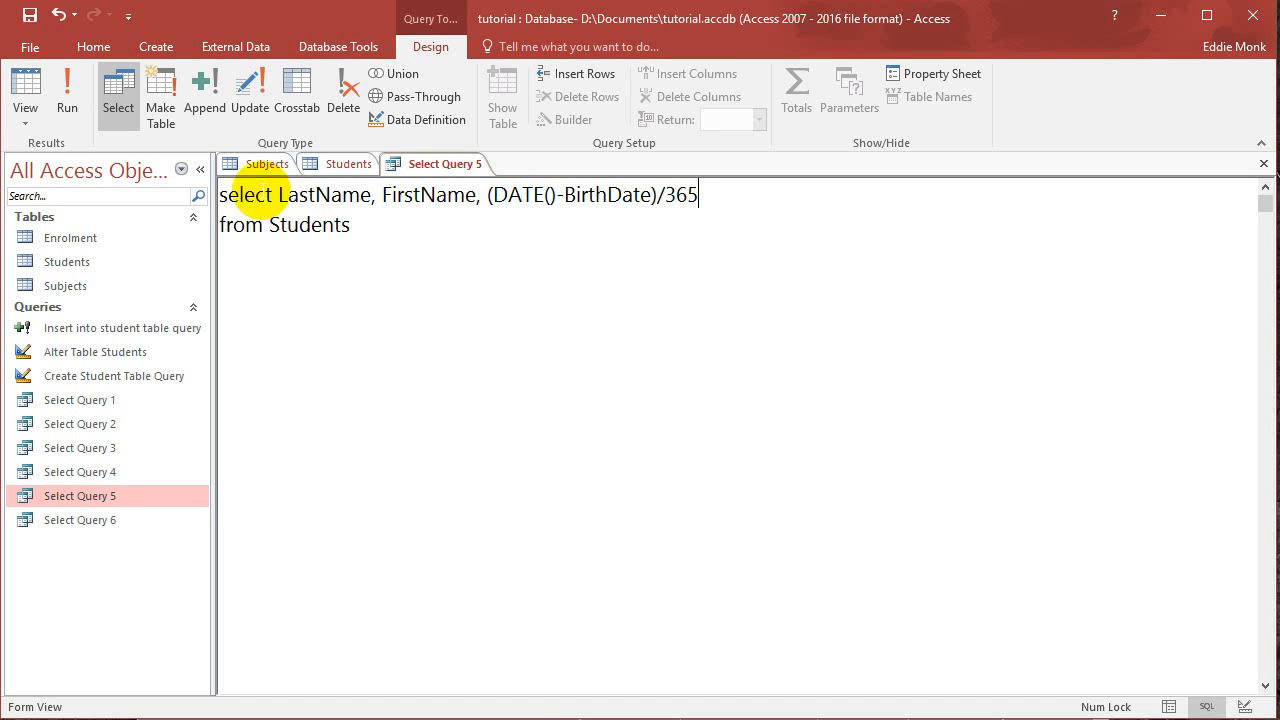
click(66, 89)
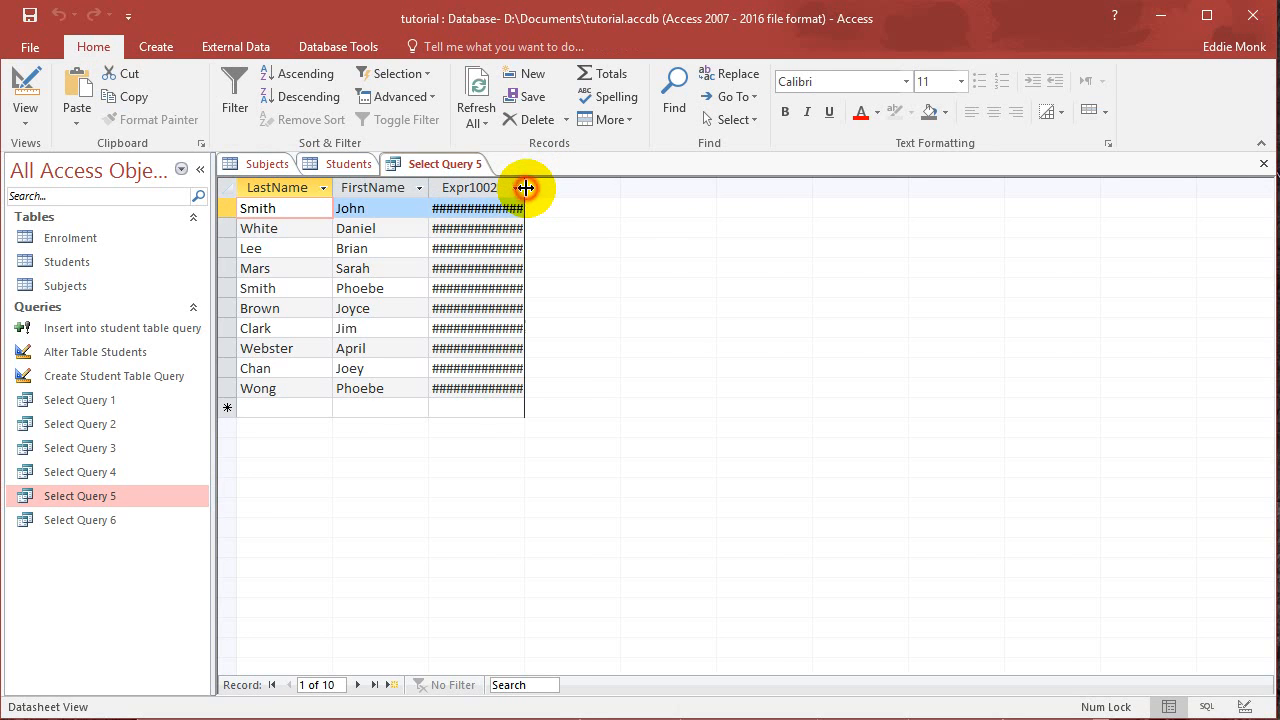
Widen the Expr1002 column and inspect Smith's and White's ages in years
drag(527, 188, 635, 188)
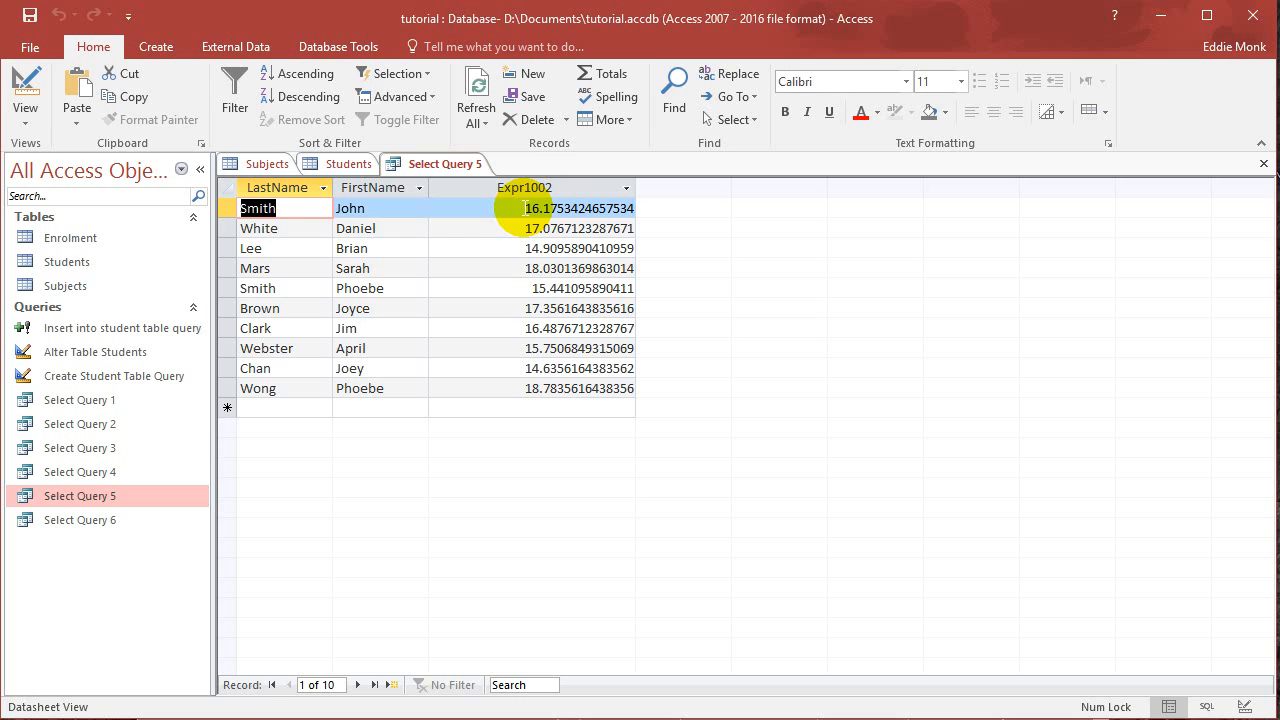
click(578, 208)
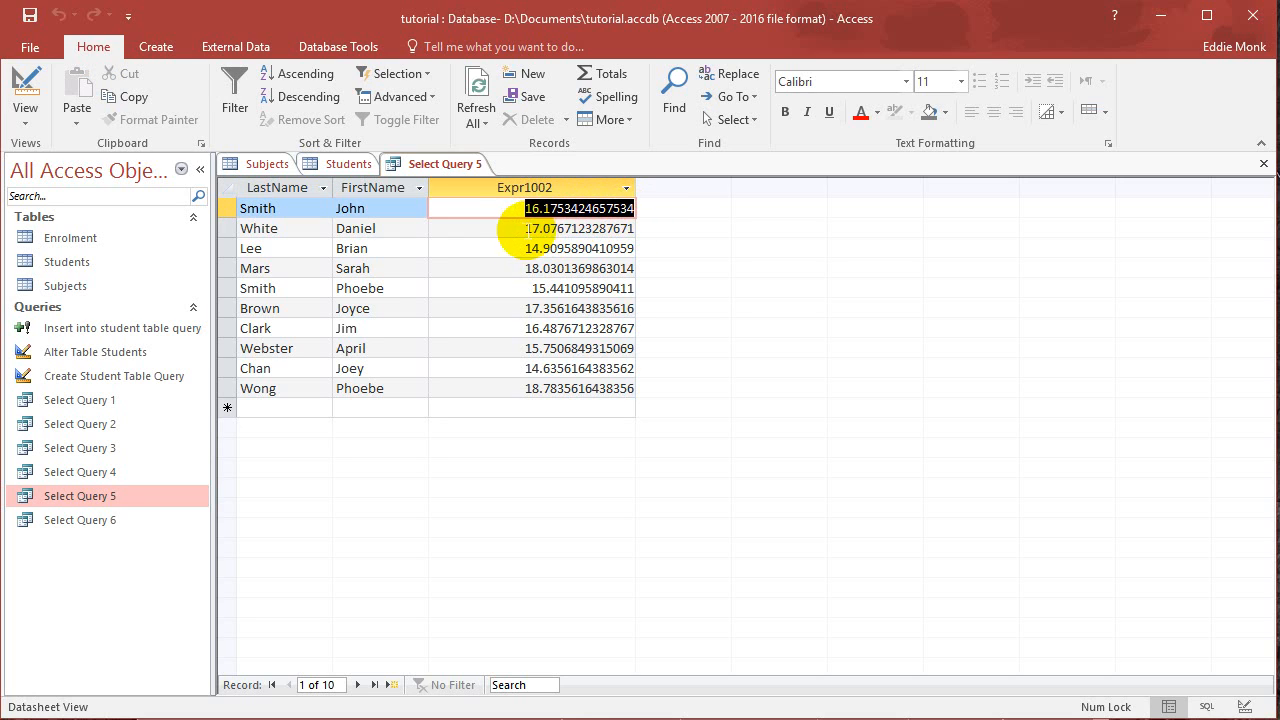
click(578, 228)
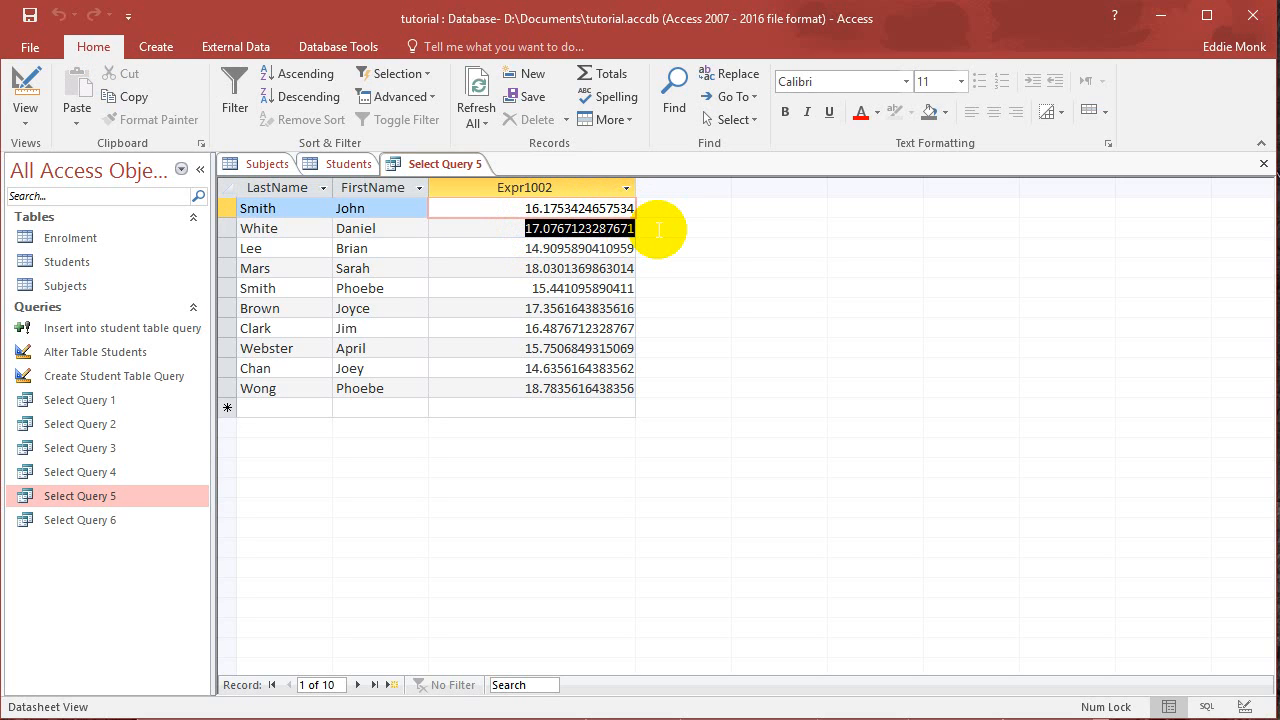
click(580, 228)
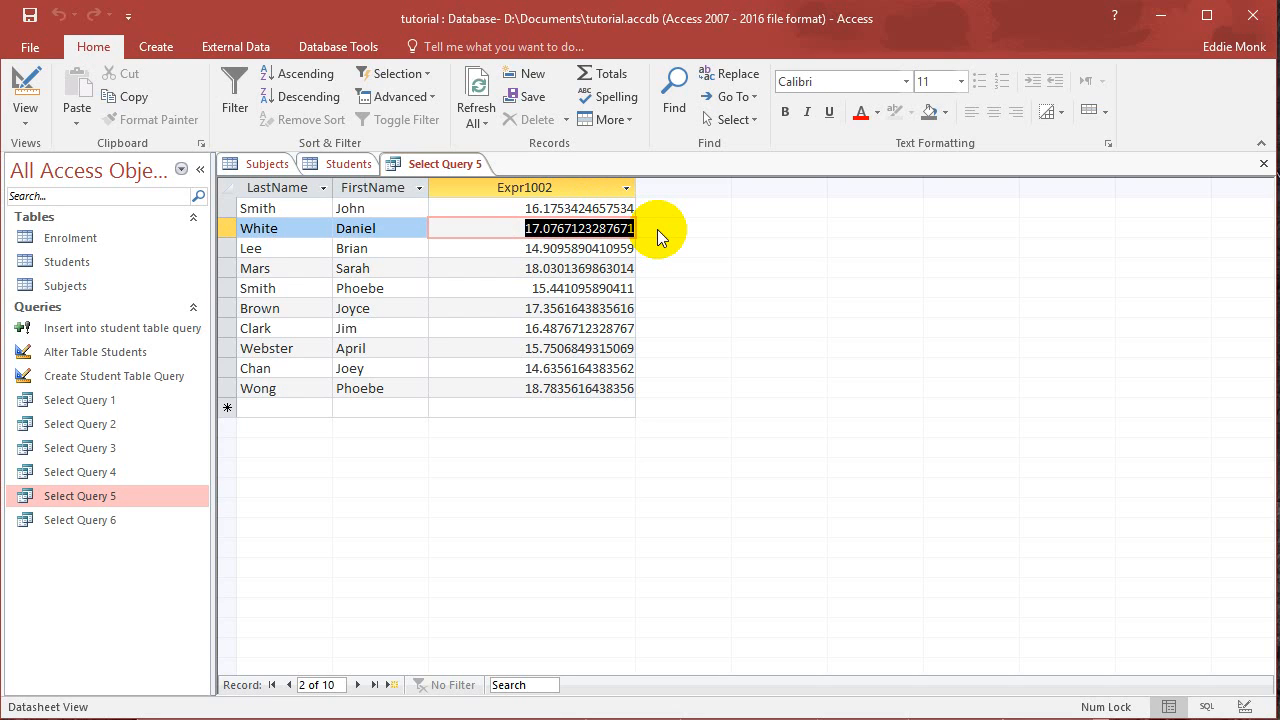
mouse_move(1222, 698)
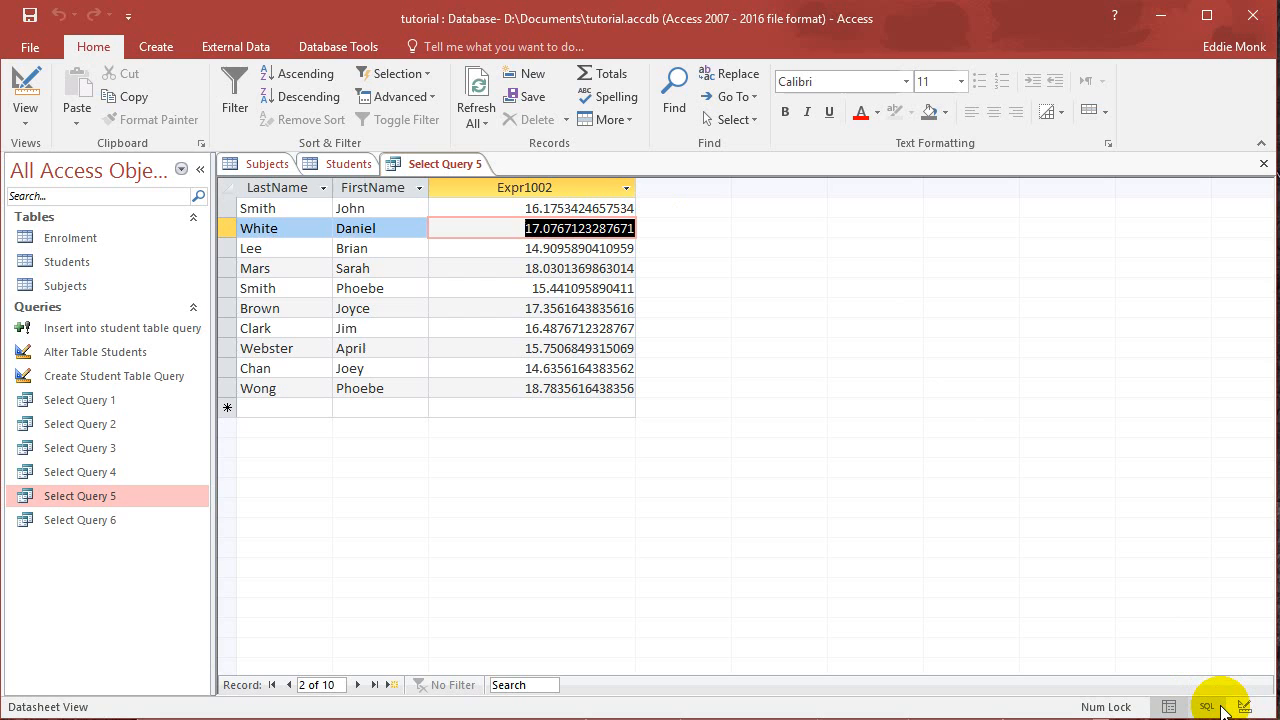
Edit the age expression to int((DATE()-BirthDate)/365) and run it
click(1207, 707)
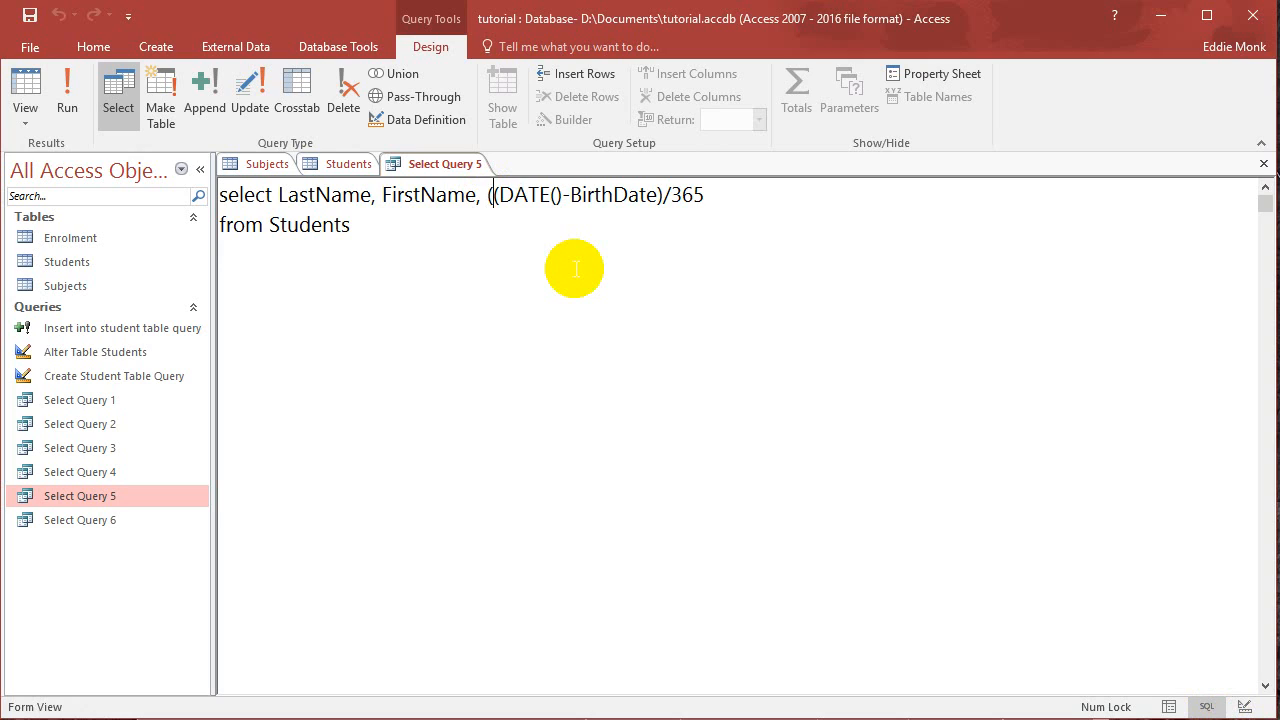
text())
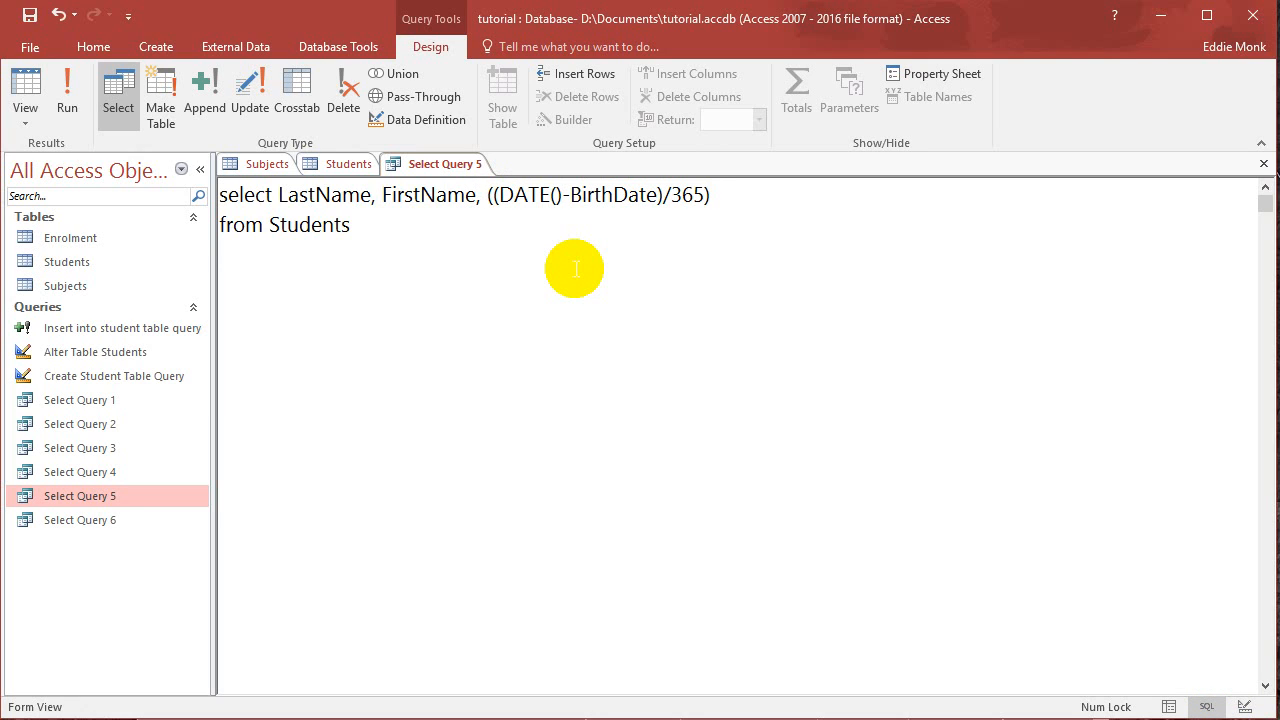
text(int)
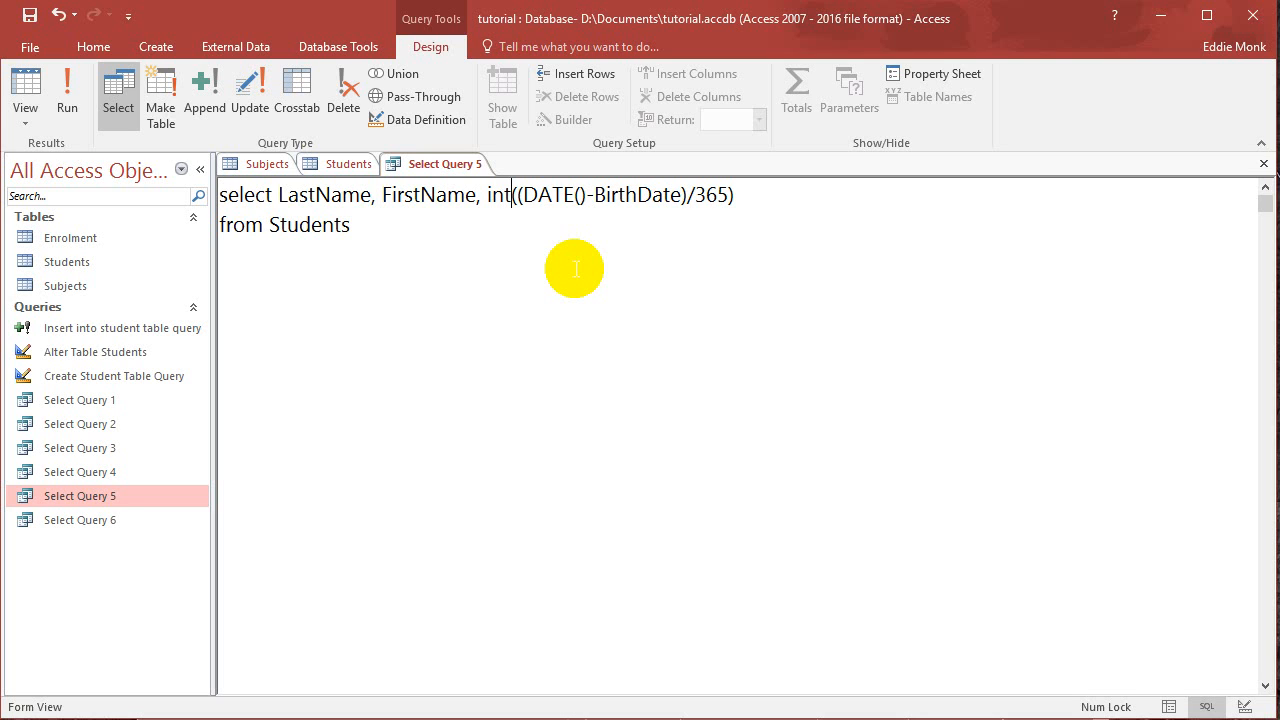
mouse_move(67, 88)
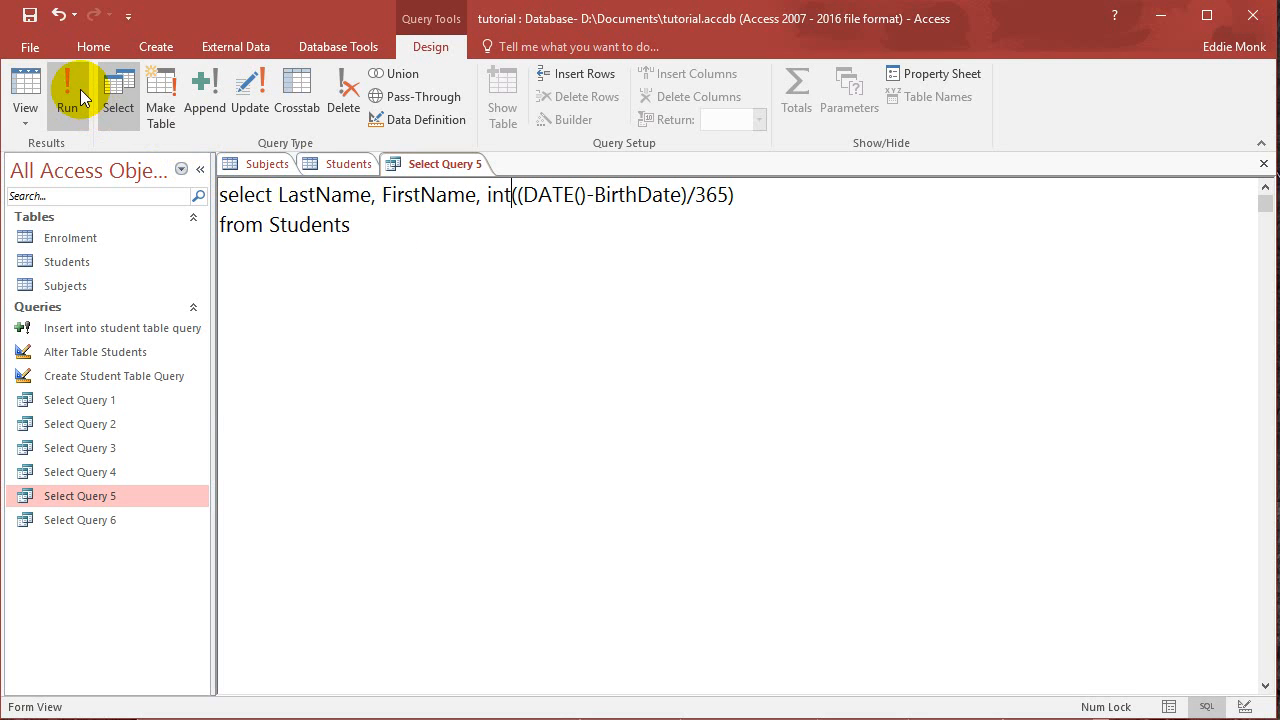
click(68, 90)
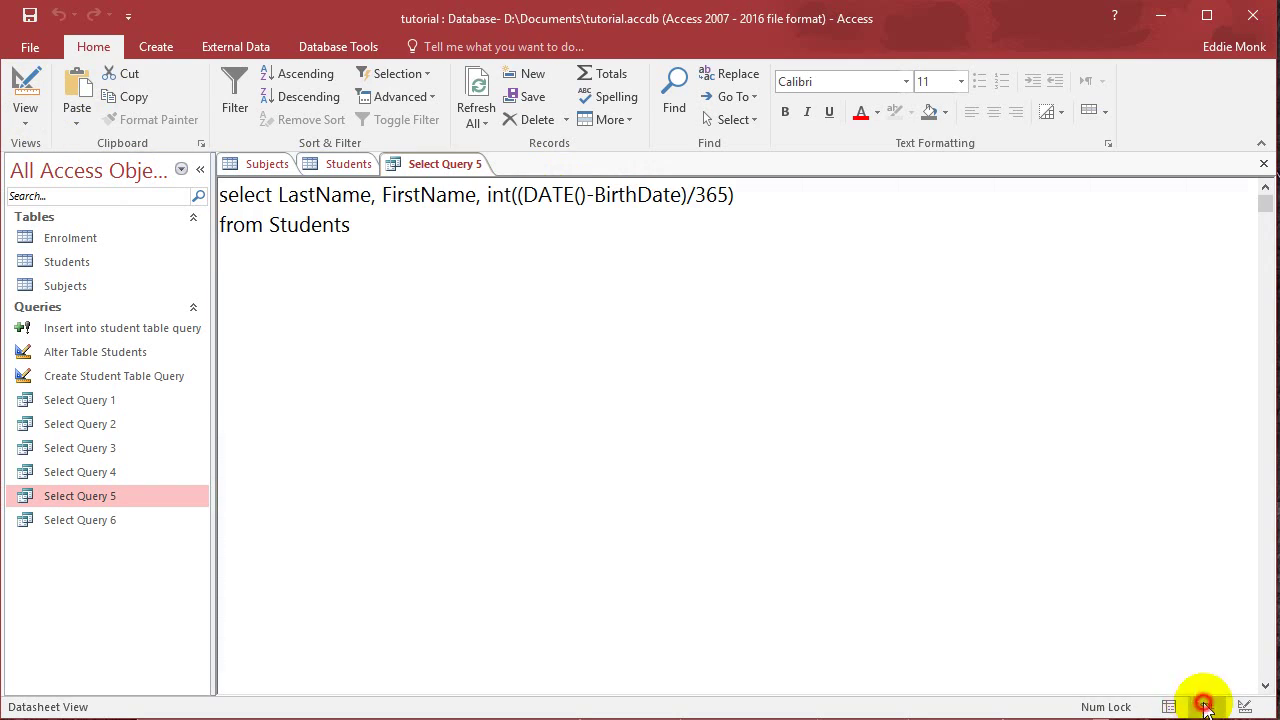
Alias the int age expression as Age and run, showing ages 14 to 18
click(1205, 707)
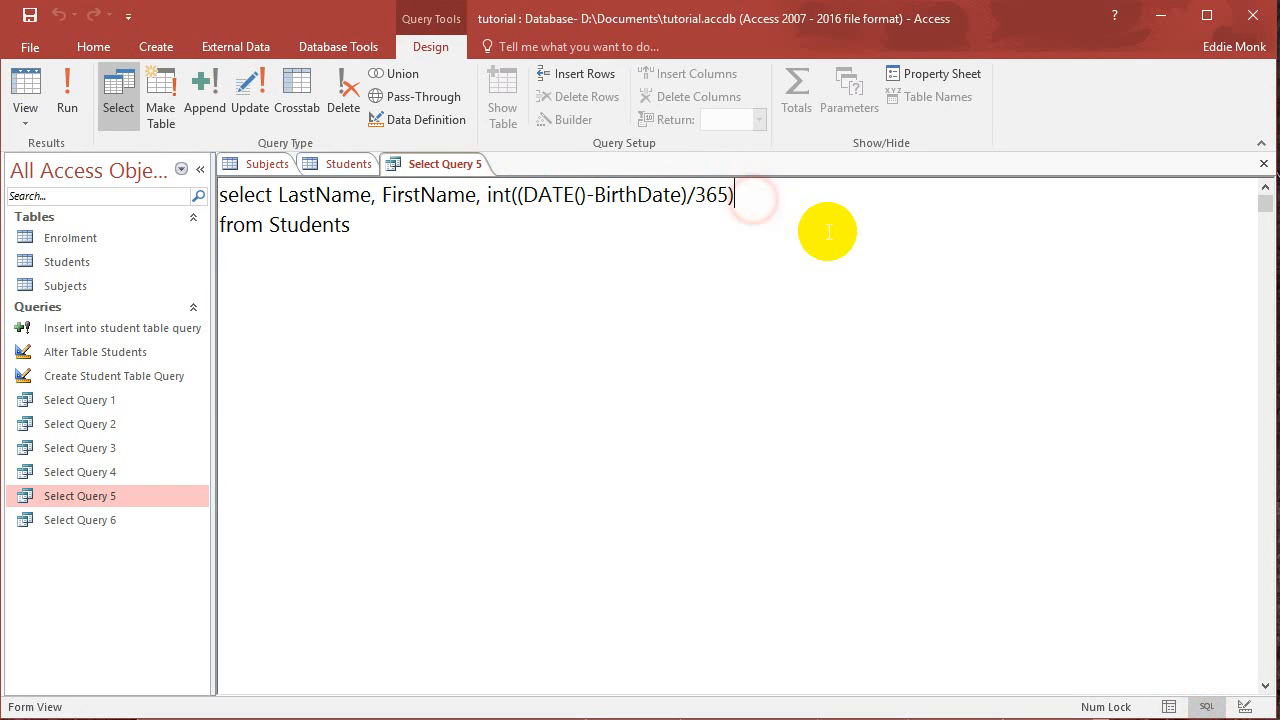
text(as A)
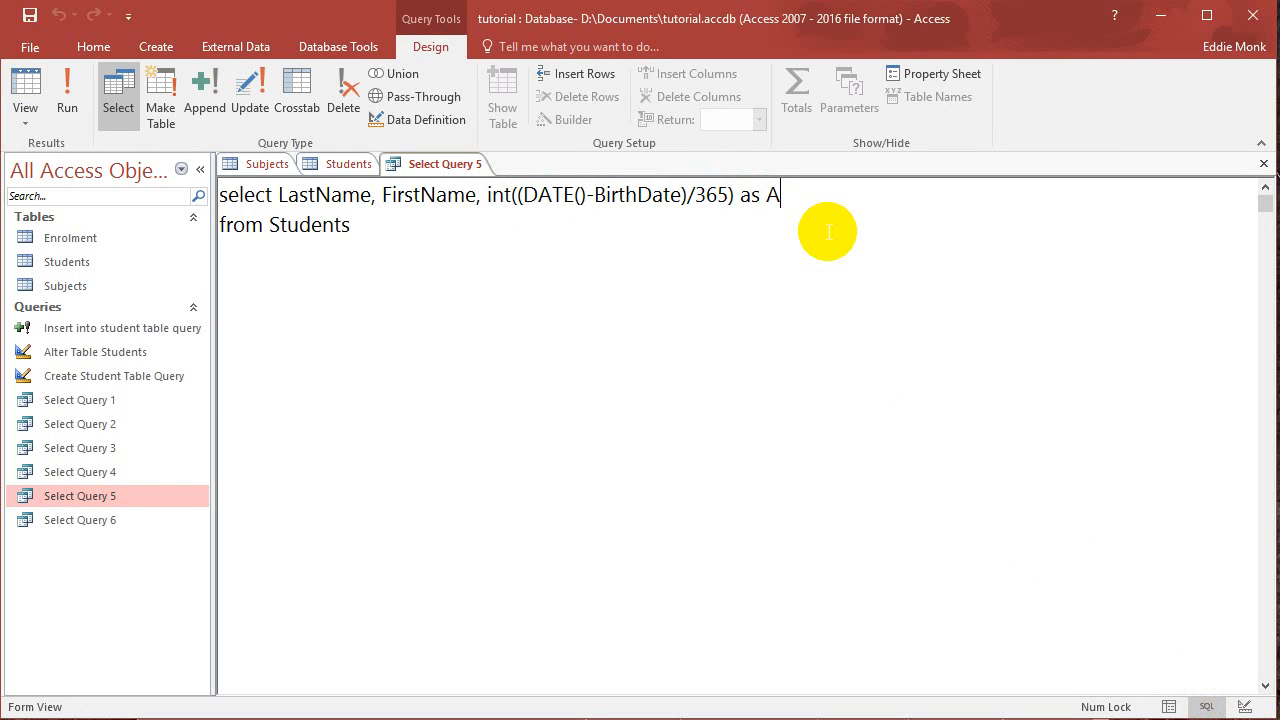
click(67, 90)
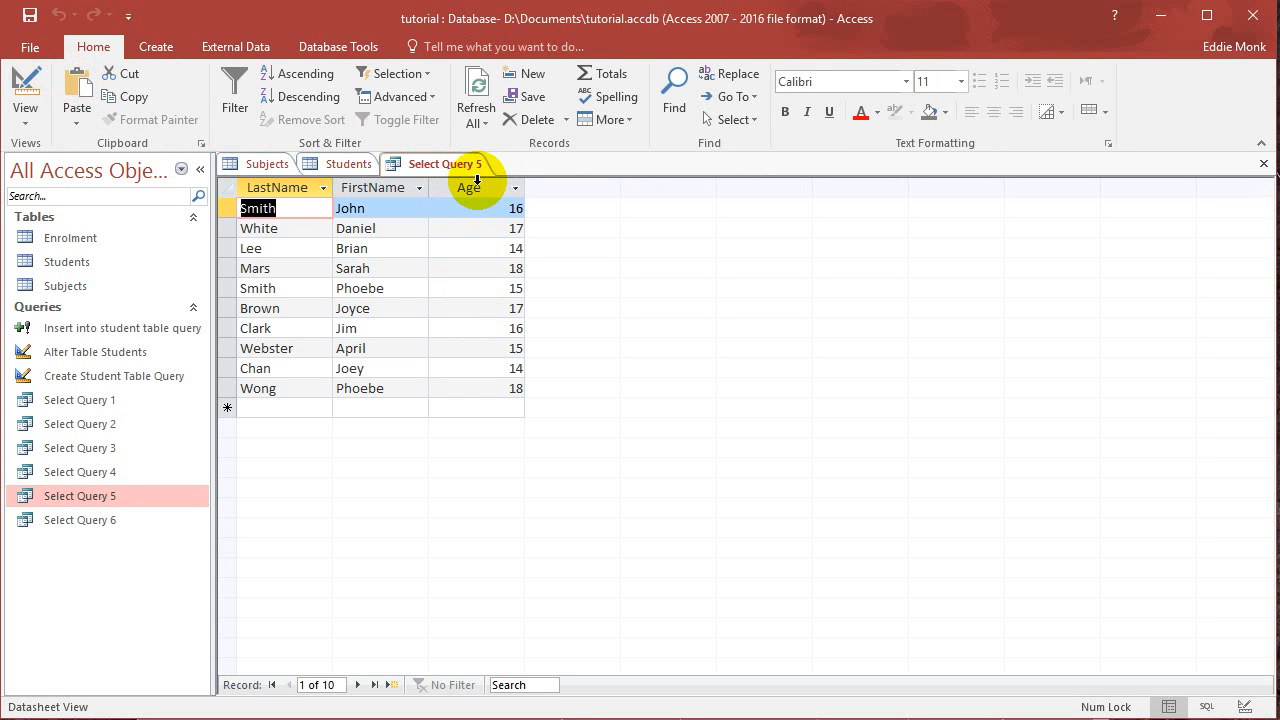
mouse_move(511, 335)
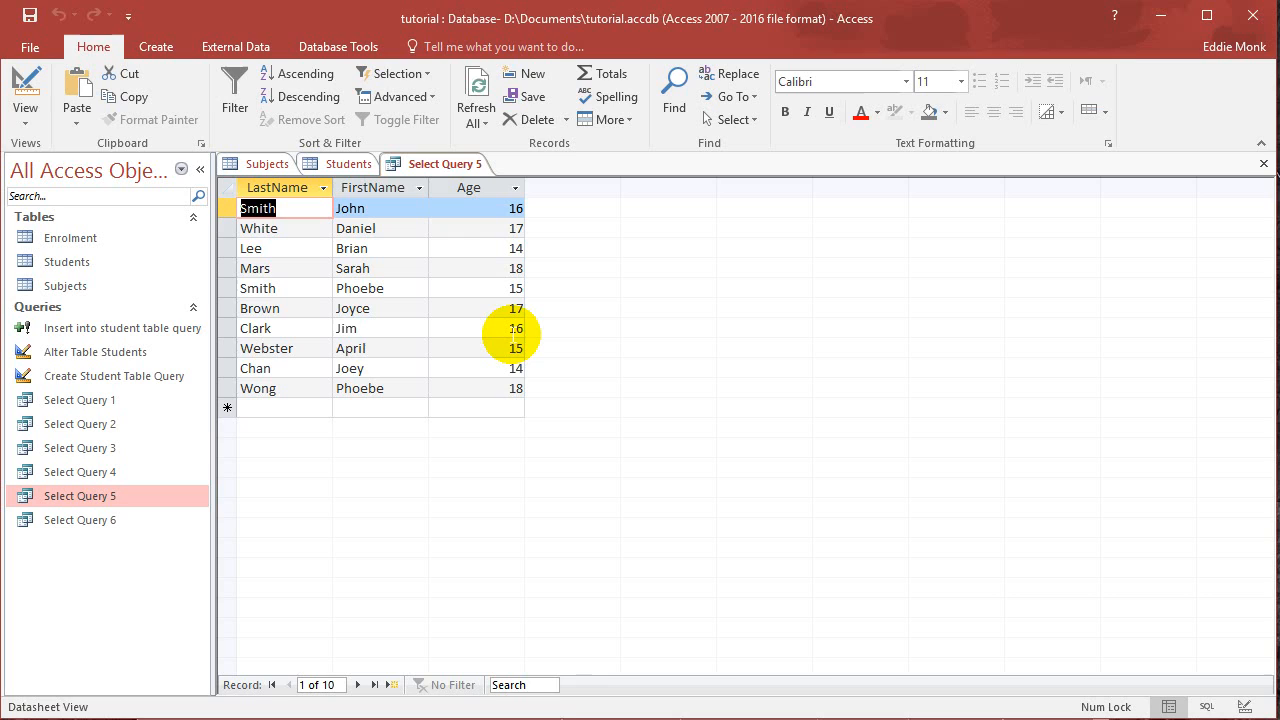
mouse_move(349, 163)
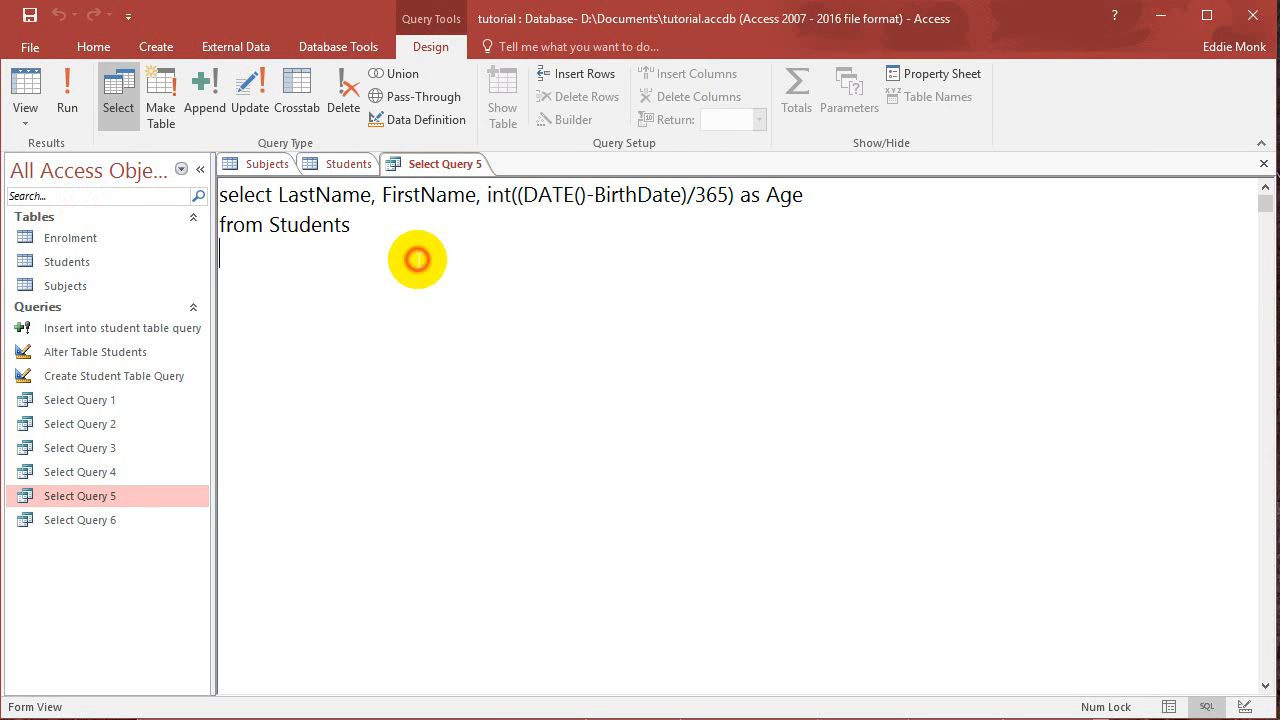
mouse_move(255, 357)
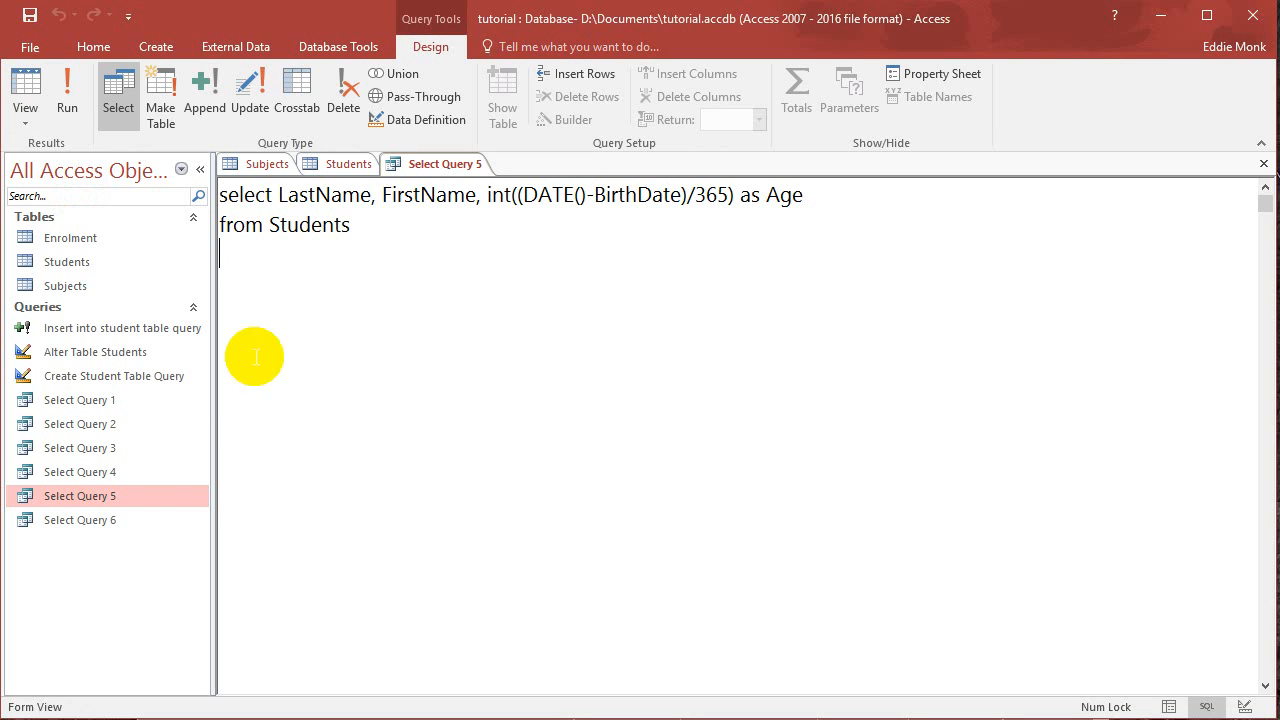
Paste a copy of Select Query 5 named Select Query 7 and open it
right_click(80, 495)
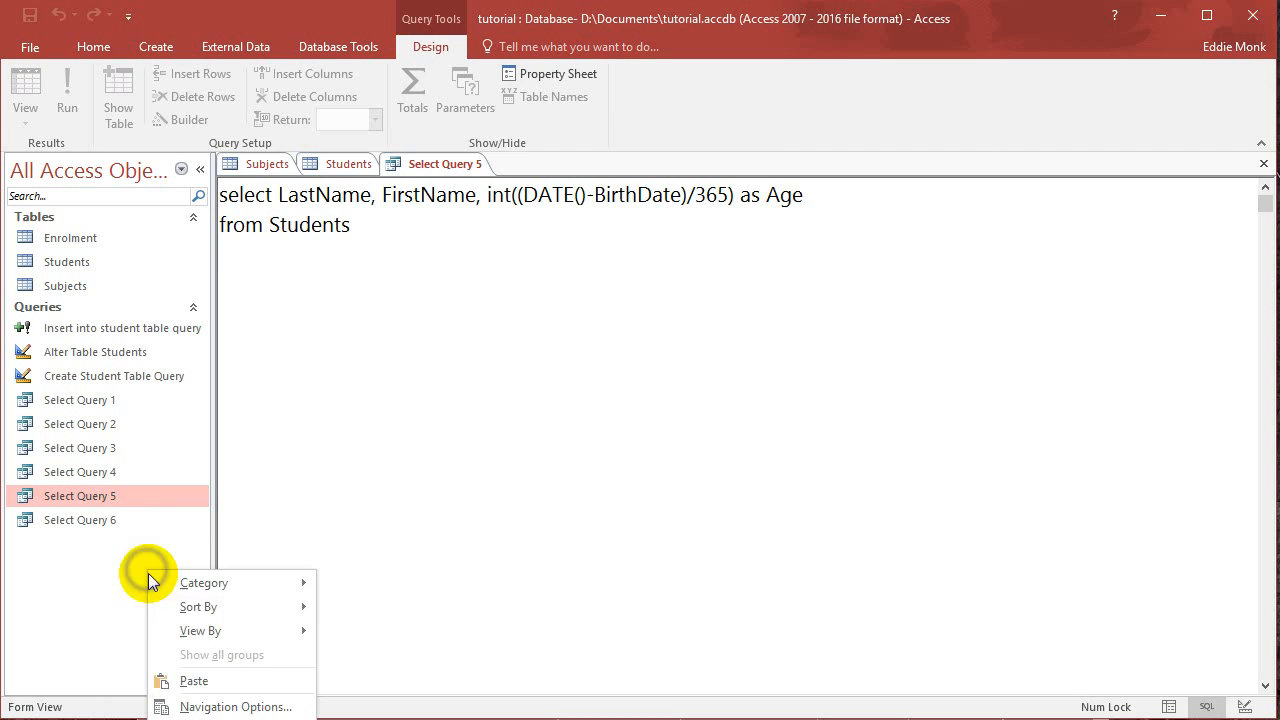
click(193, 680)
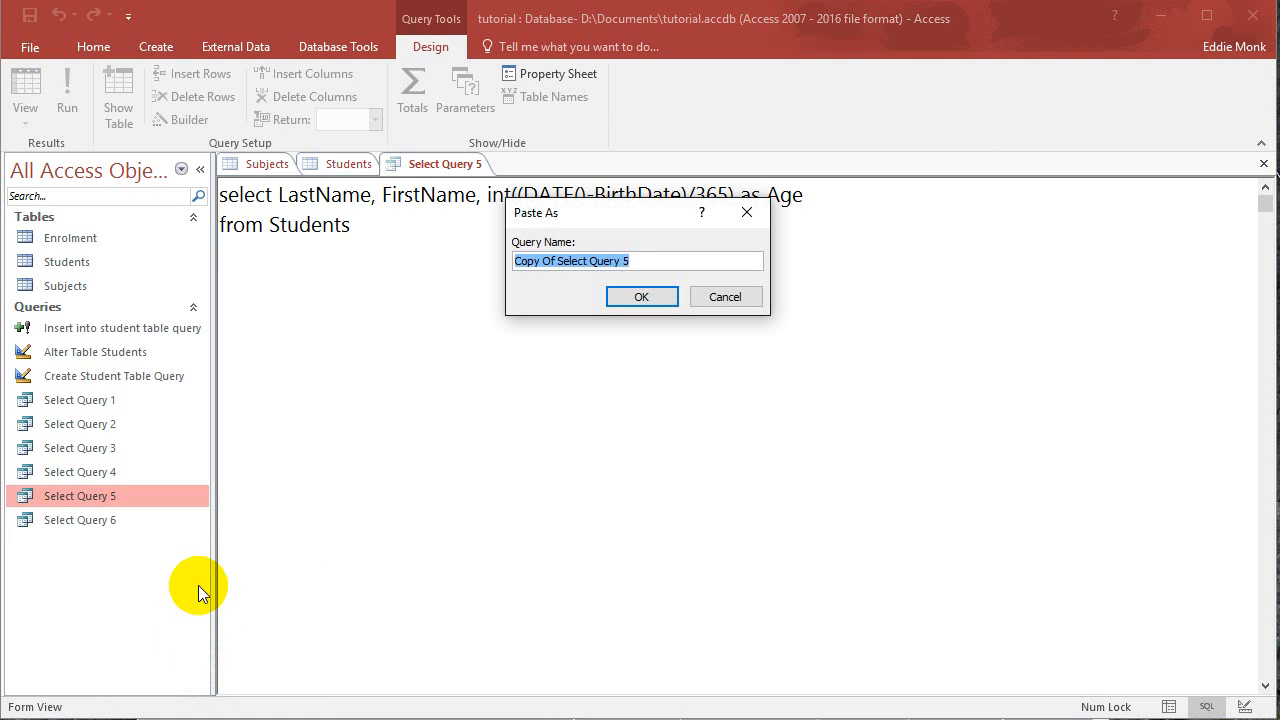
text(Select Query)
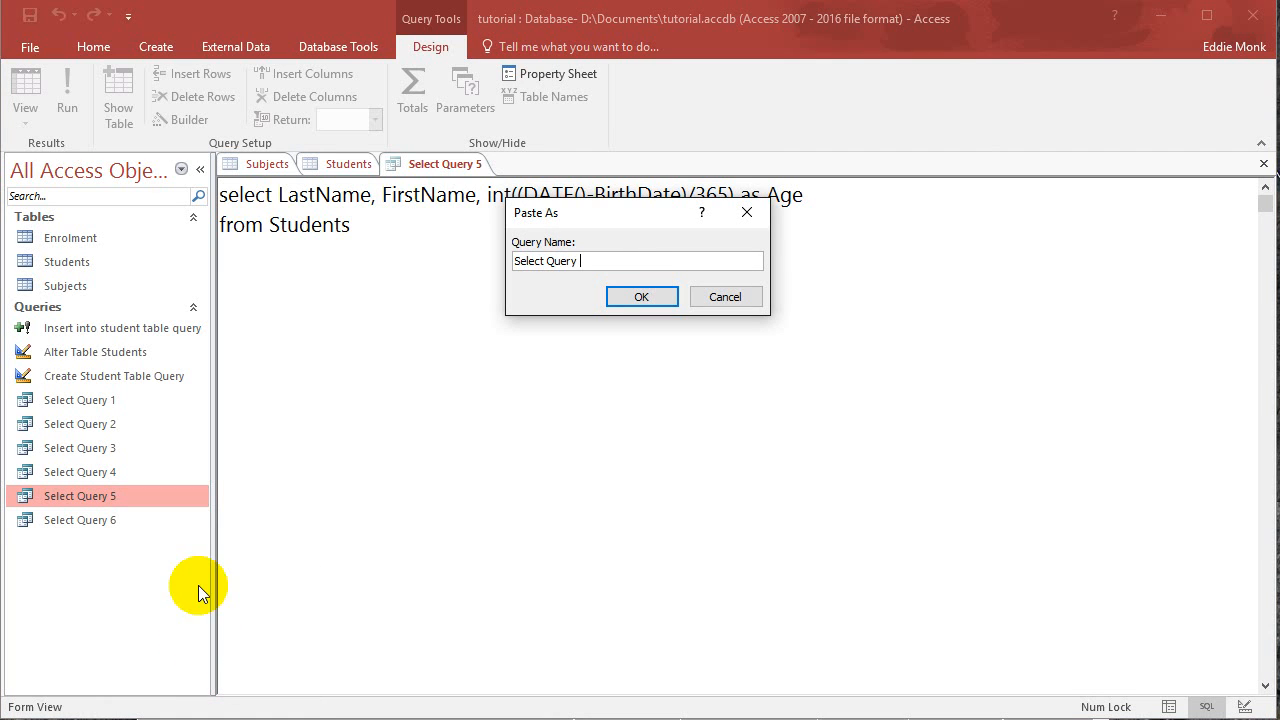
click(641, 296)
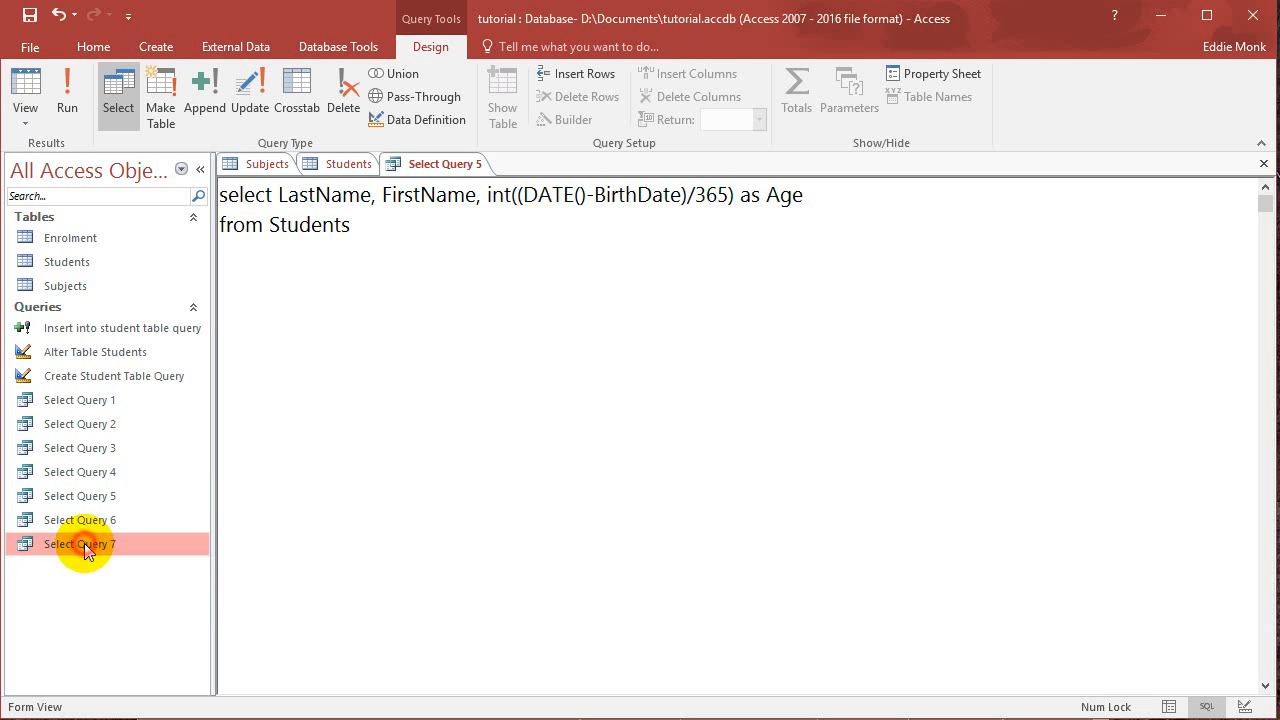
right_click(79, 543)
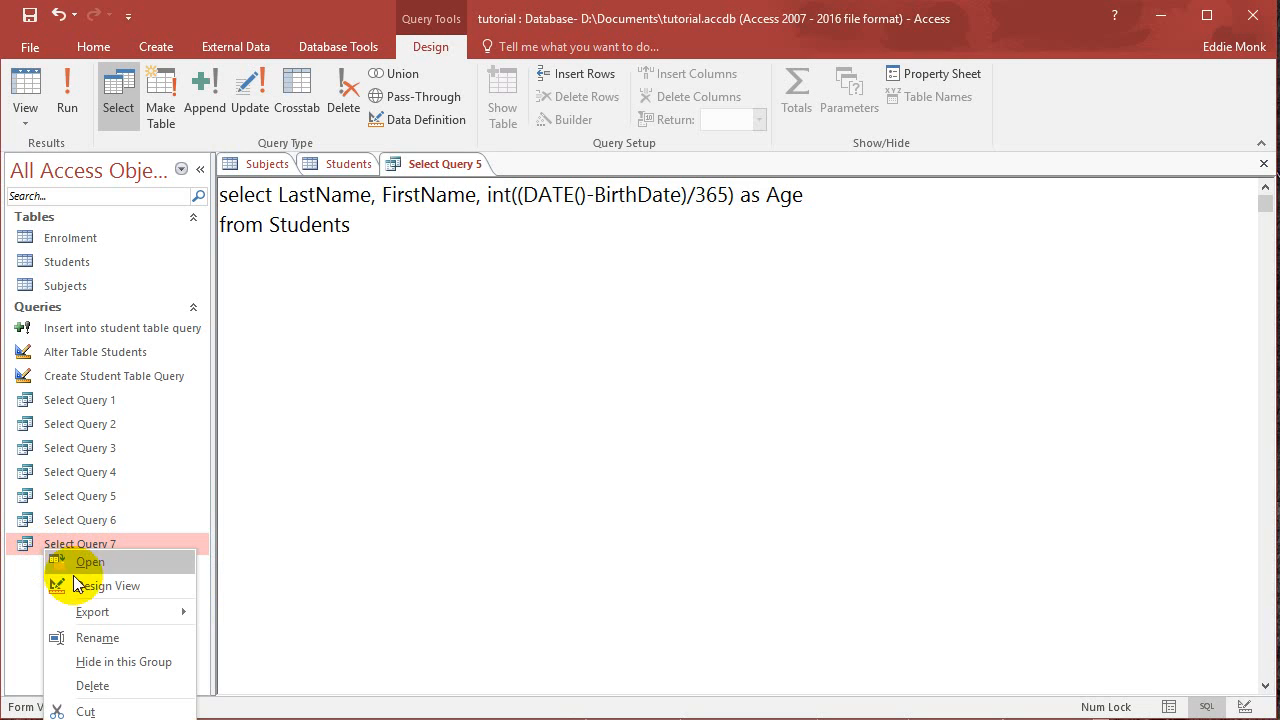
right_click(437, 163)
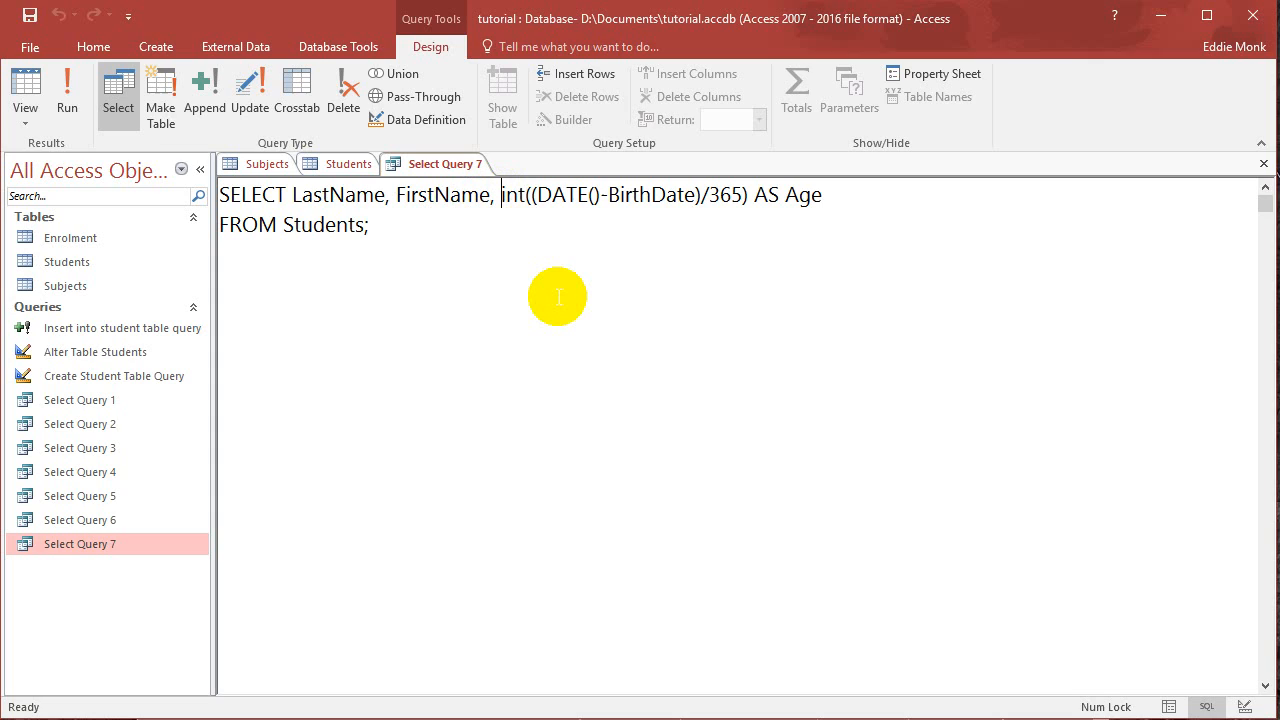
click(505, 195)
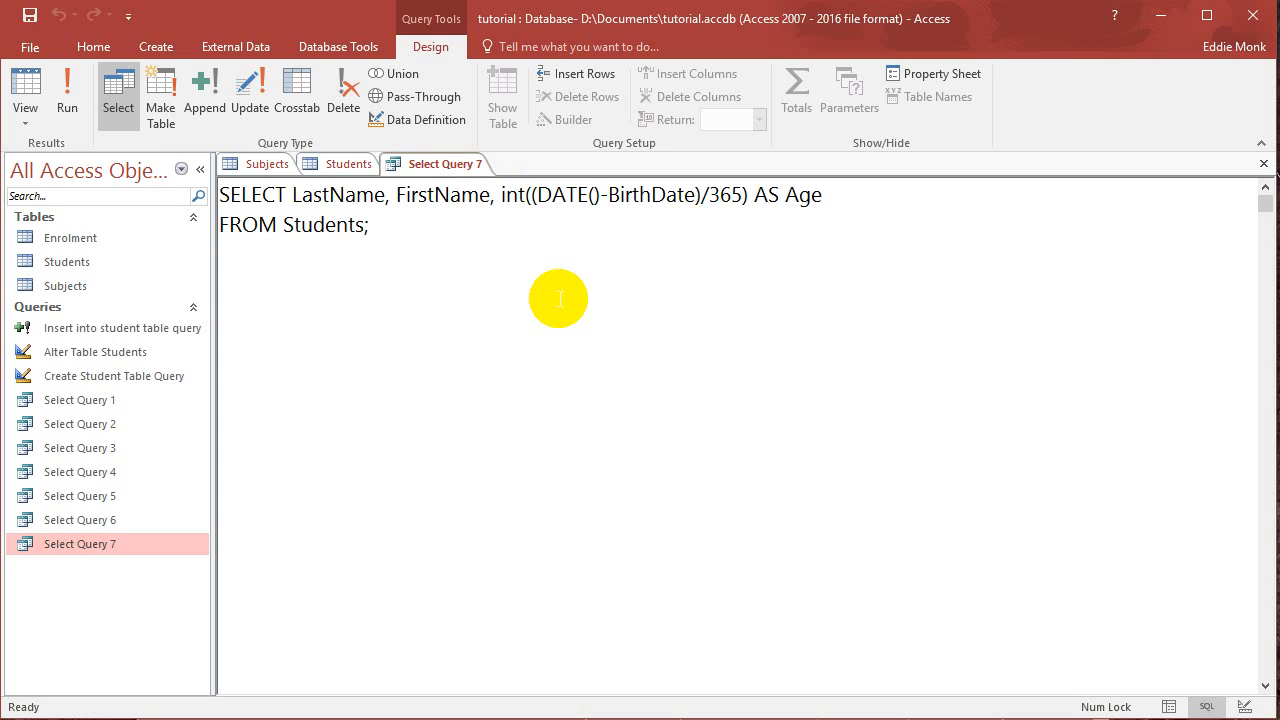
mouse_move(543, 289)
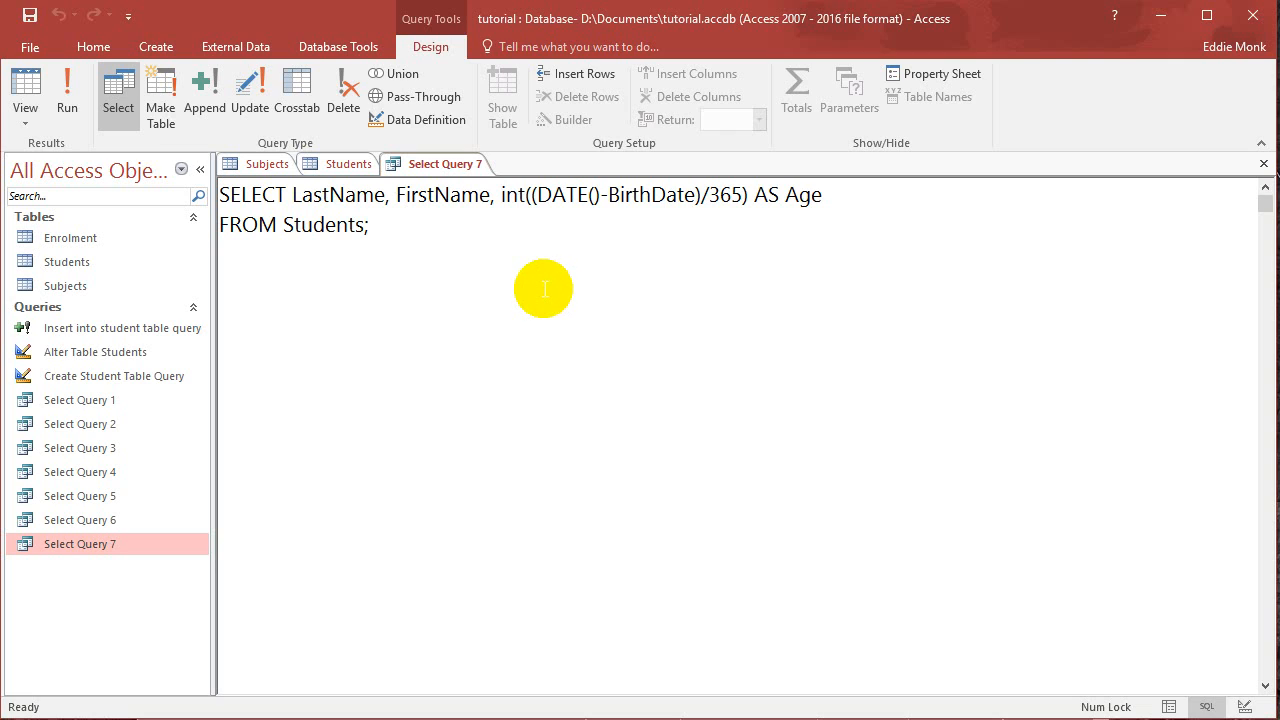
mouse_move(447, 247)
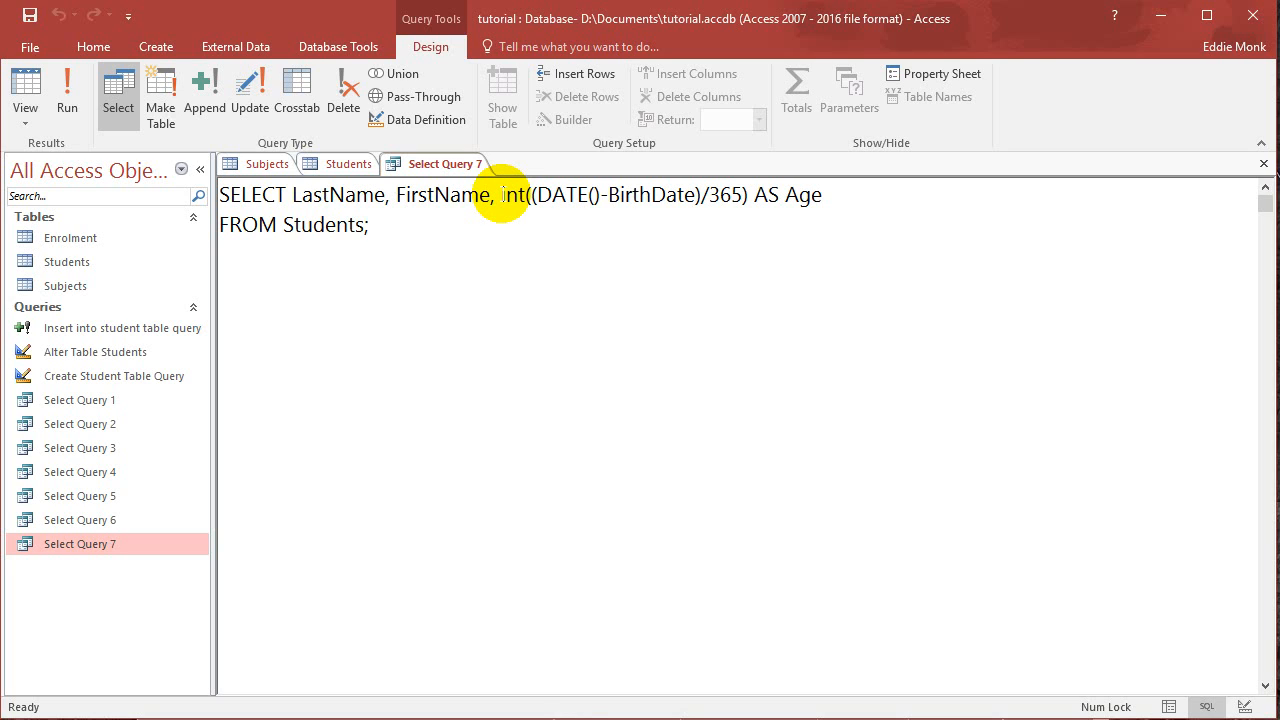
mouse_move(325, 195)
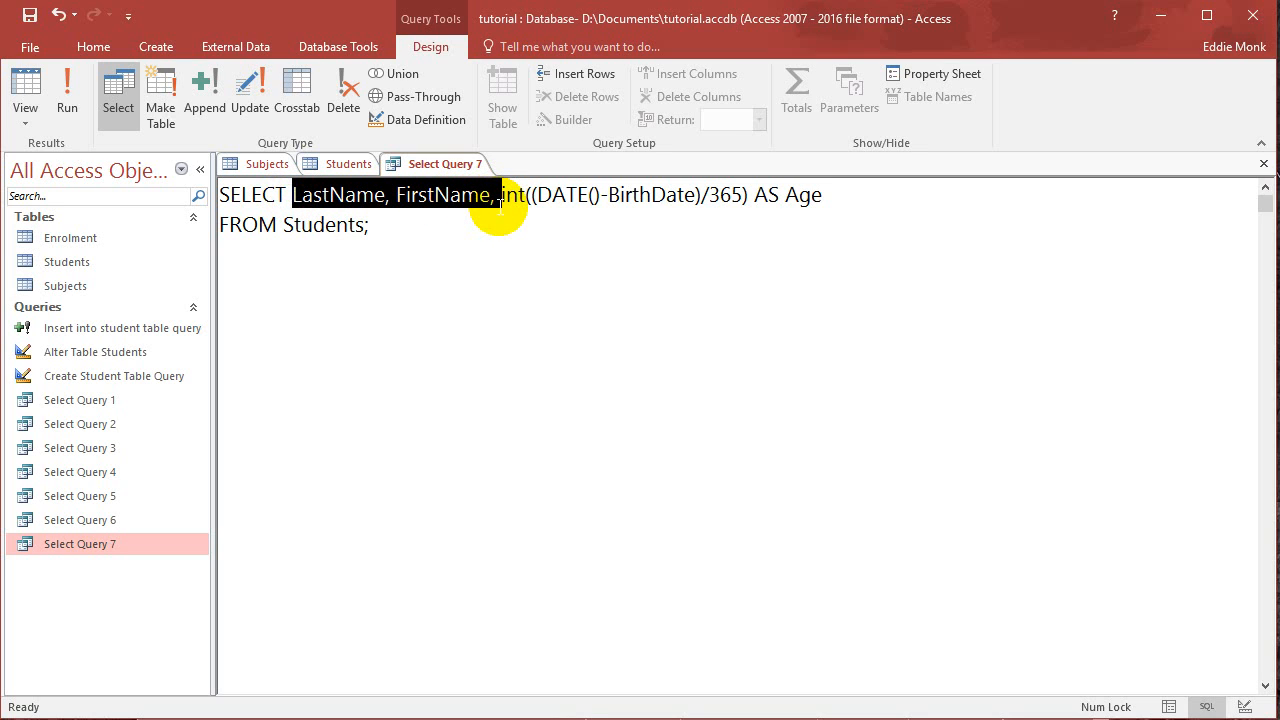
Delete the name fields, wrap the age in max(), and run to get 18
key(Delete)
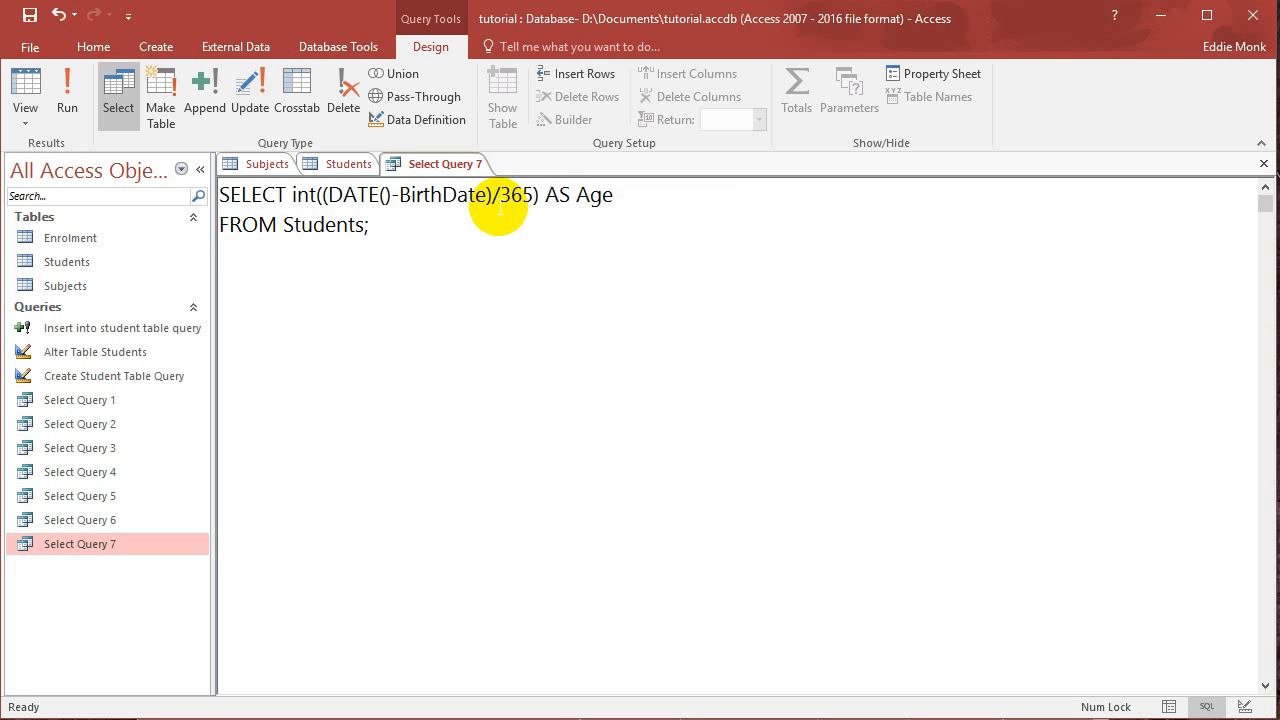
text(max()
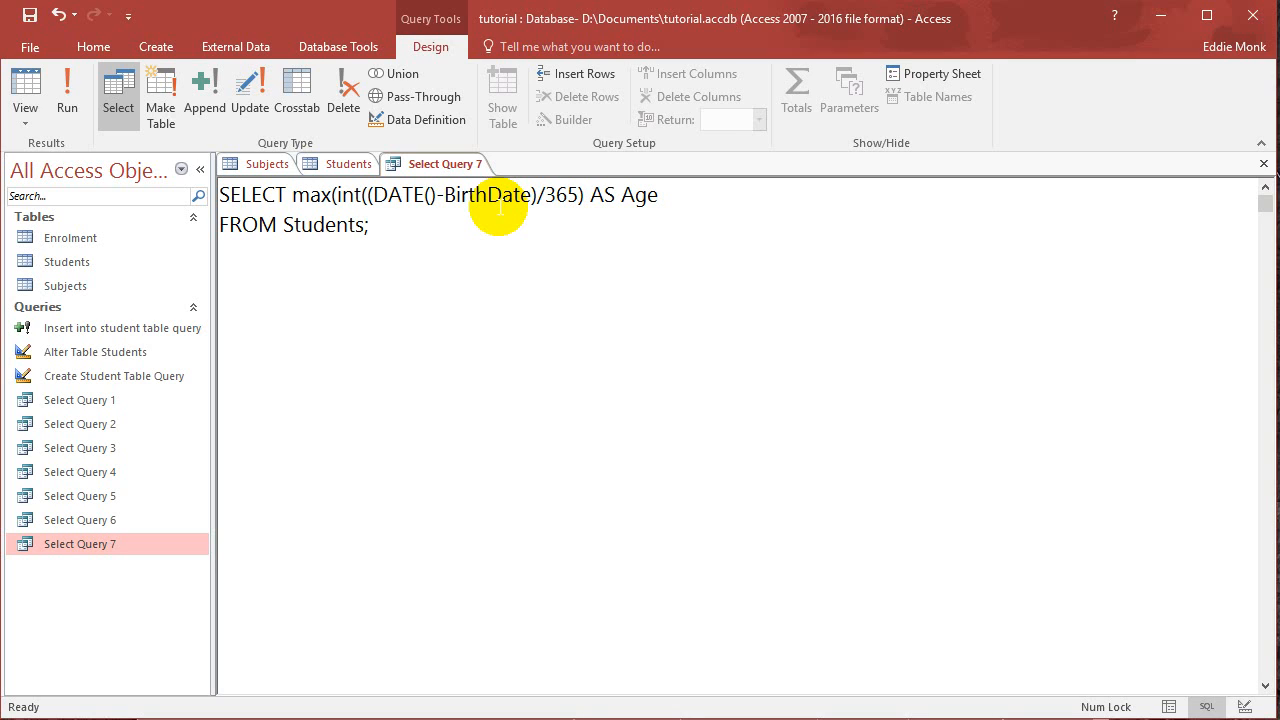
text())
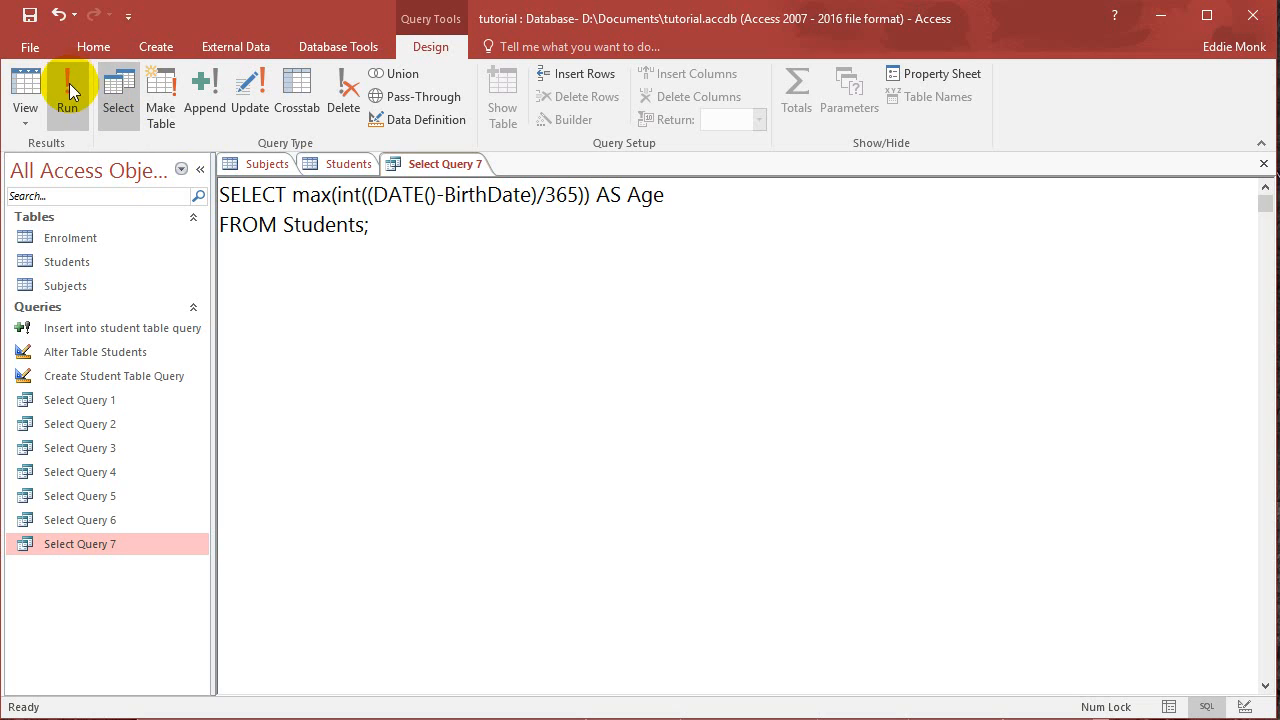
click(67, 90)
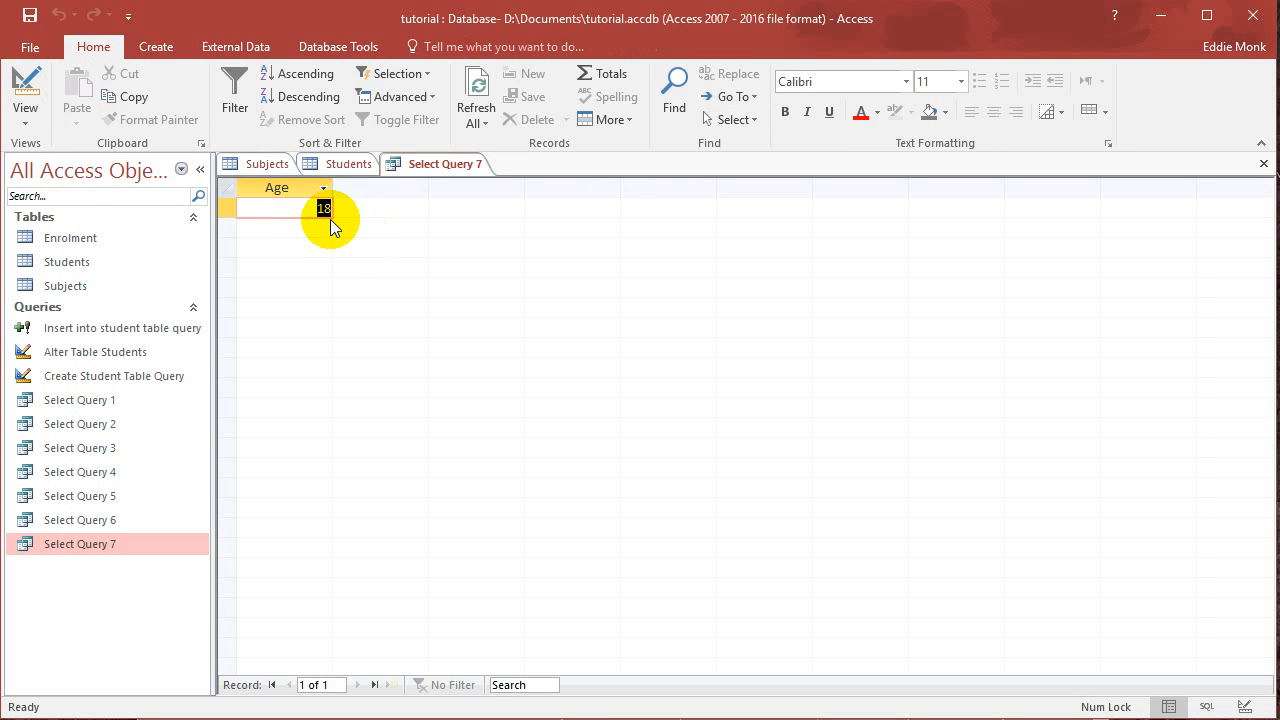
mouse_move(92, 188)
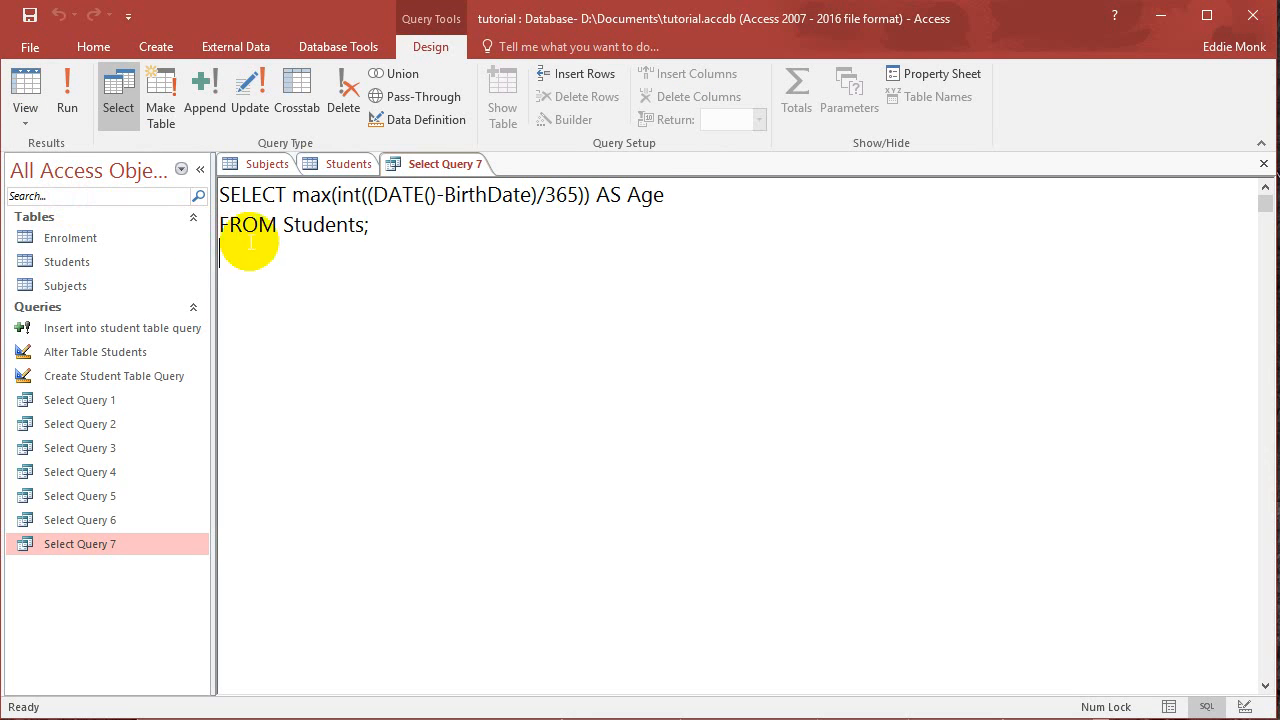
mouse_move(306, 245)
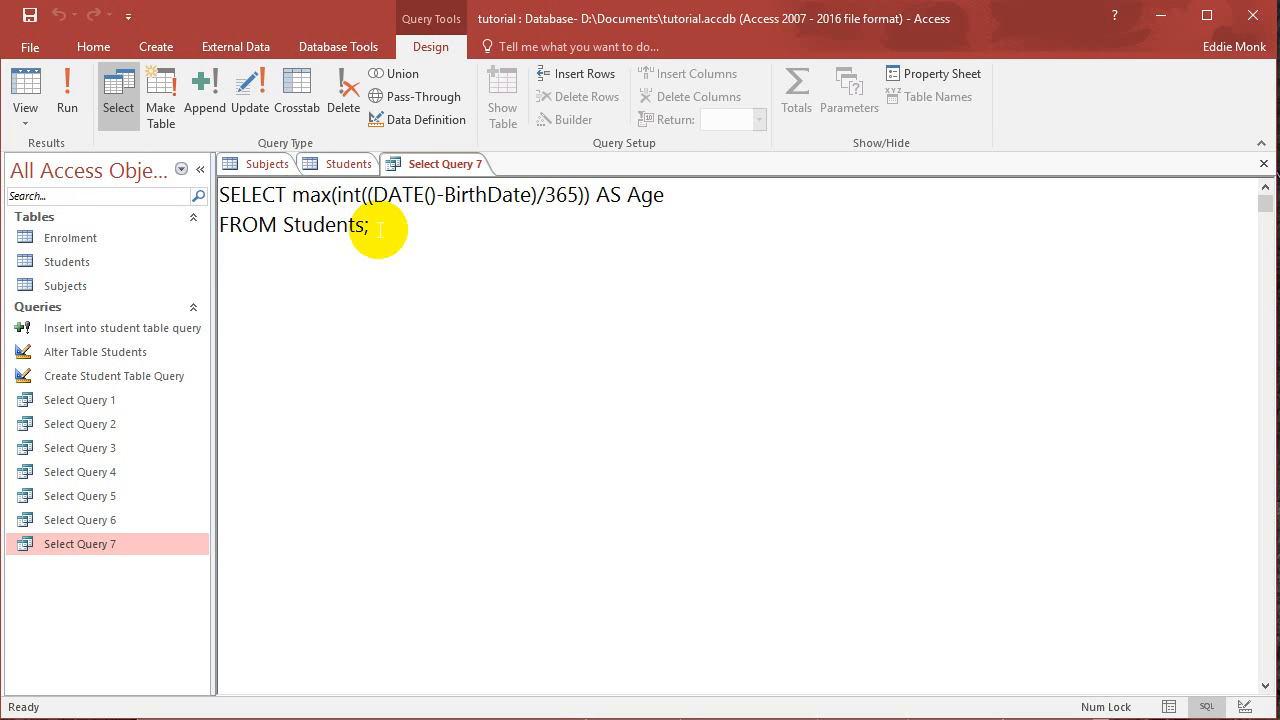
Begin an outer select of LastName and FirstName and mark the integer age expression
key(ctrl+a)
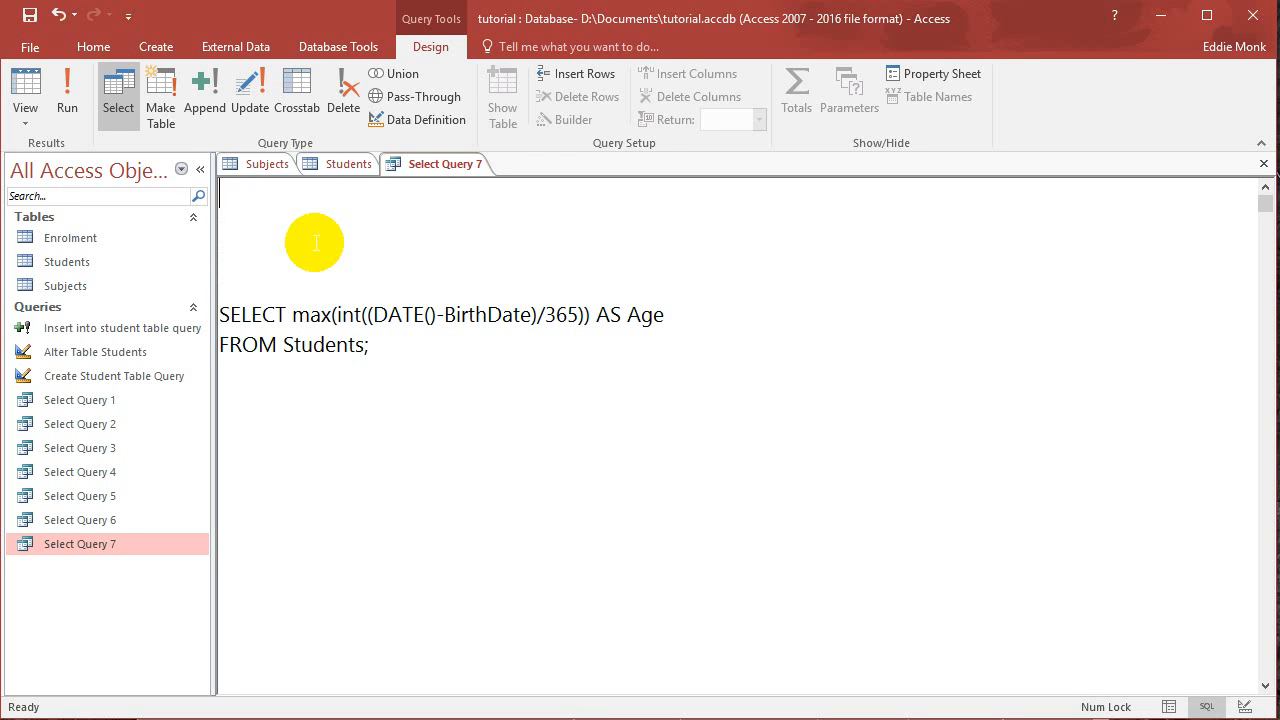
text(select)
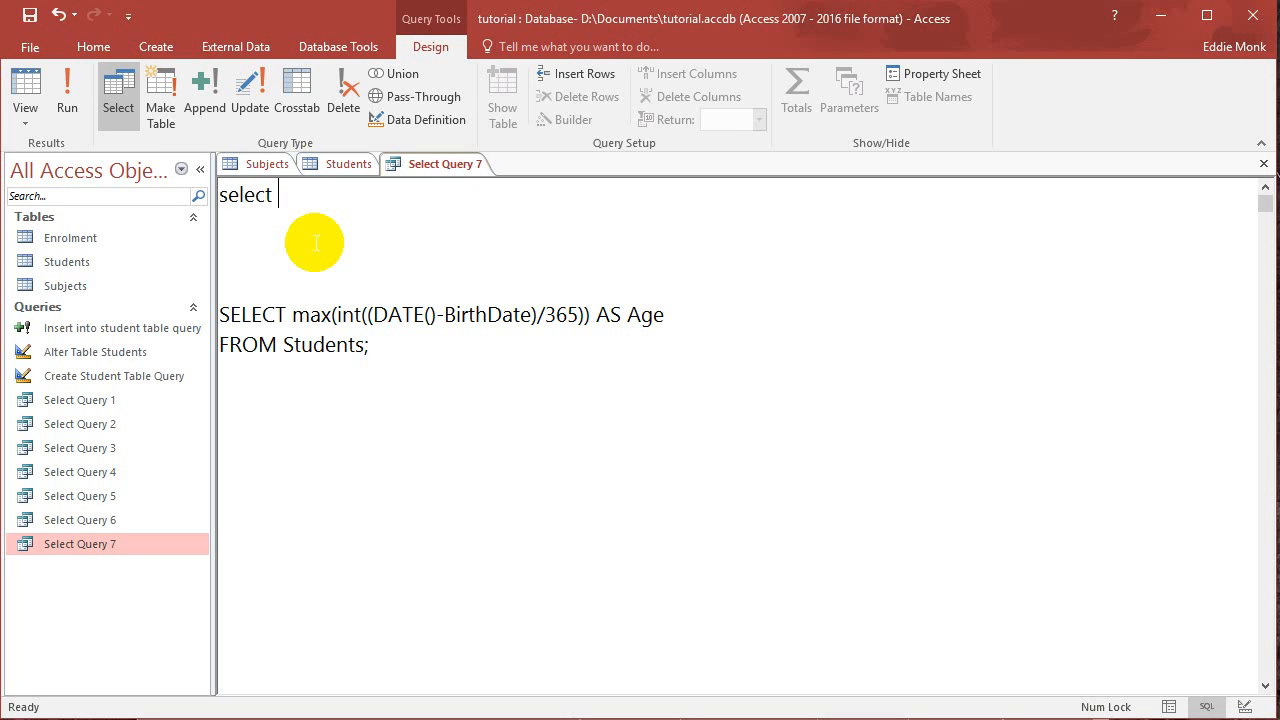
text(LastName,)
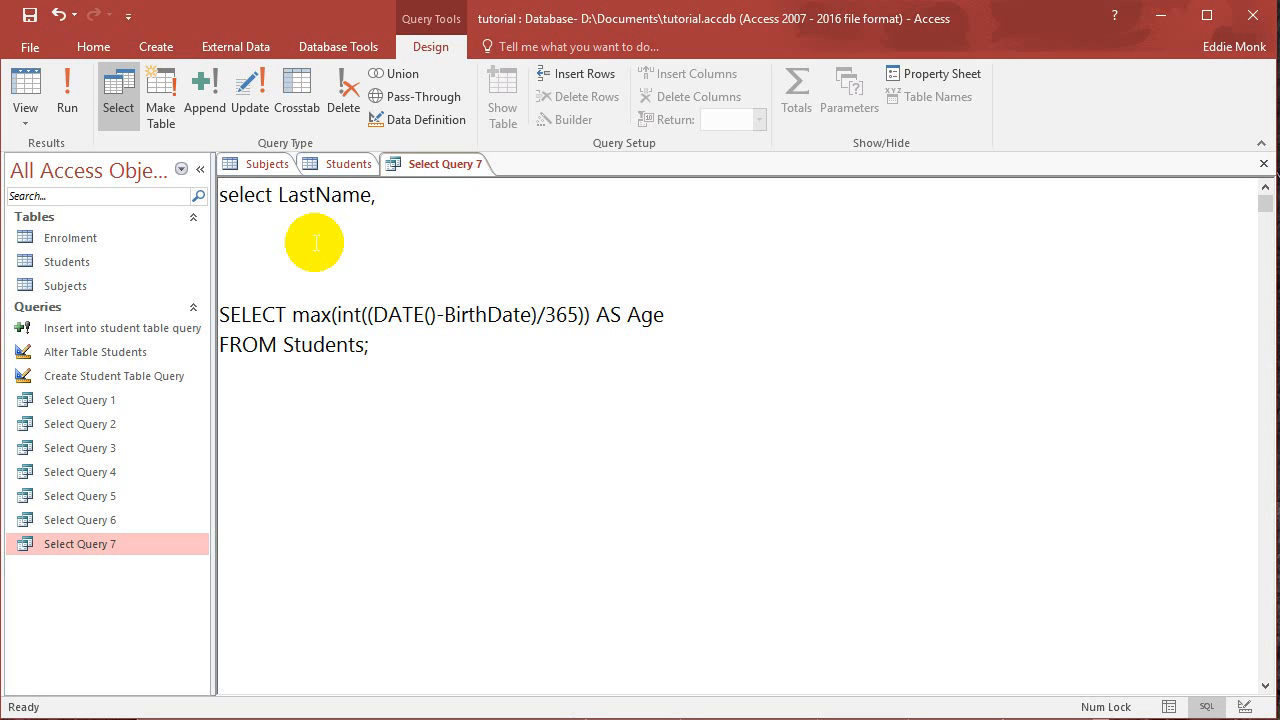
text(First)
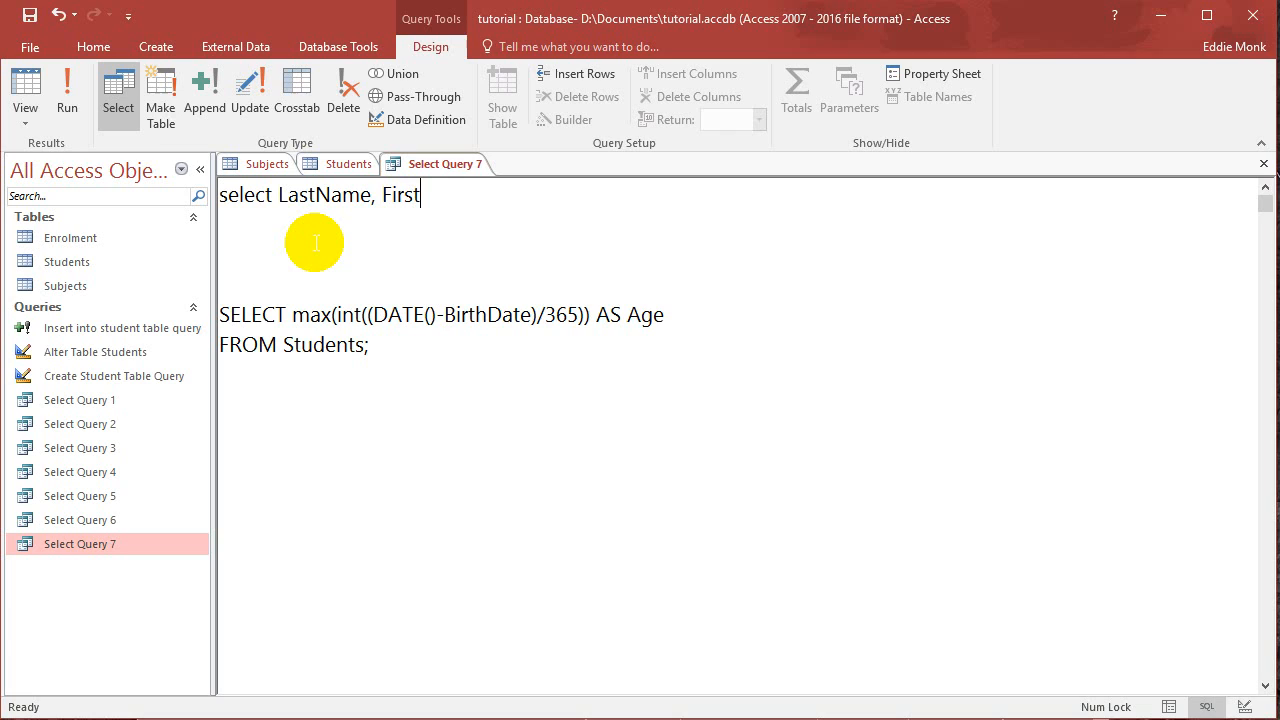
text(Name,)
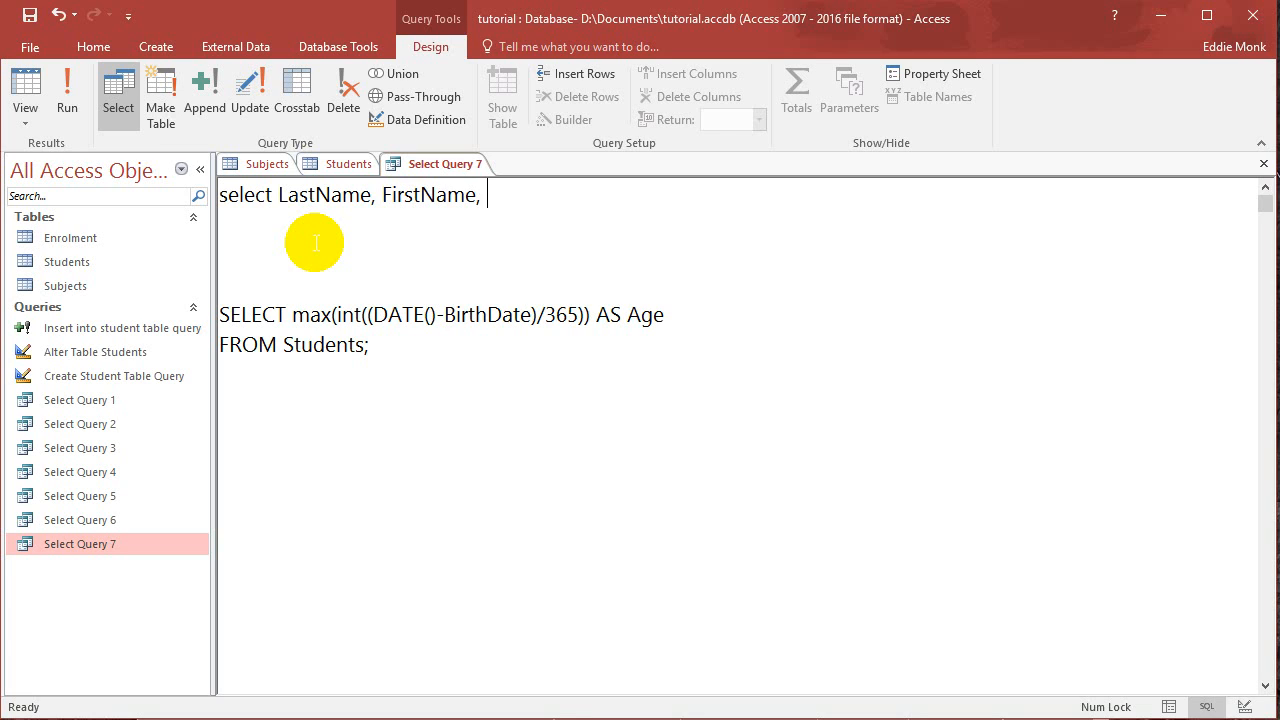
mouse_move(338, 313)
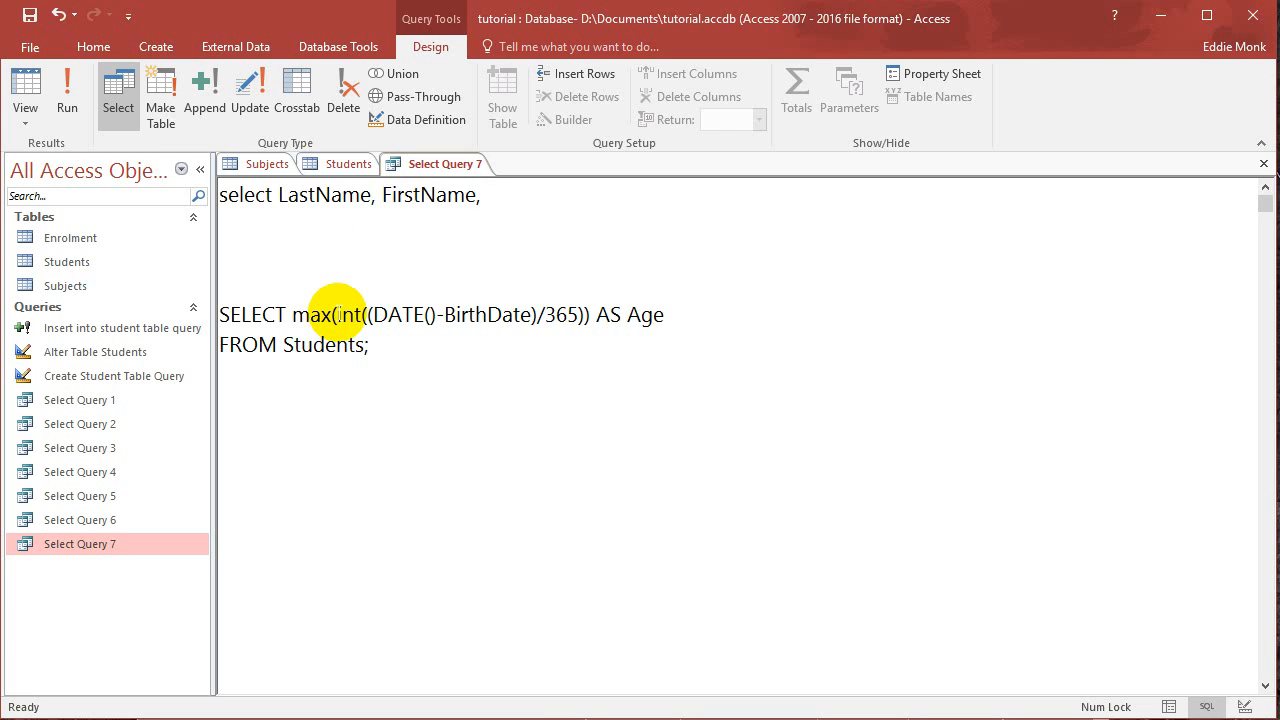
drag(335, 314, 585, 314)
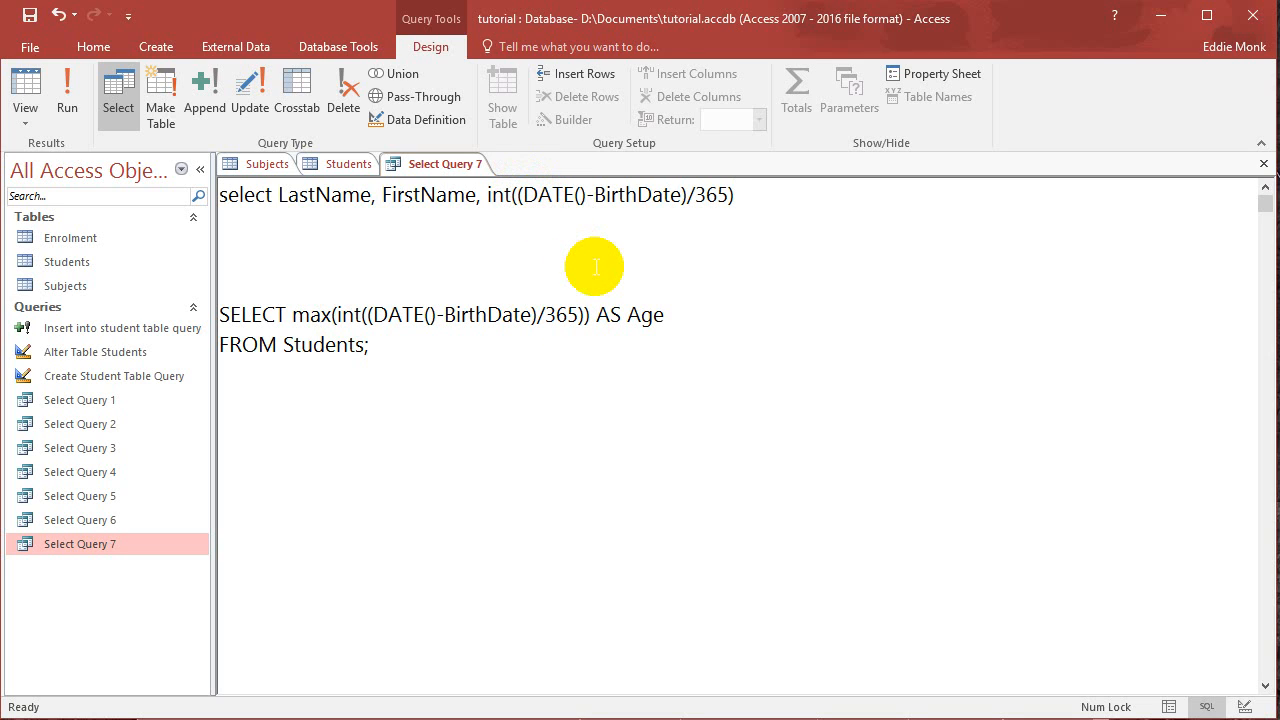
Add 'from Students' and a 'where Age in (' condition to the outer query
text(wher)
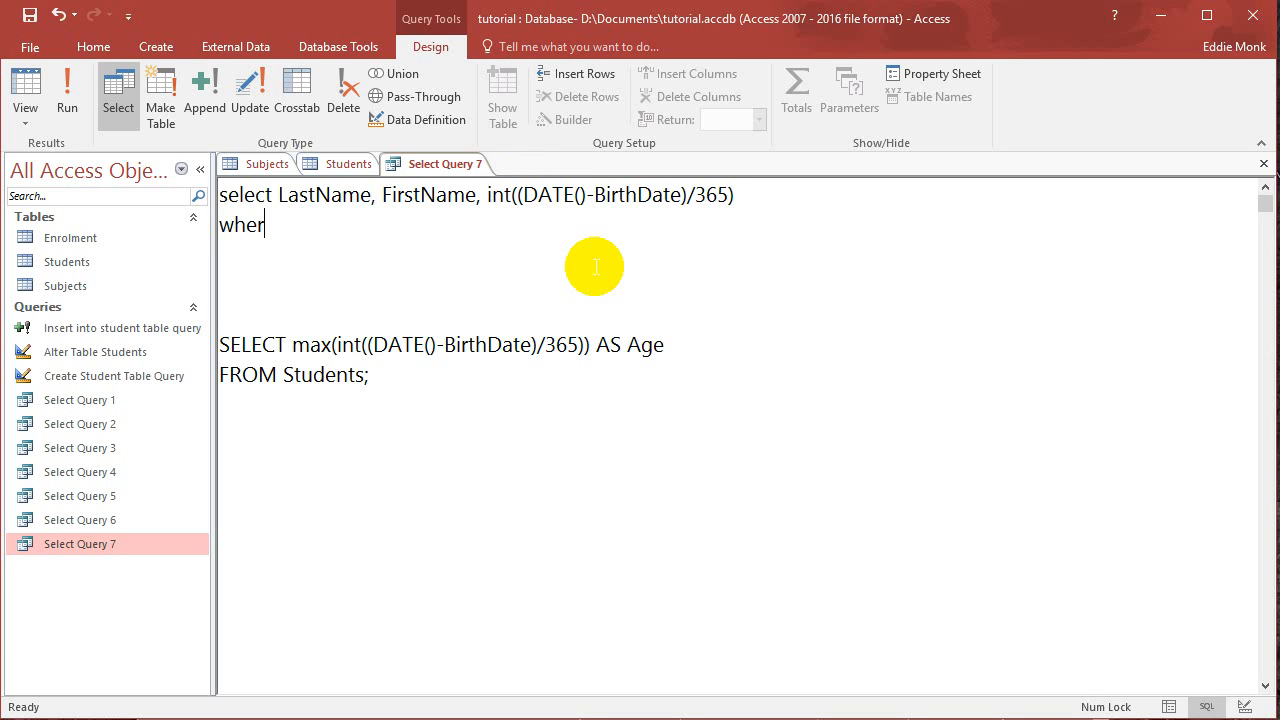
text(e)
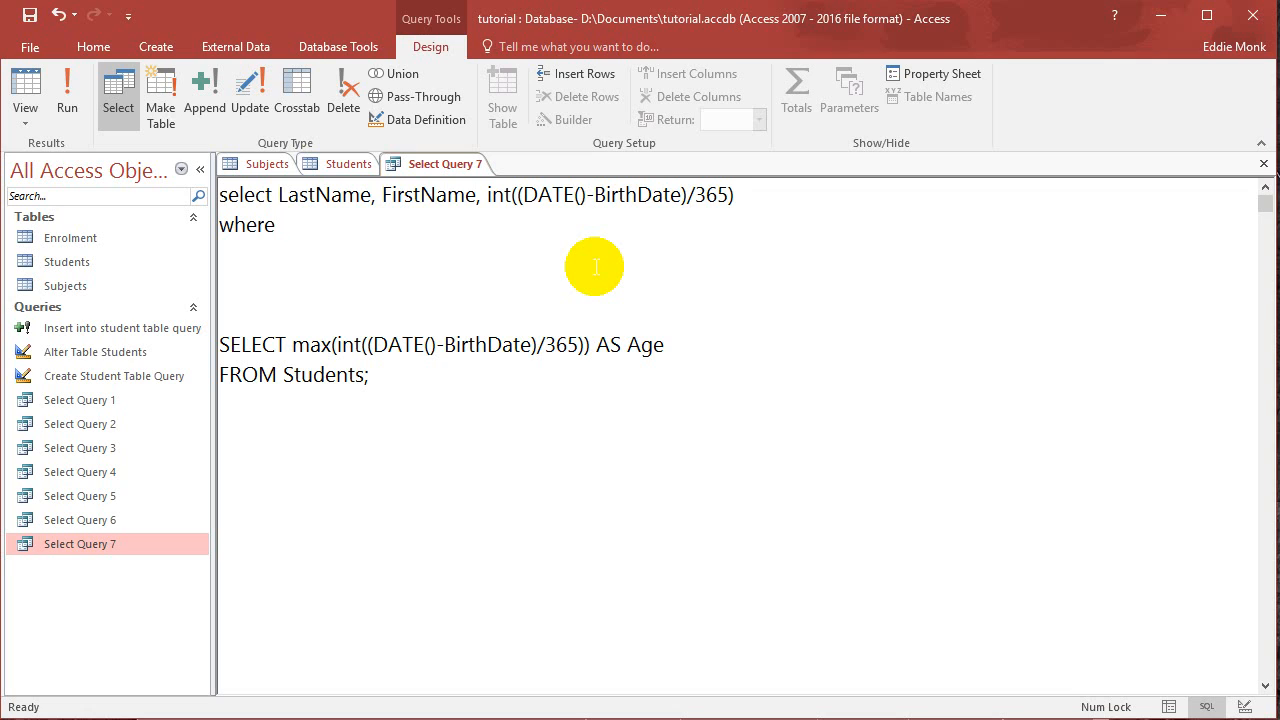
text(AS Age)
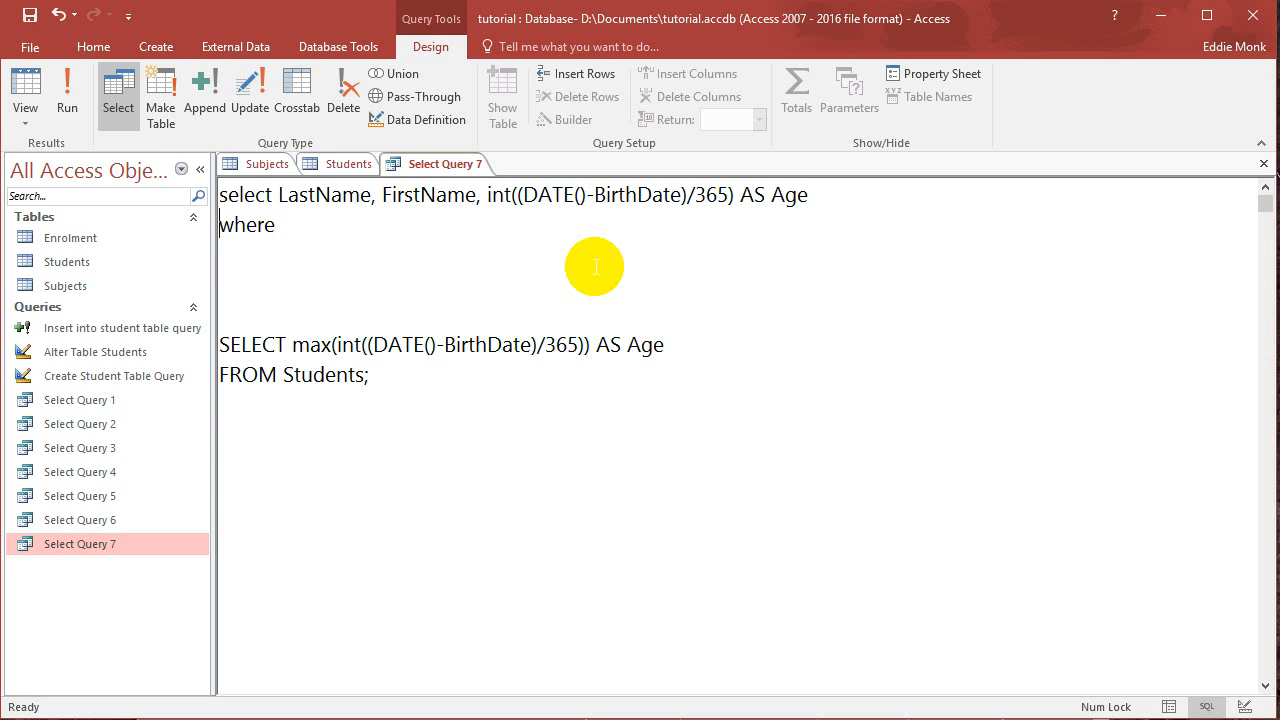
text(from Ast)
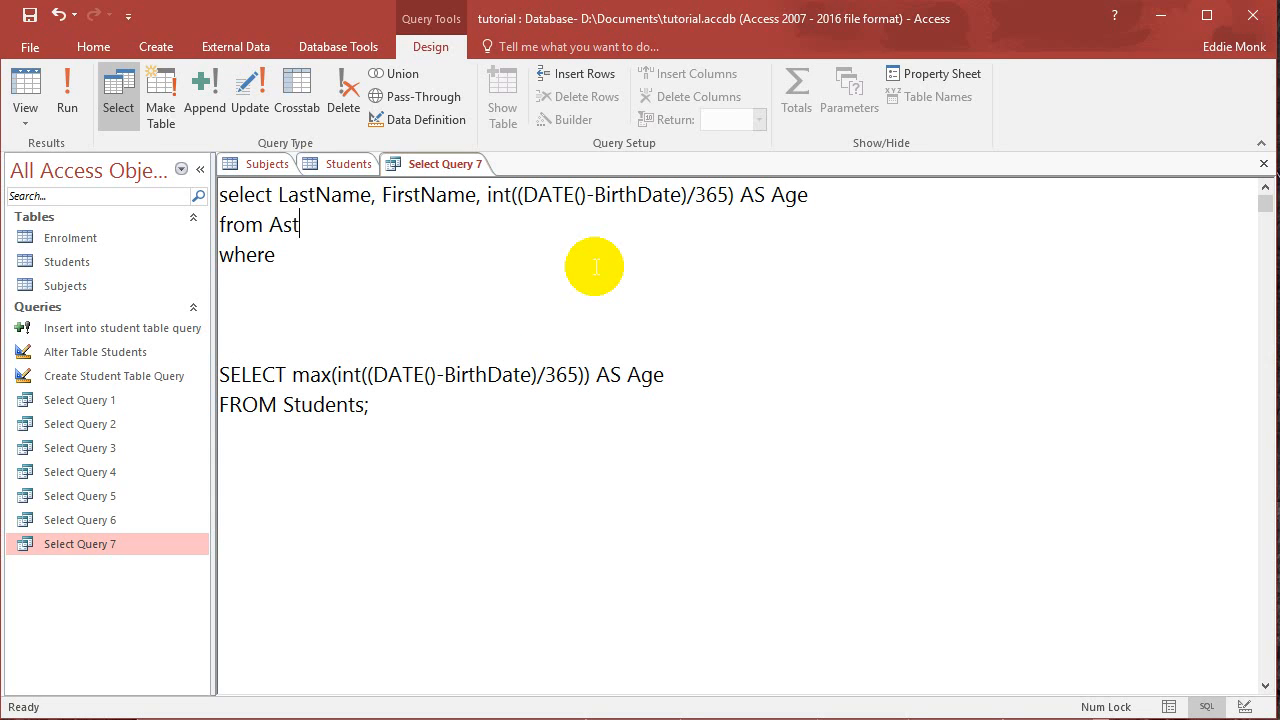
text(udents)
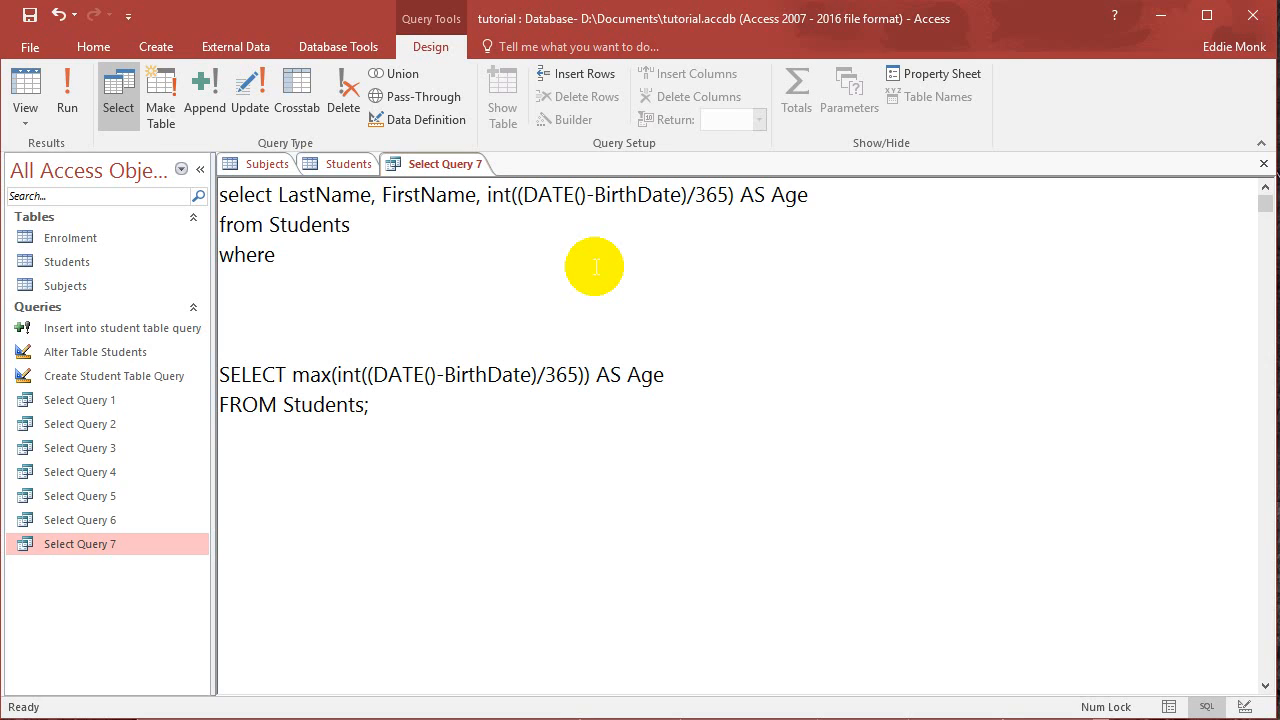
text(Age)
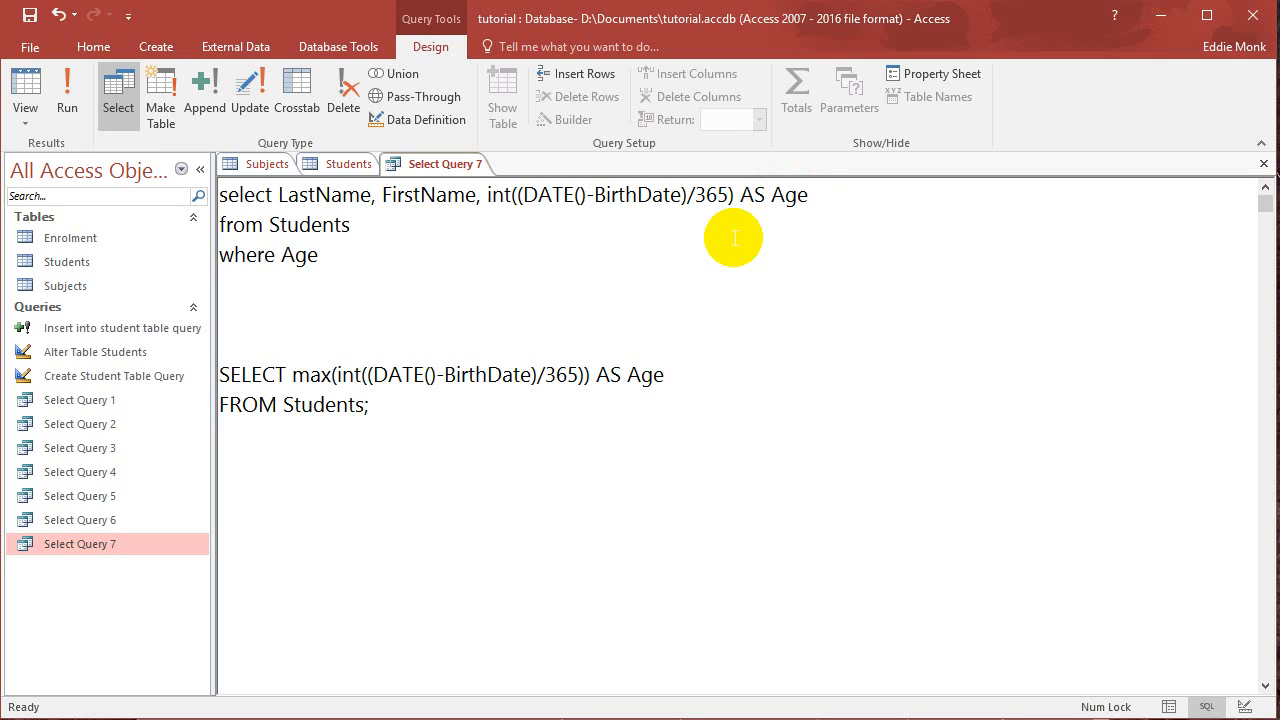
click(320, 255)
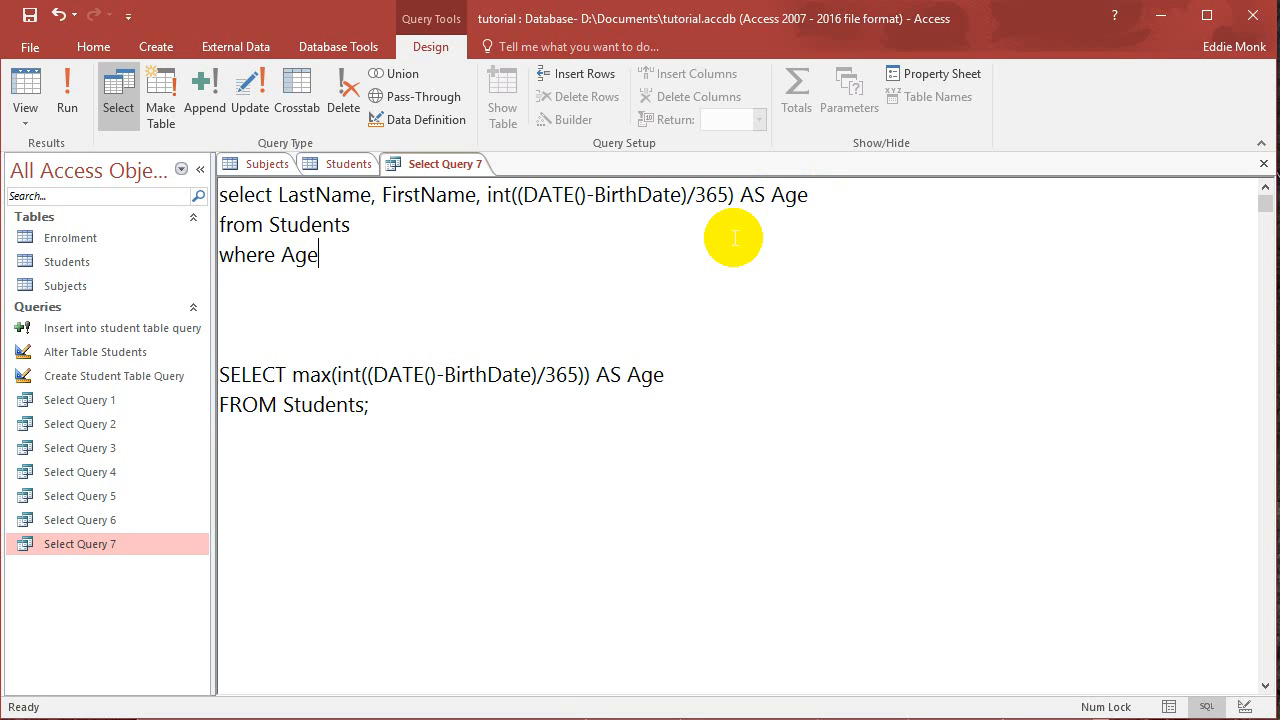
text(in ()
text())
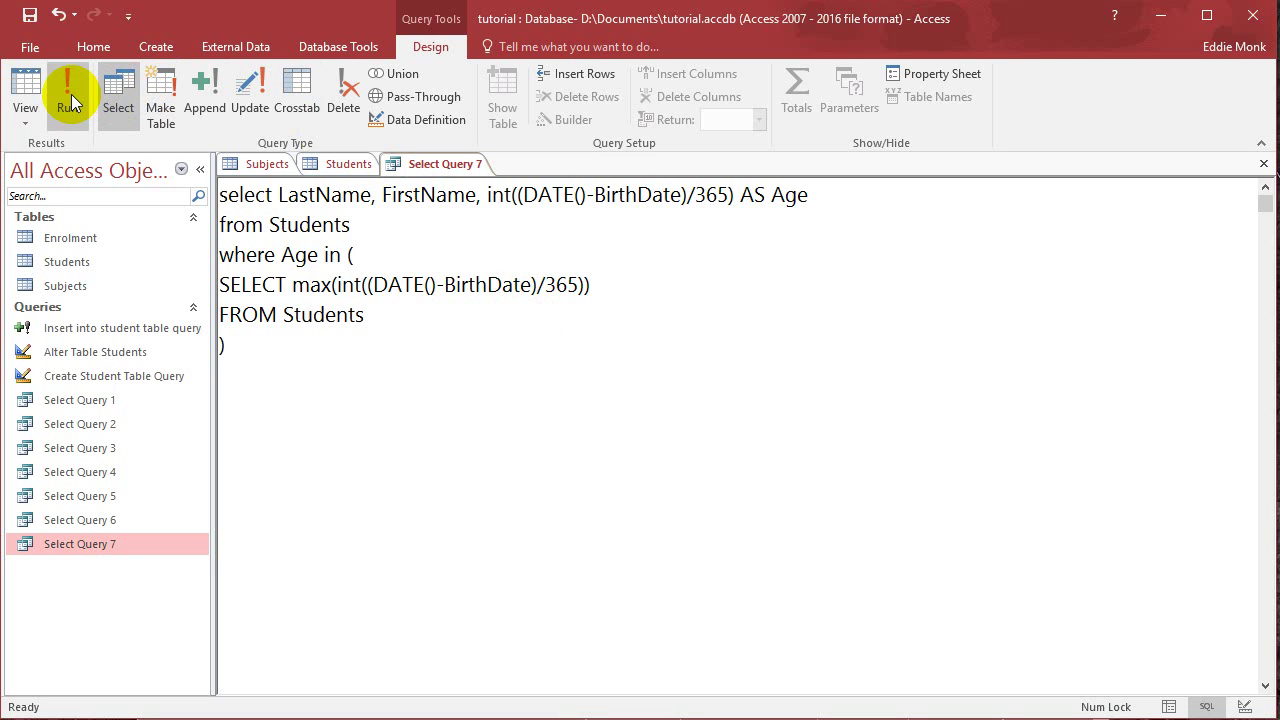
Run Select Query 7 and cancel the Age parameter prompt
click(66, 90)
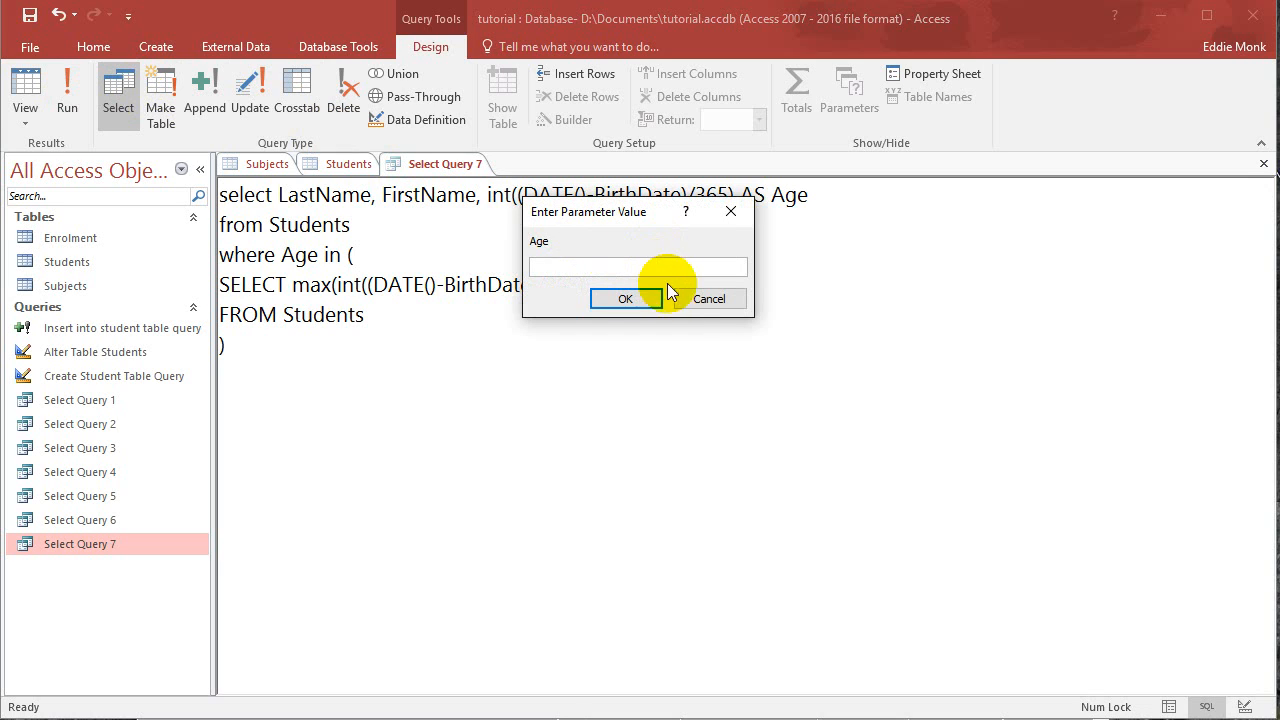
click(709, 298)
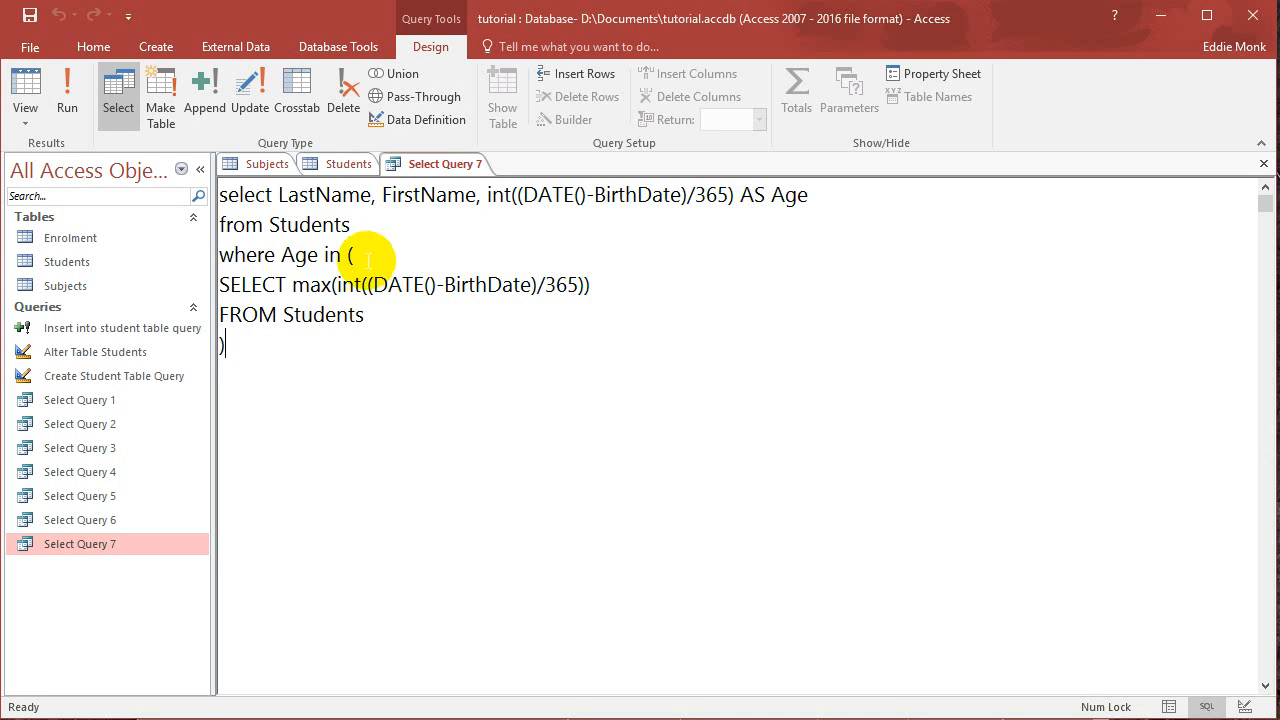
mouse_move(712, 205)
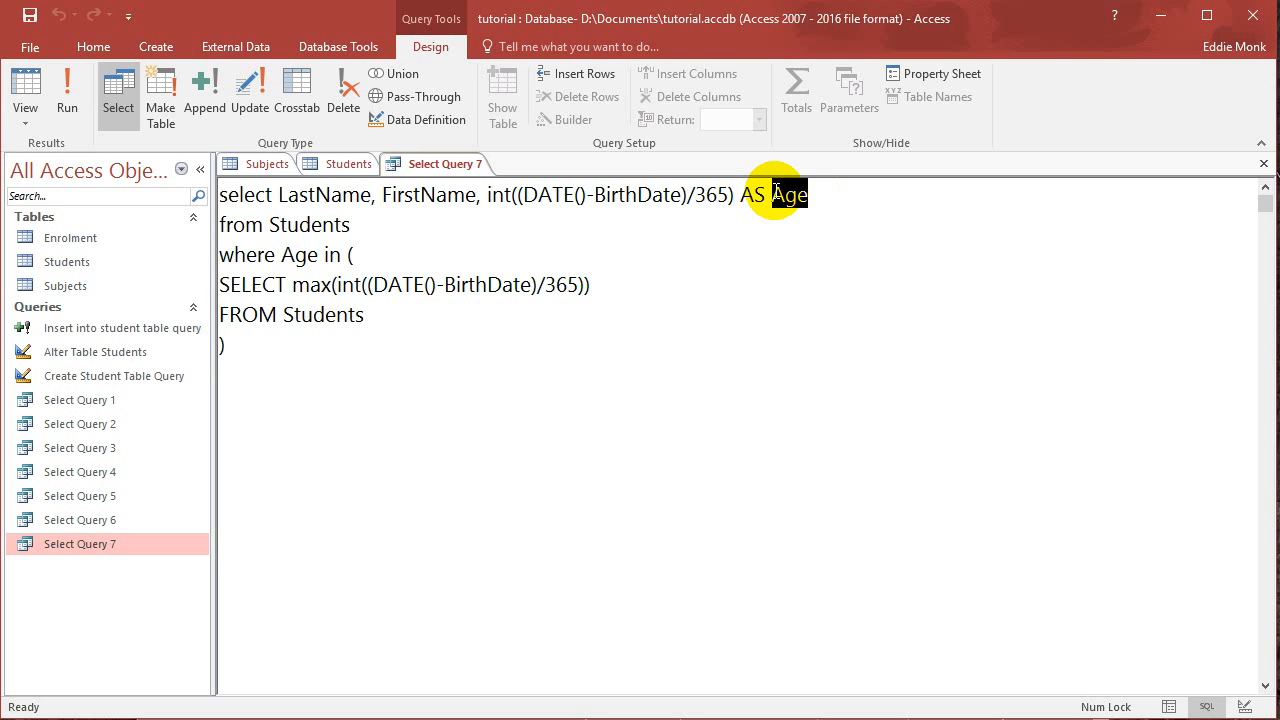
mouse_move(733, 194)
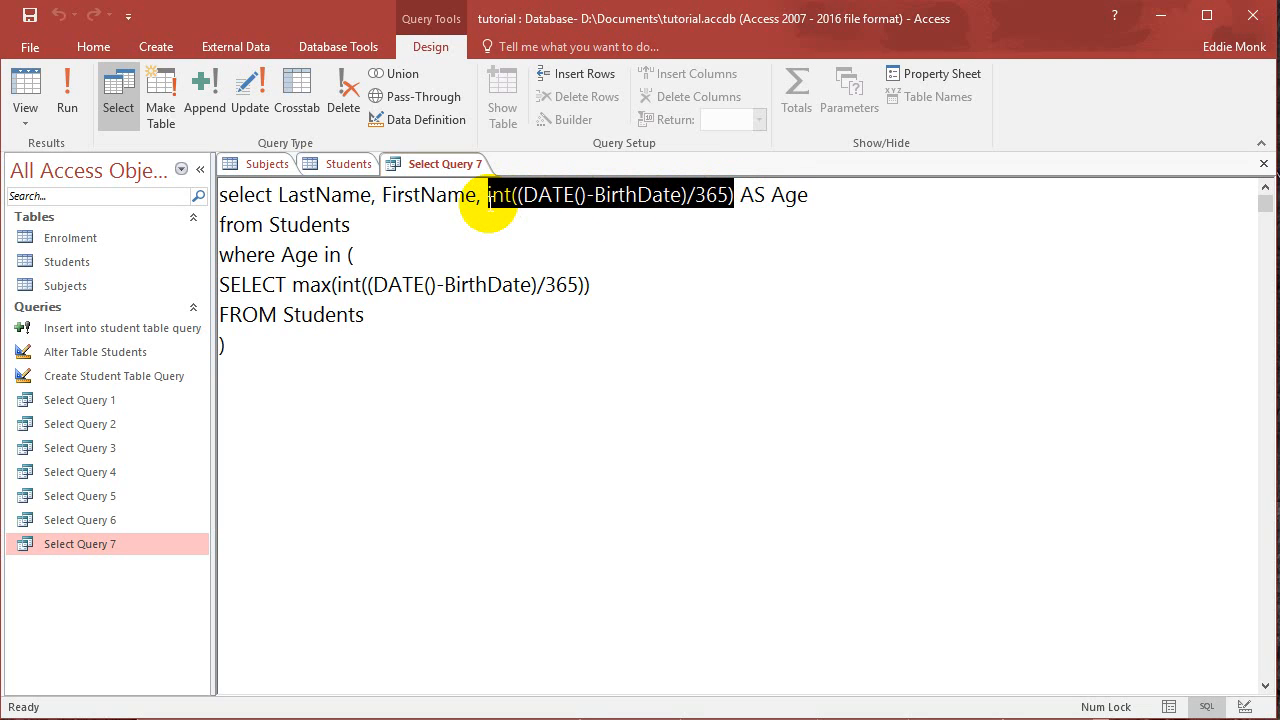
mouse_move(477, 254)
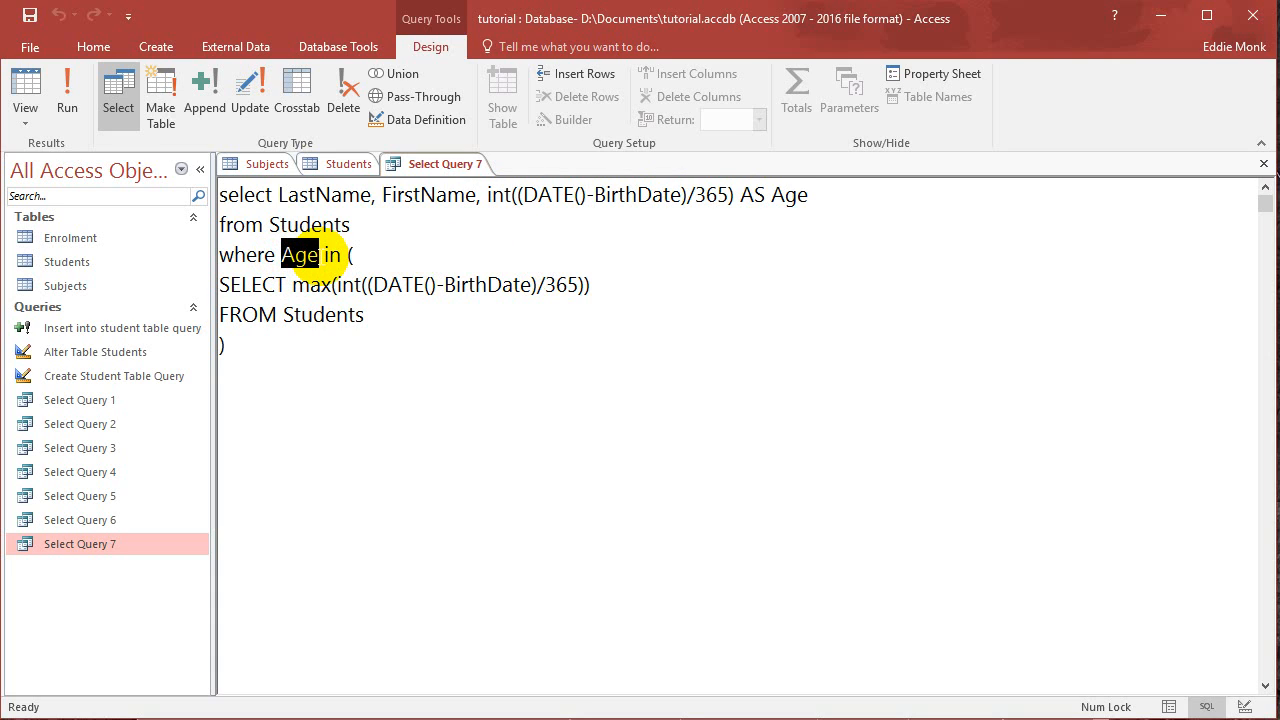
Replace the Age alias in the WHERE condition with int((DATE()-BirthDate)/365)
text(int((DATE()-BirthDate)/365))
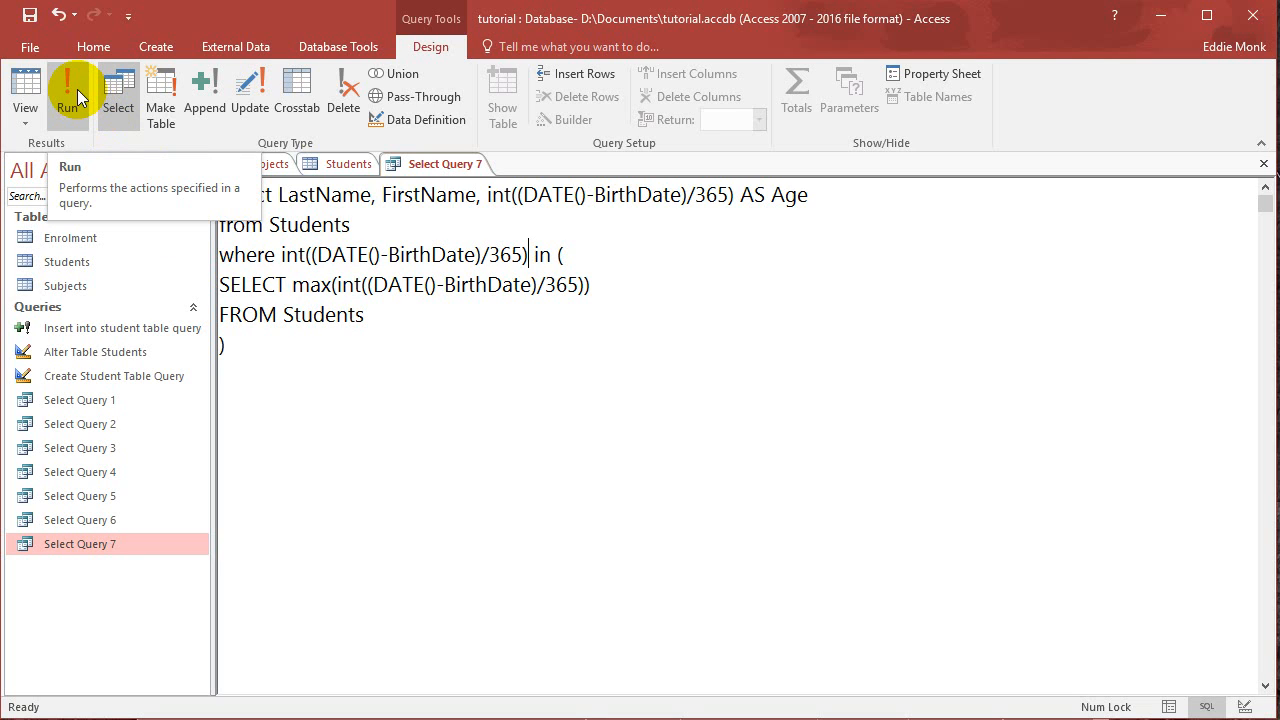
click(70, 90)
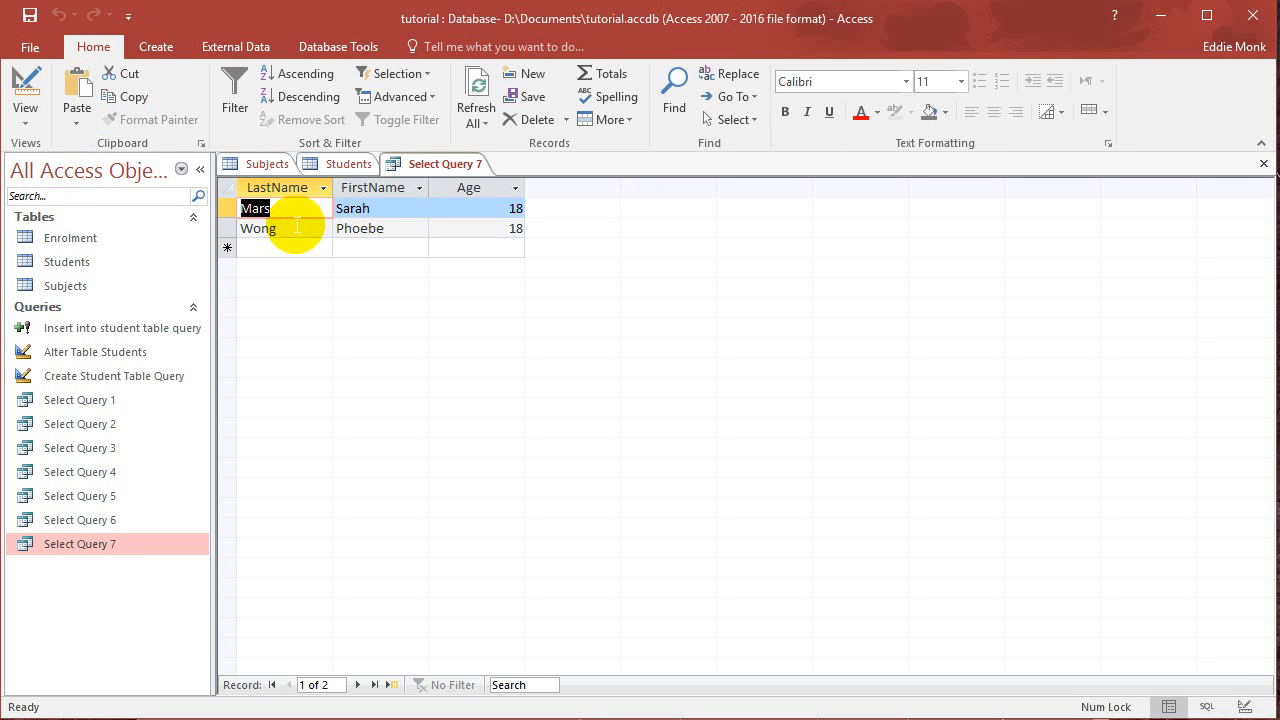
mouse_move(515, 228)
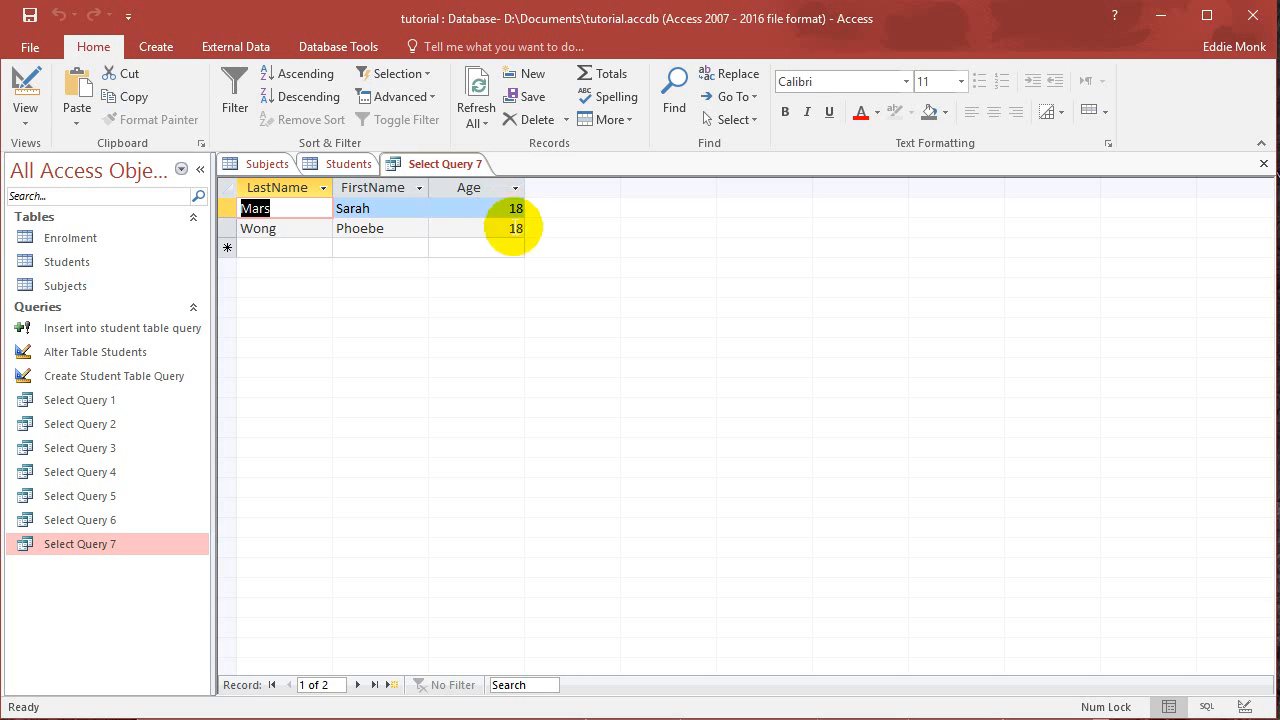
text(13)
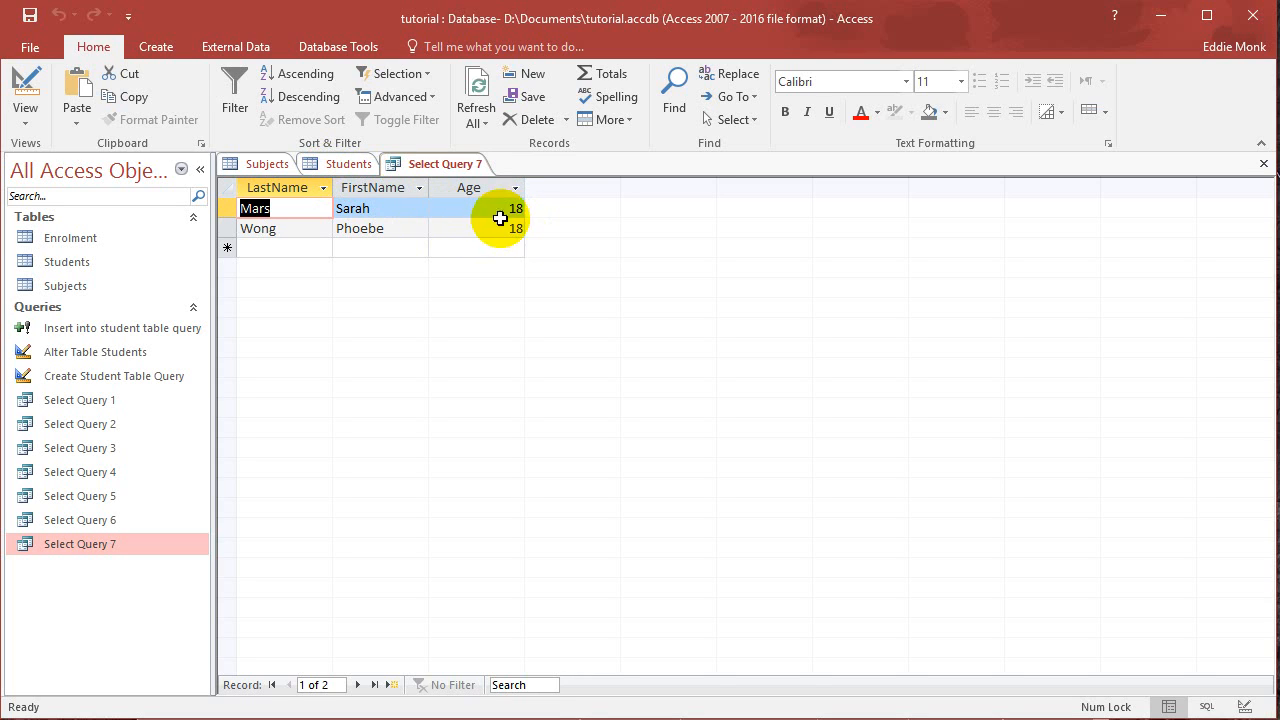
click(349, 163)
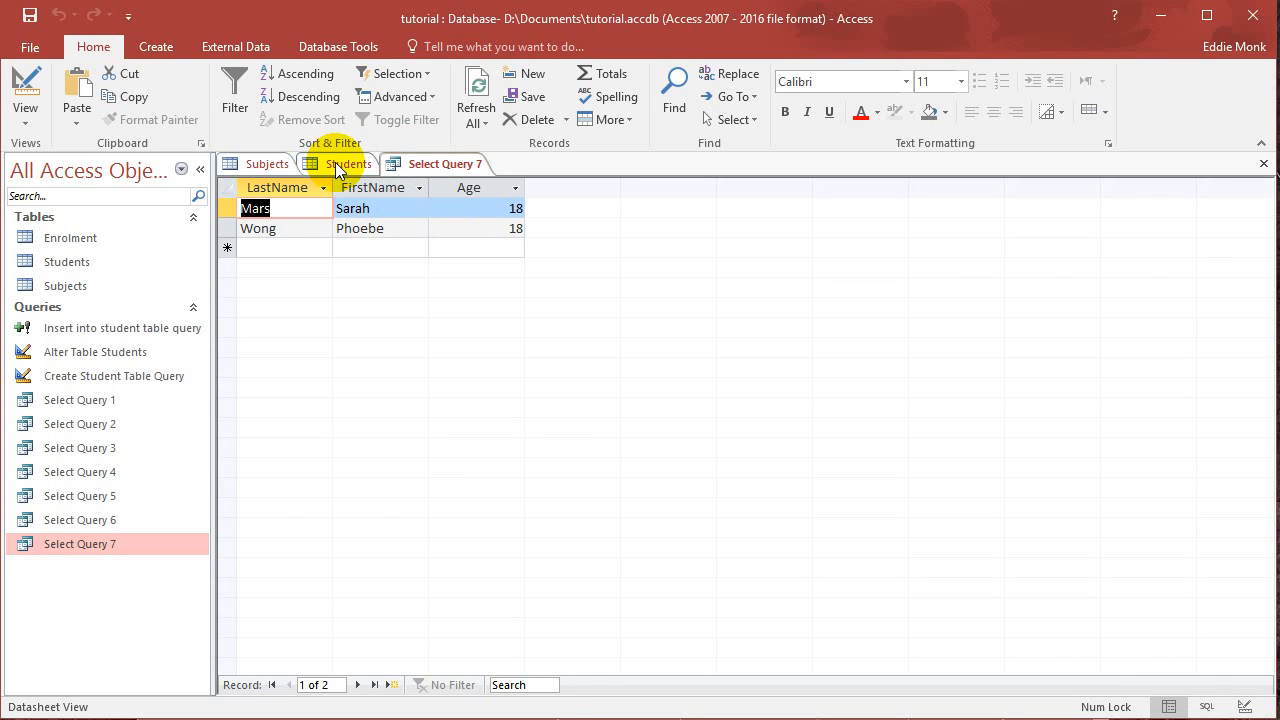
click(348, 163)
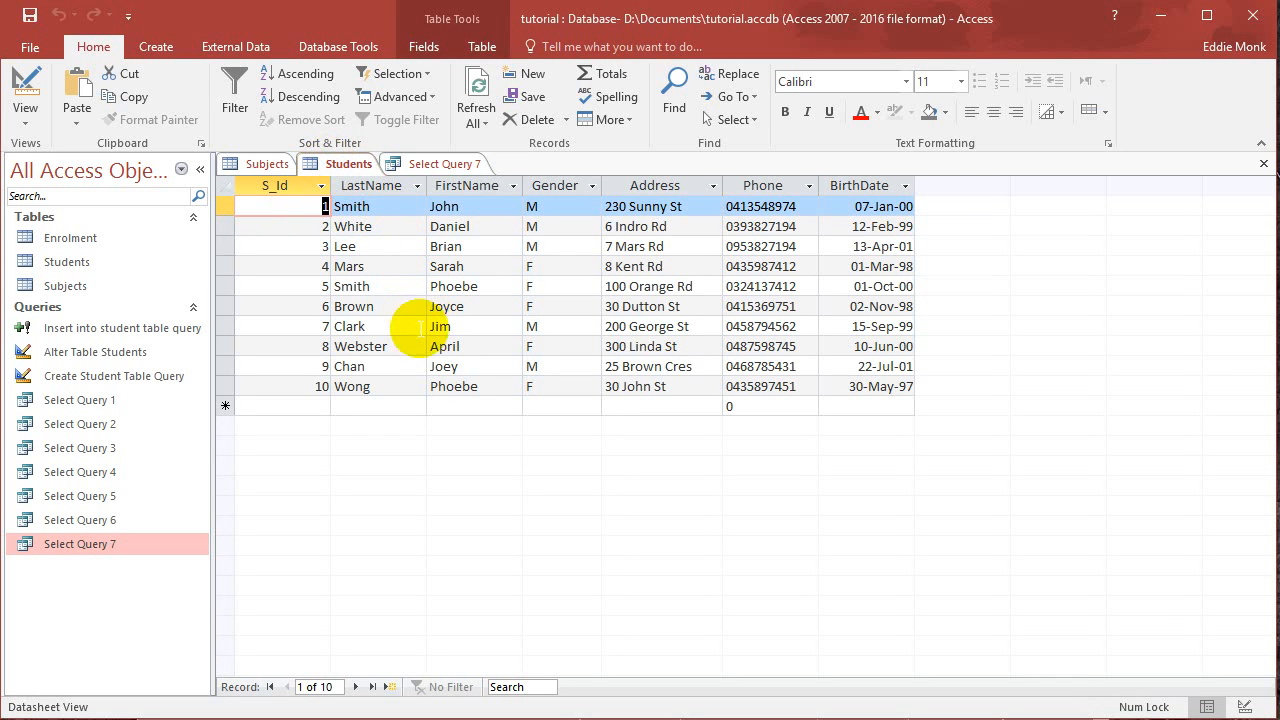
mouse_move(478, 270)
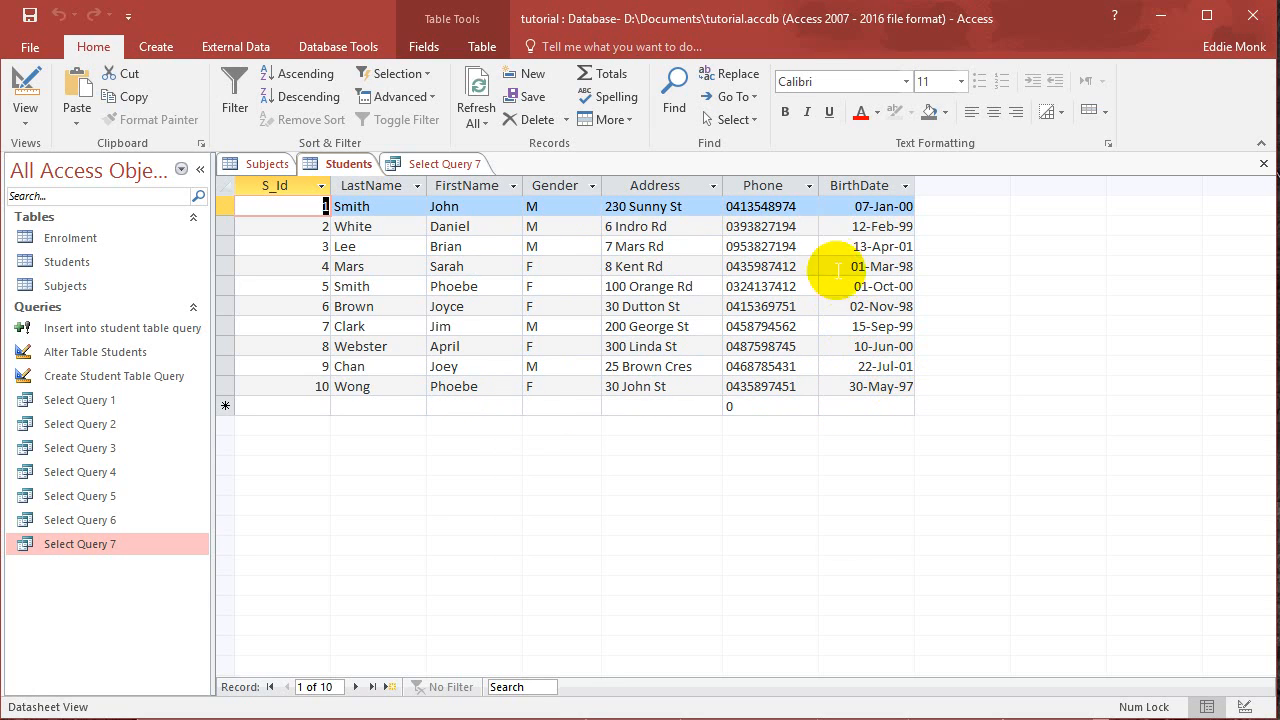
mouse_move(905, 390)
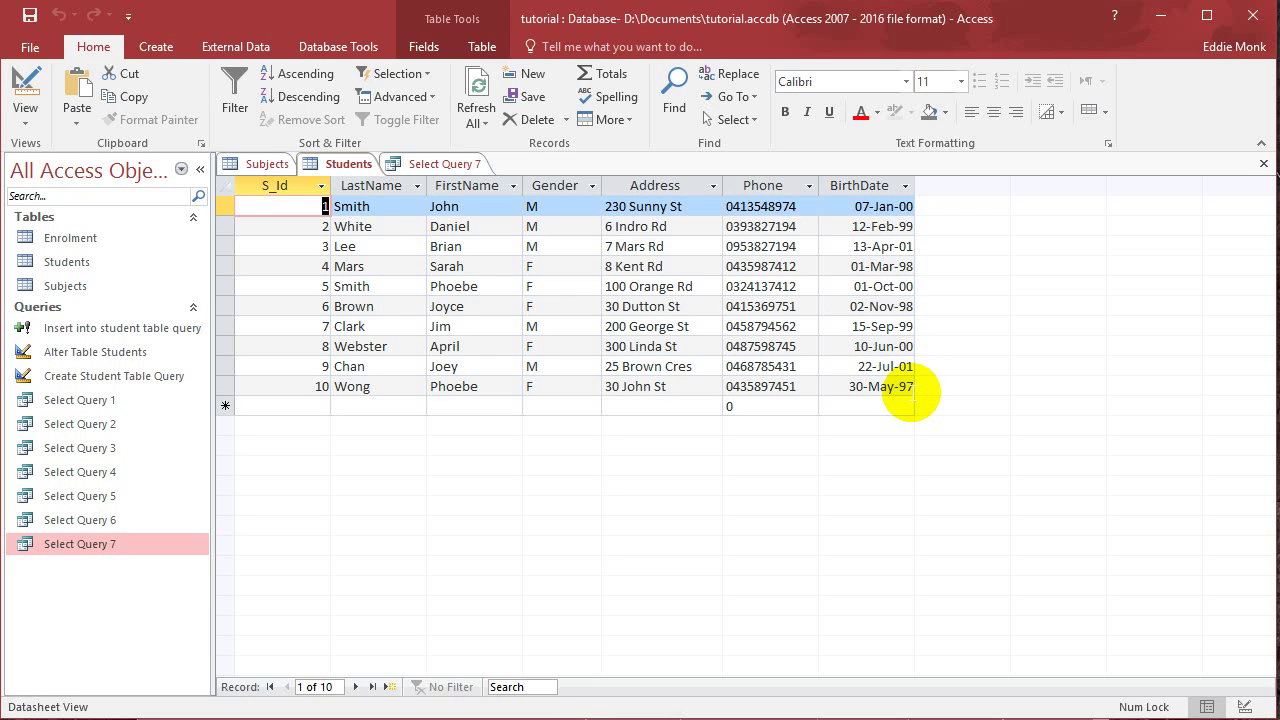
mouse_move(912, 361)
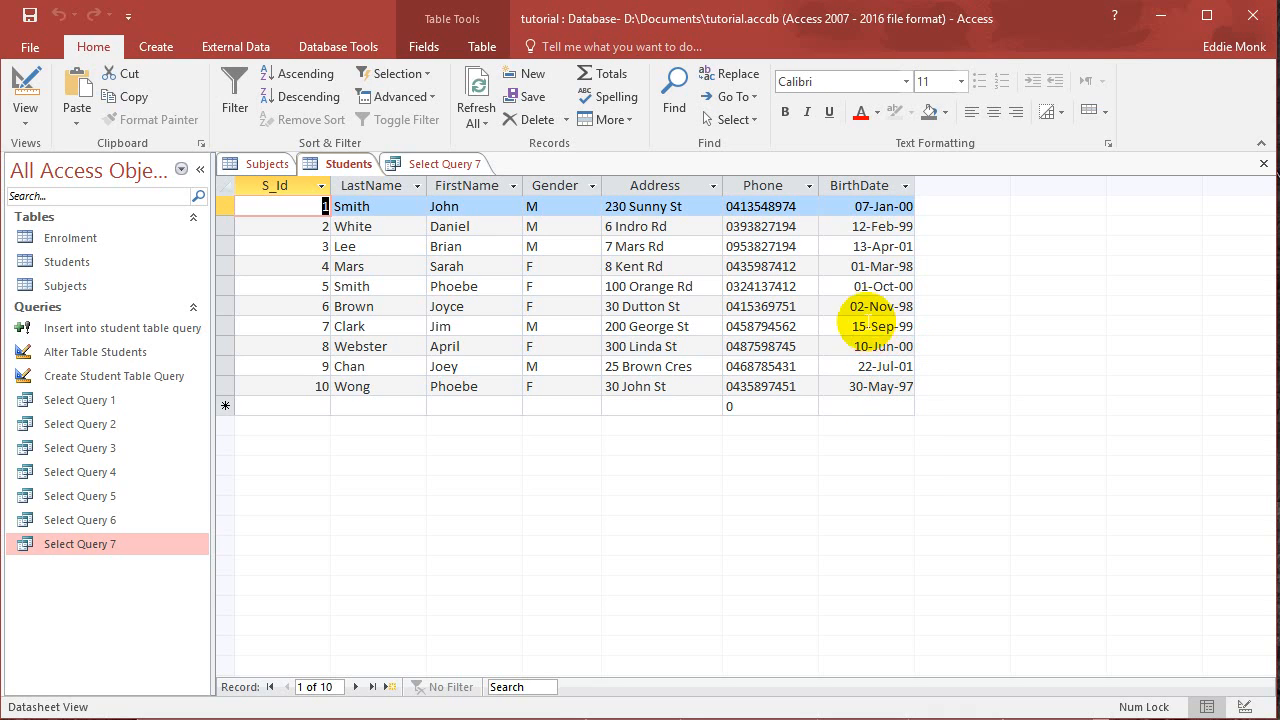
mouse_move(875, 340)
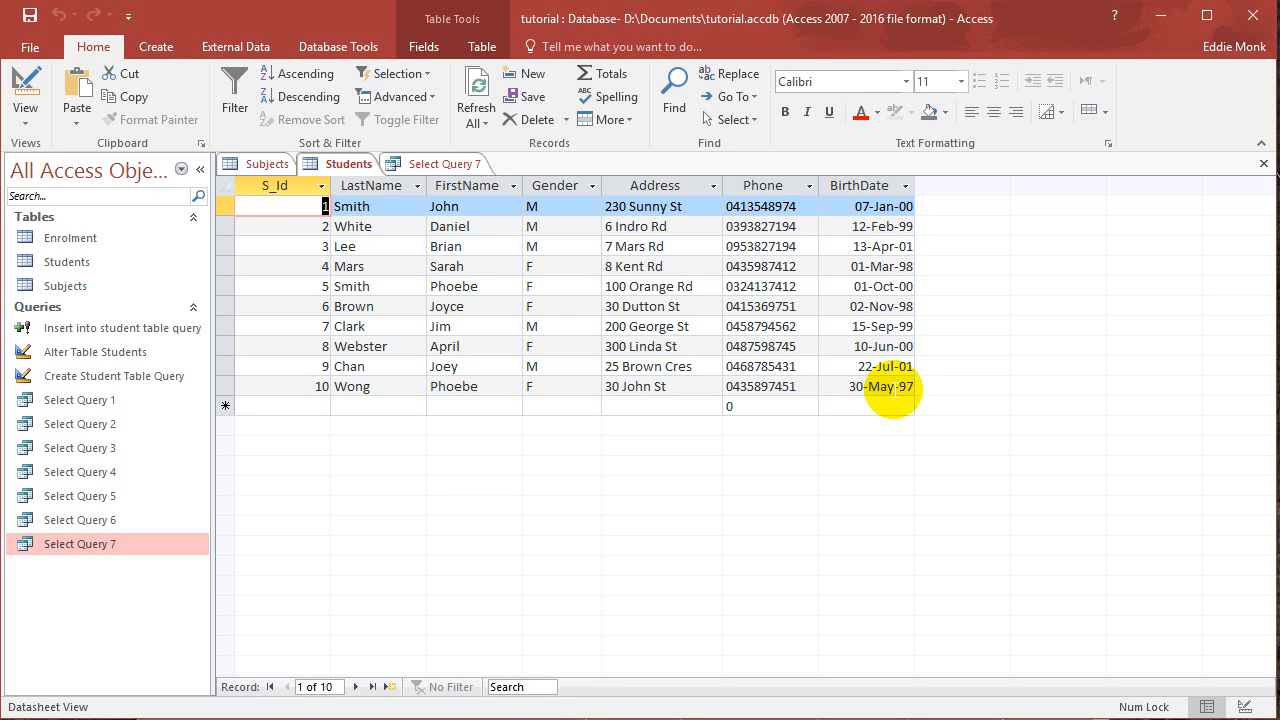
click(437, 163)
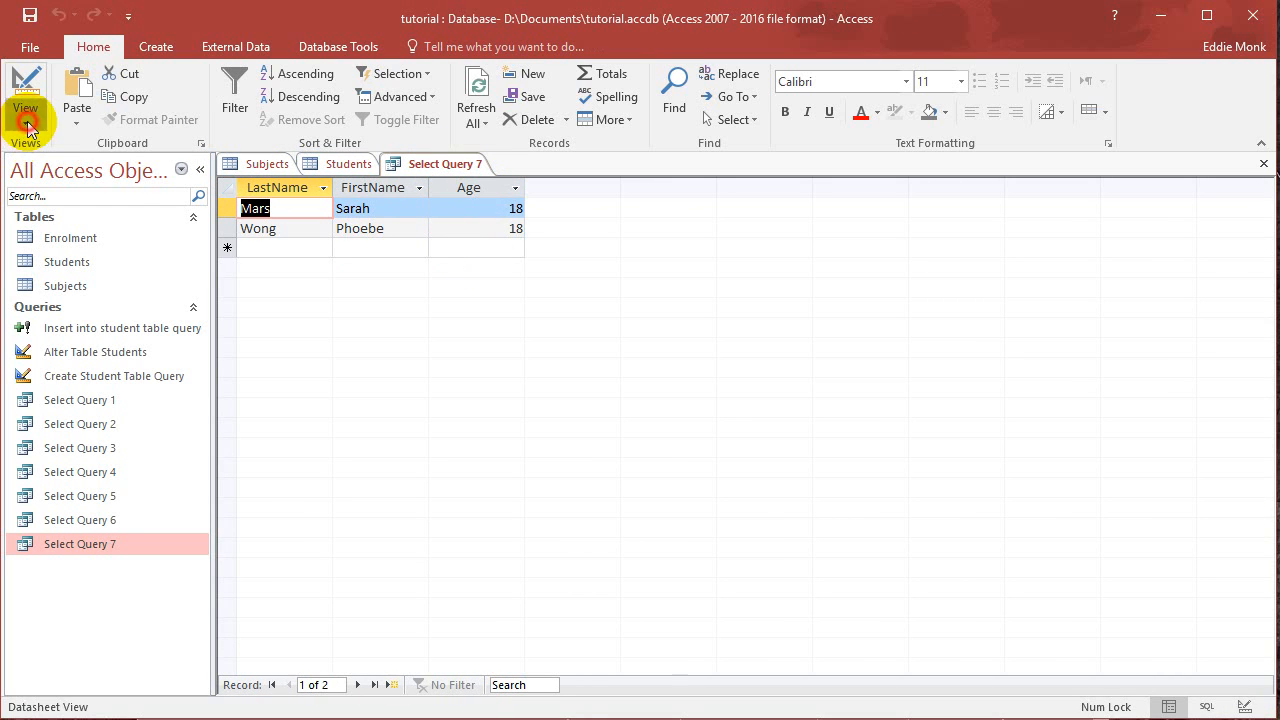
Switch Select Query 7 back to SQL View to show the maximum-age subquery
click(26, 90)
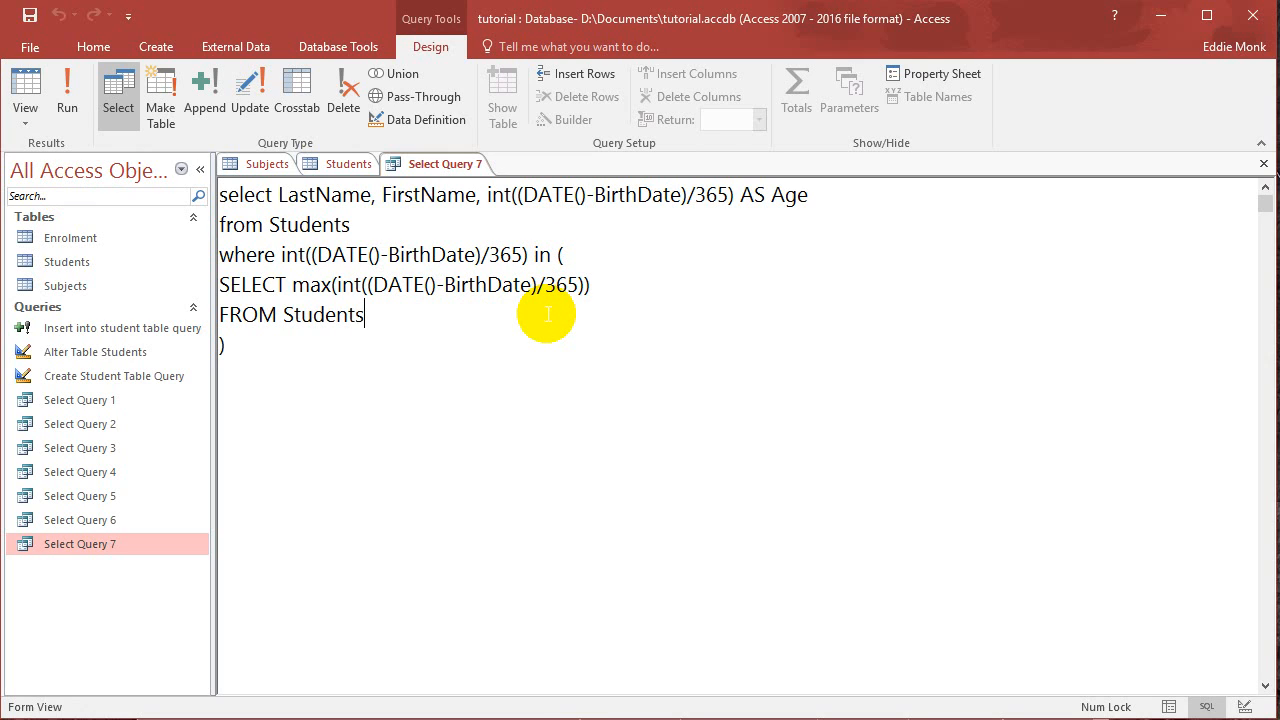
mouse_move(519, 326)
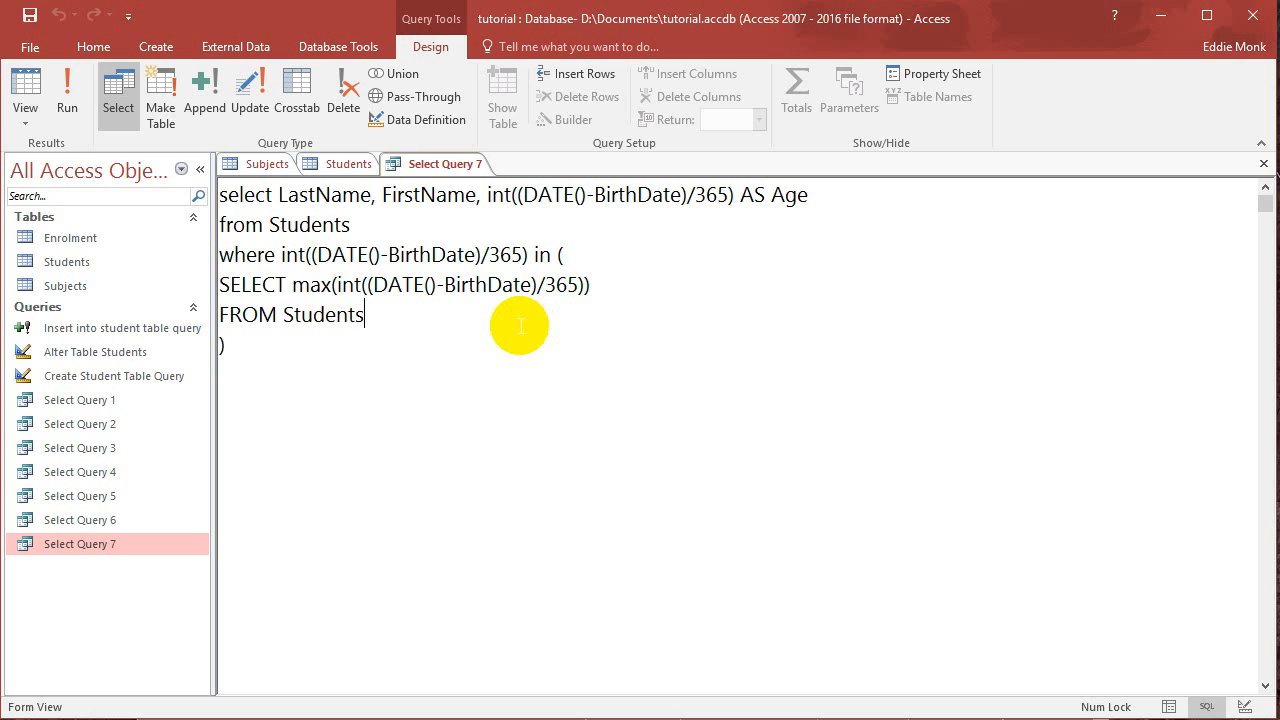